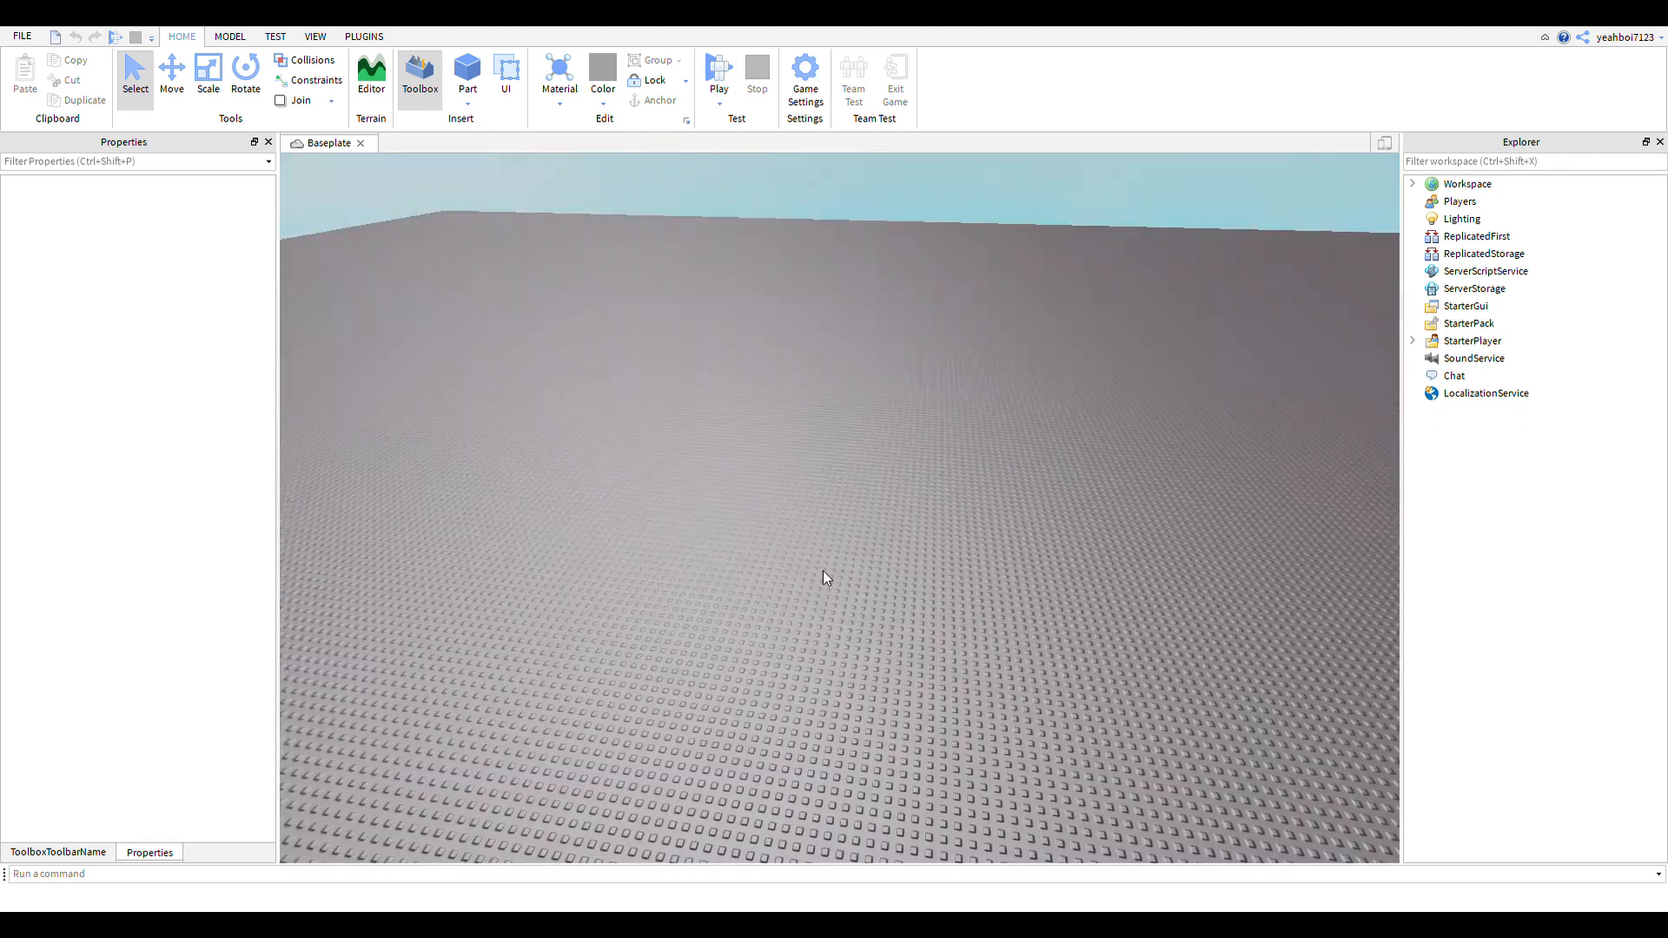
# Step: Open the Toolbox's My Models list and scroll through the saved models
pyautogui.click(420, 72)
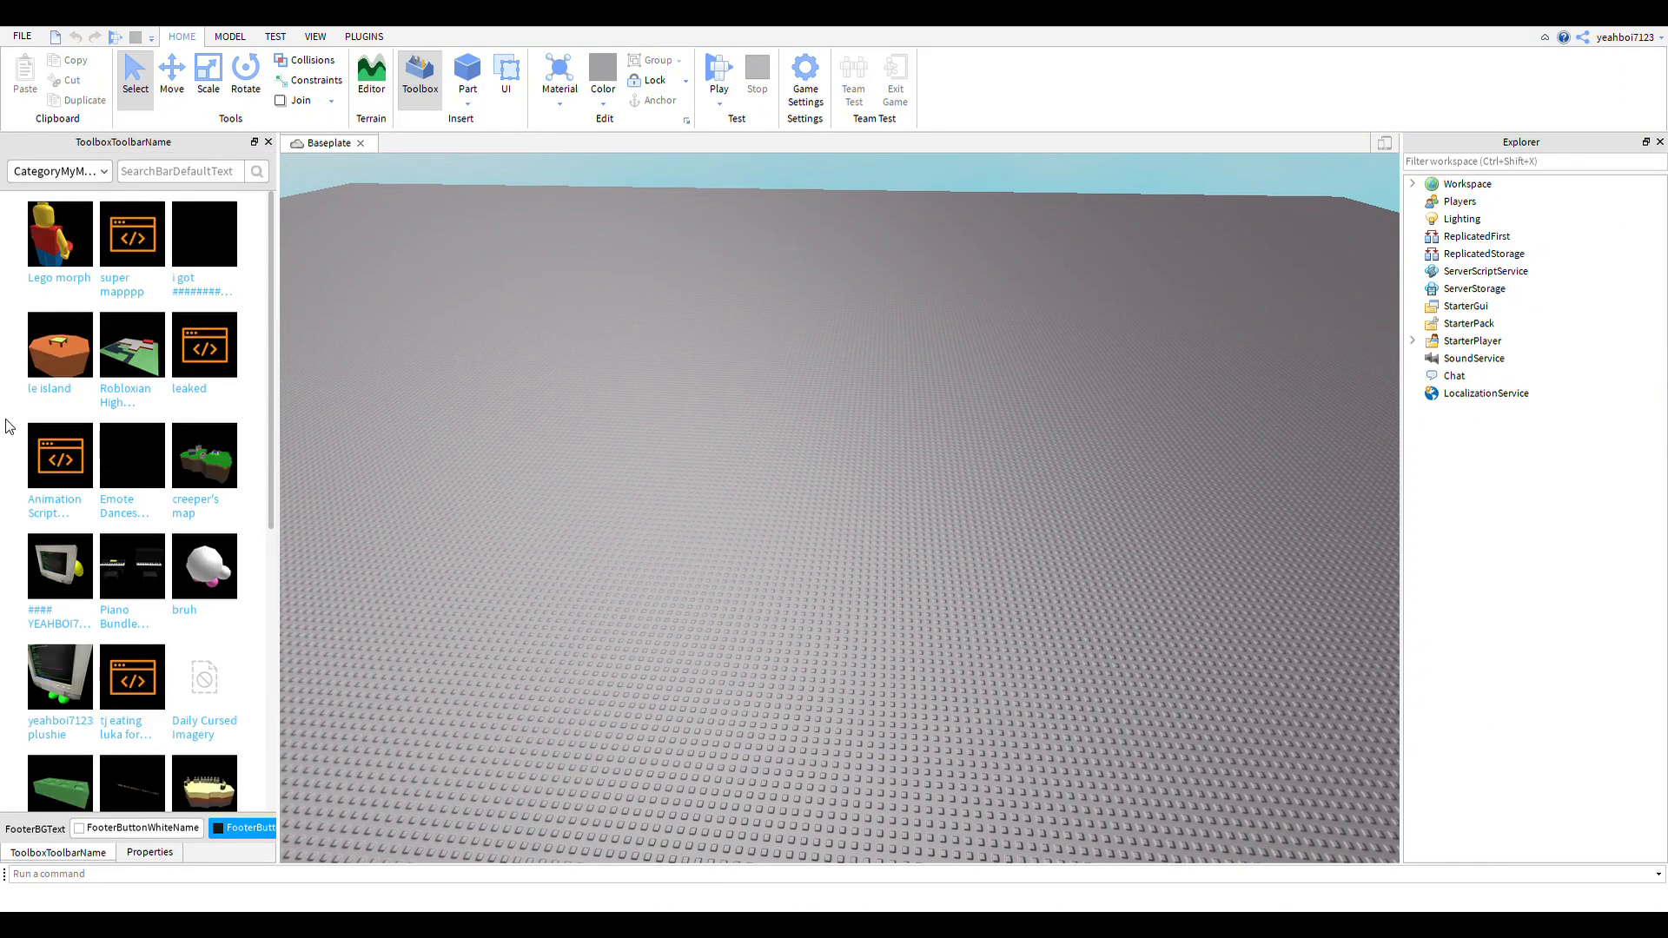
pyautogui.scroll(-3)
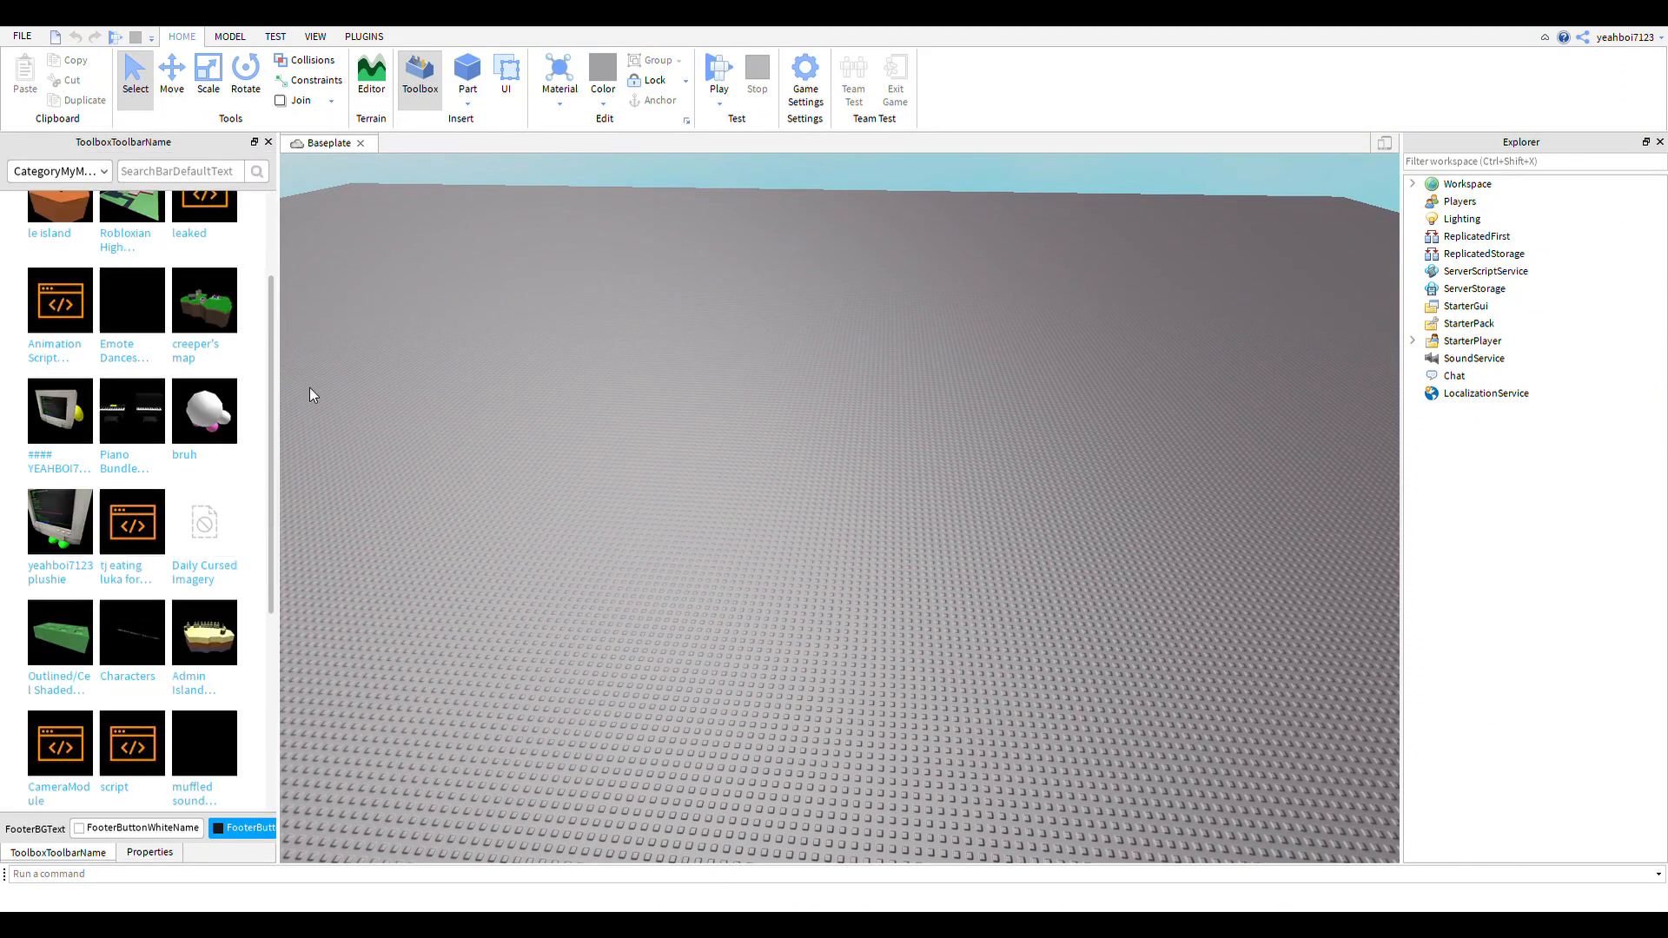
pyautogui.scroll(-3)
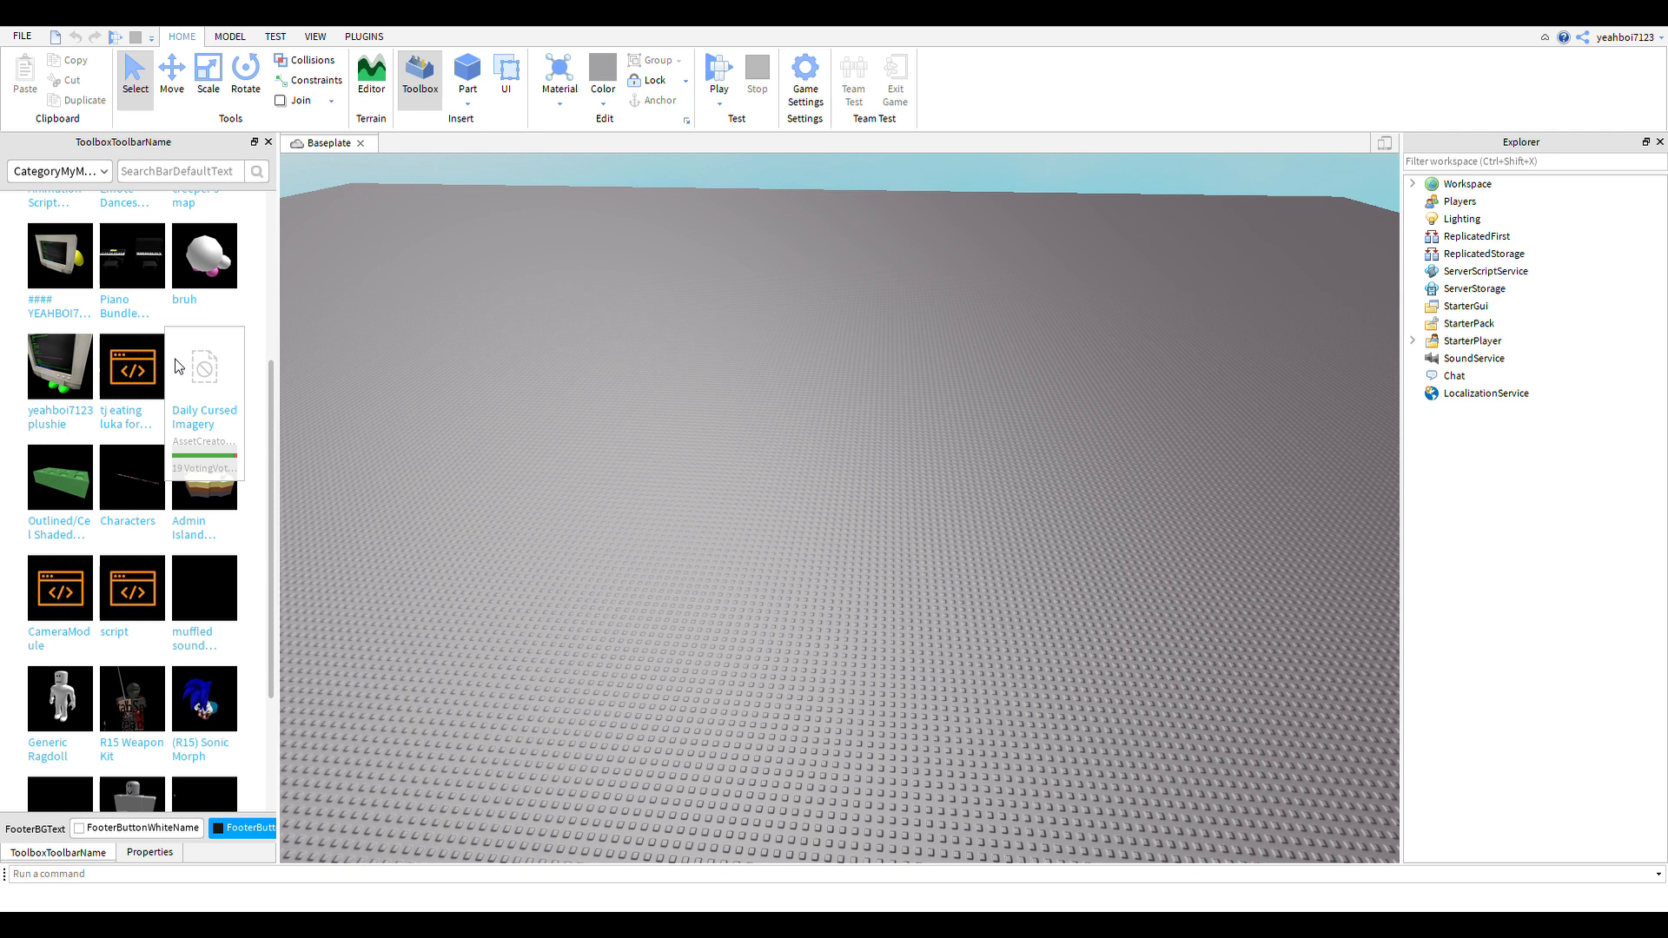
pyautogui.scroll(-3)
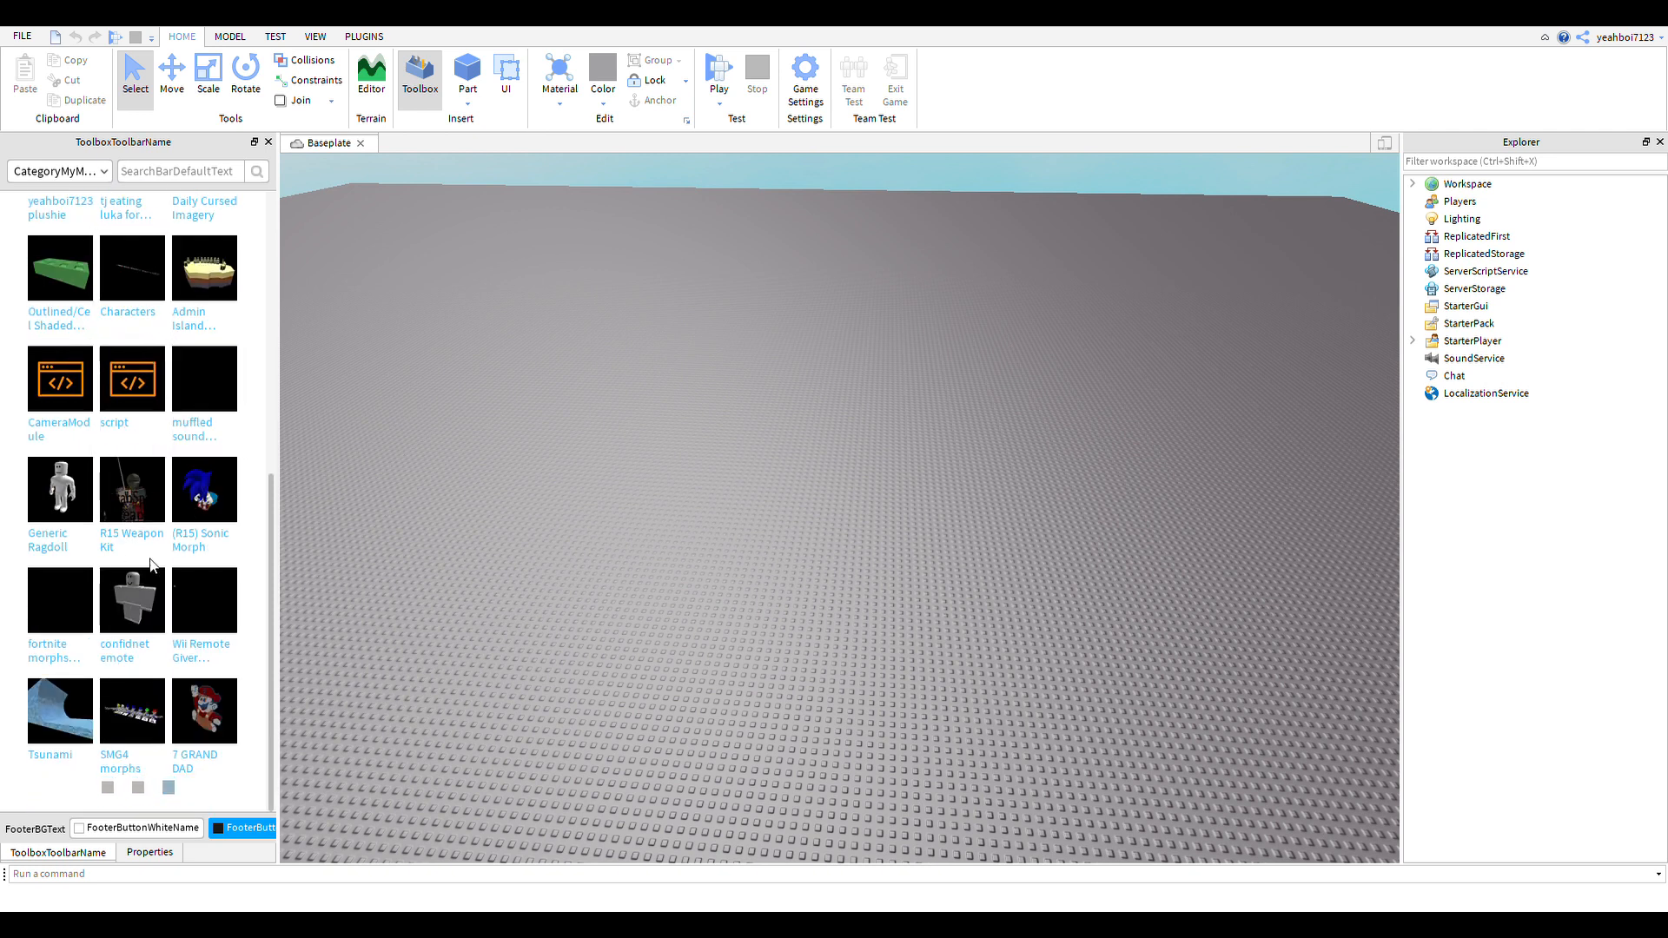
pyautogui.scroll(-3)
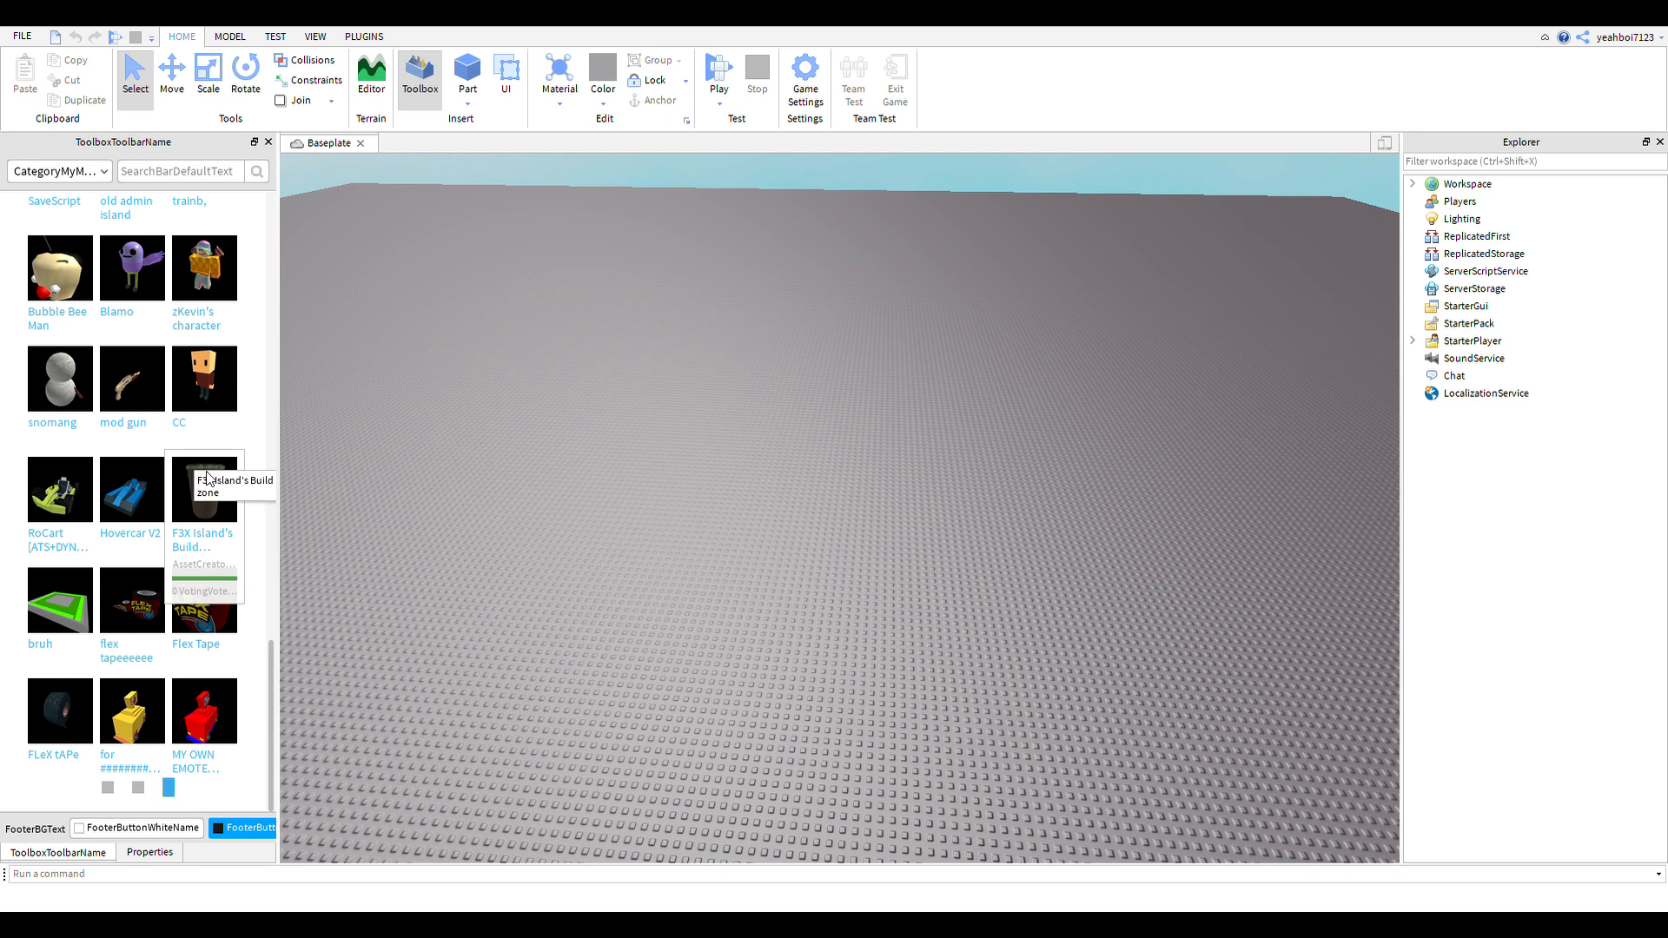
pyautogui.scroll(-3)
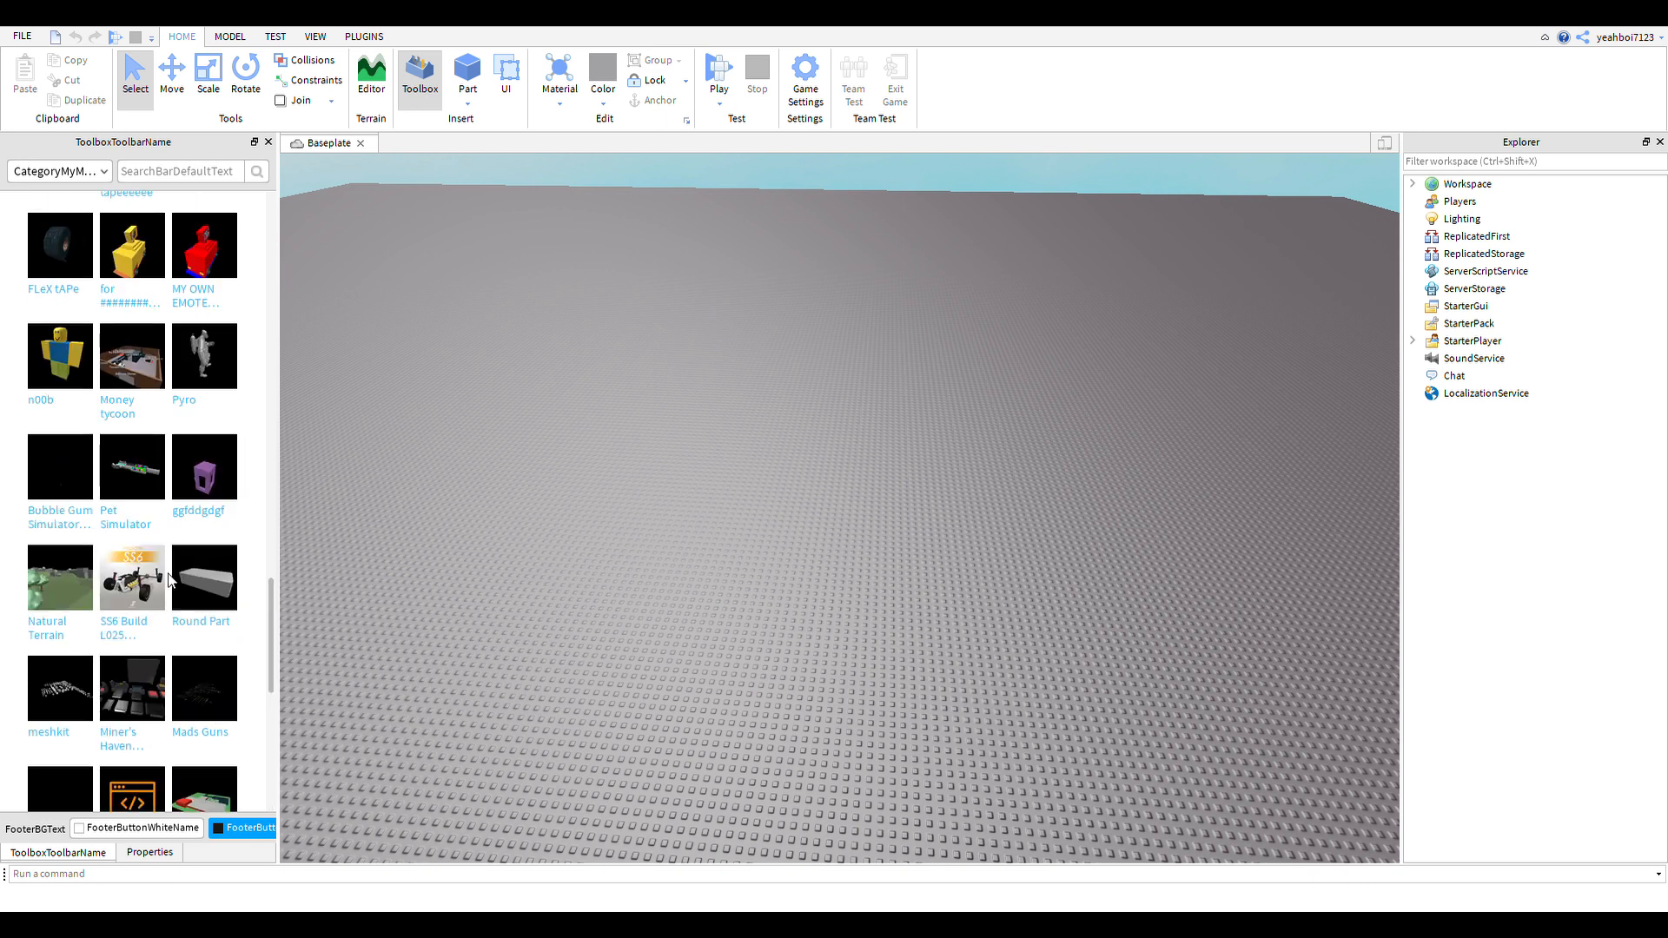
pyautogui.scroll(-3)
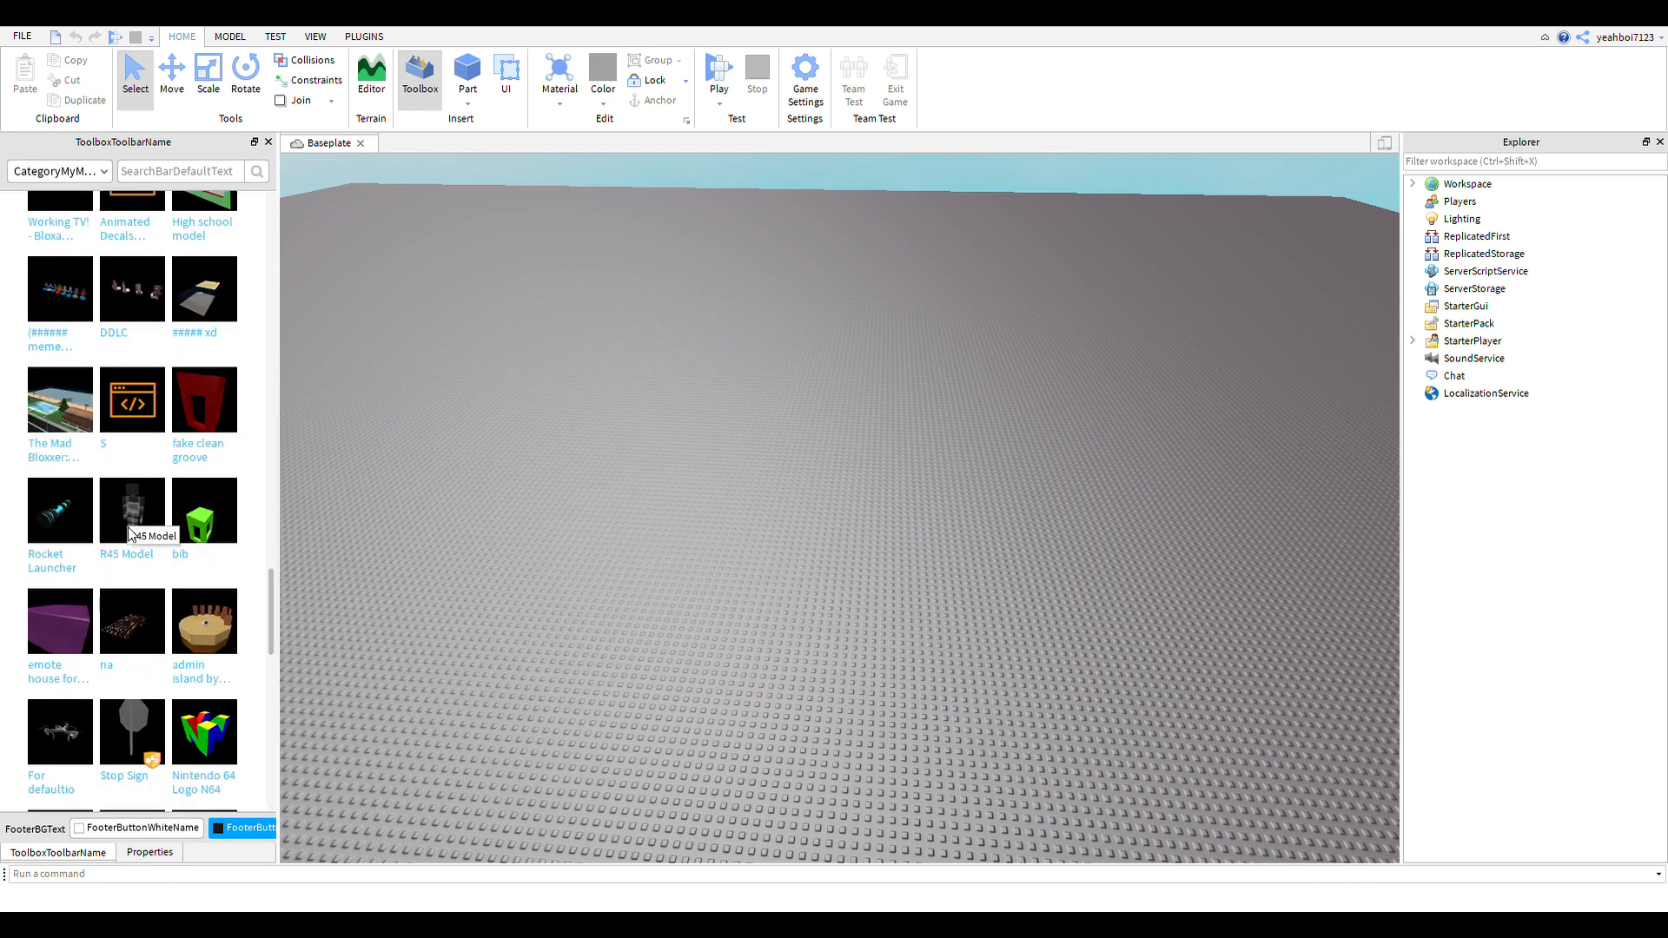
pyautogui.scroll(-3)
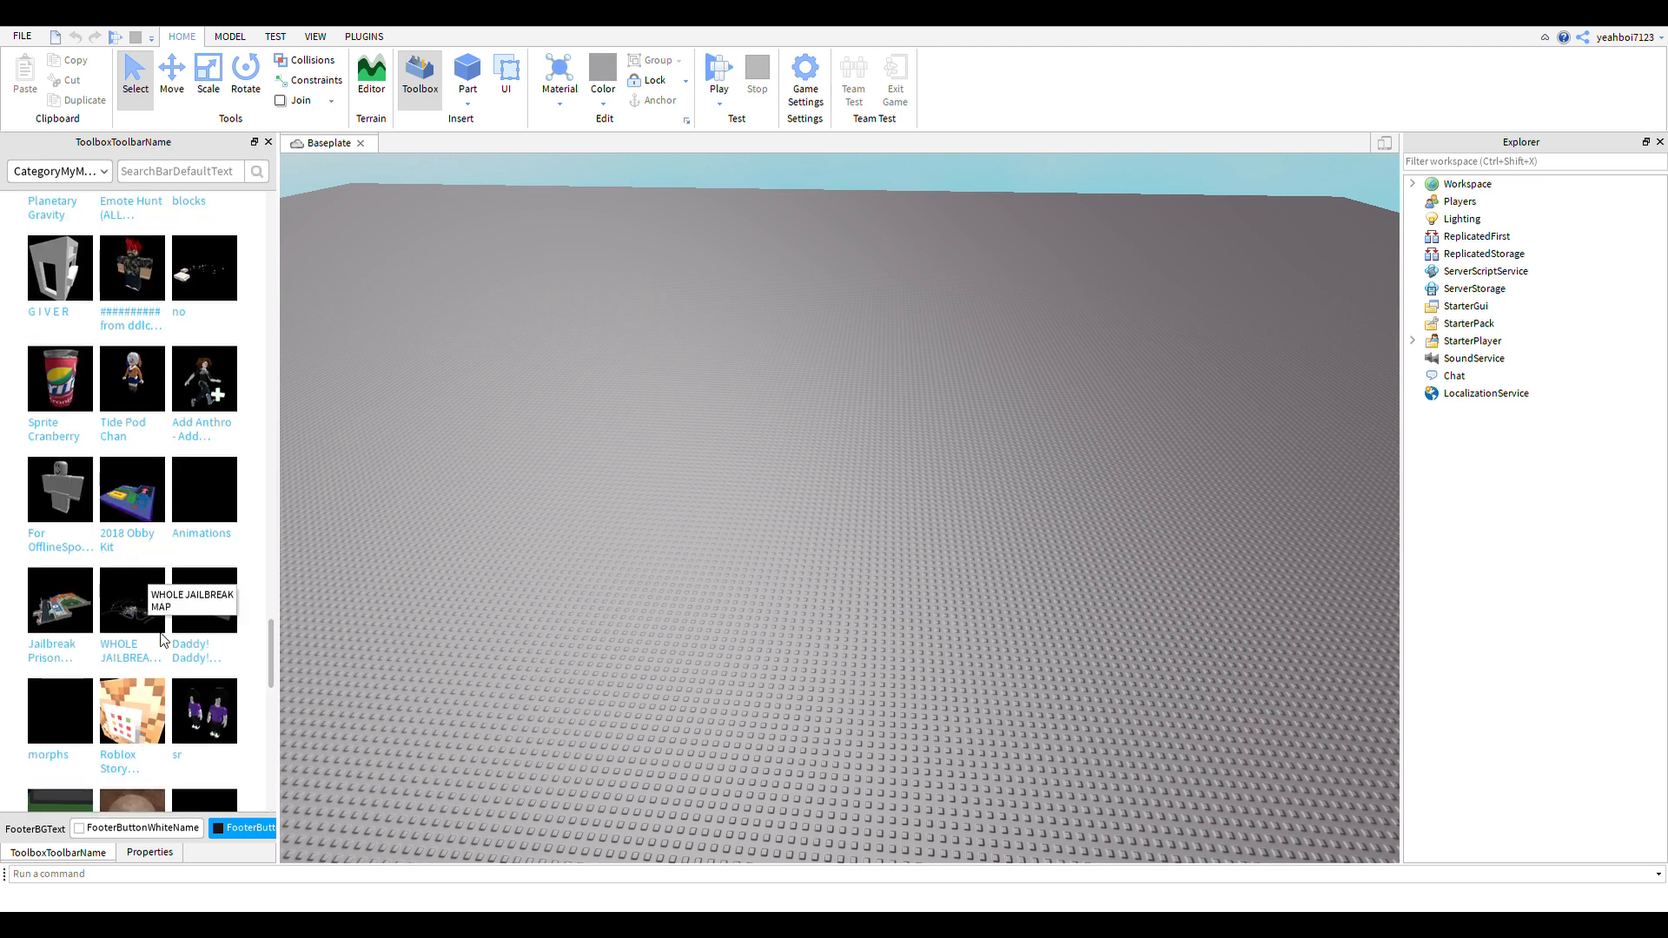
pyautogui.scroll(-3)
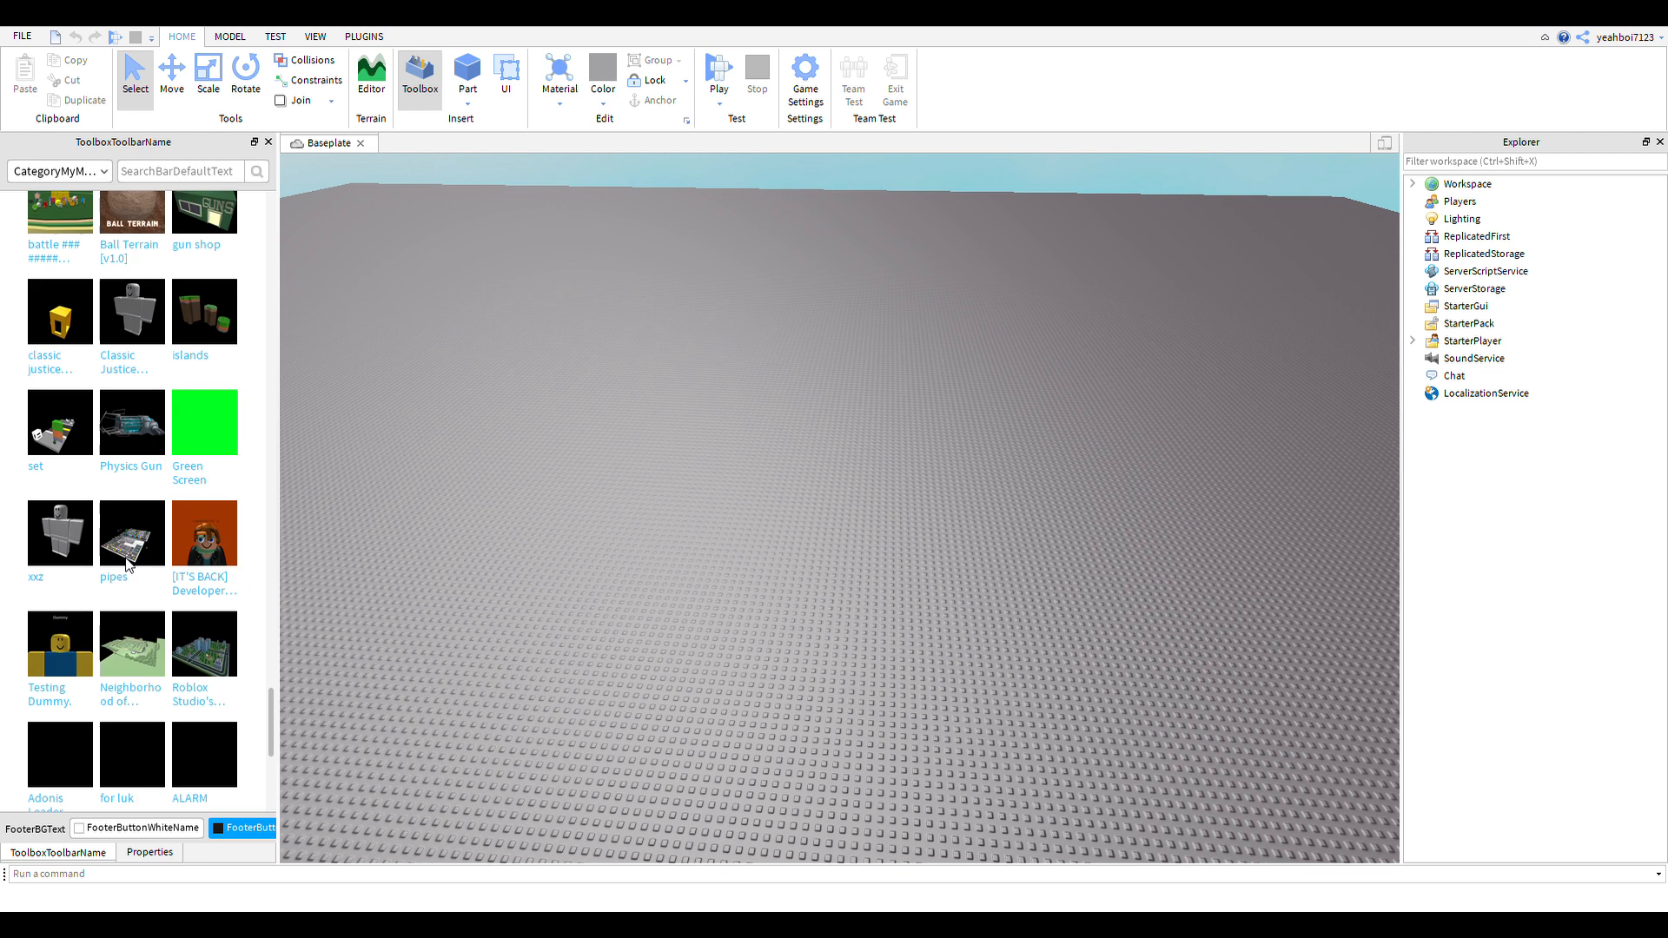
pyautogui.scroll(-3)
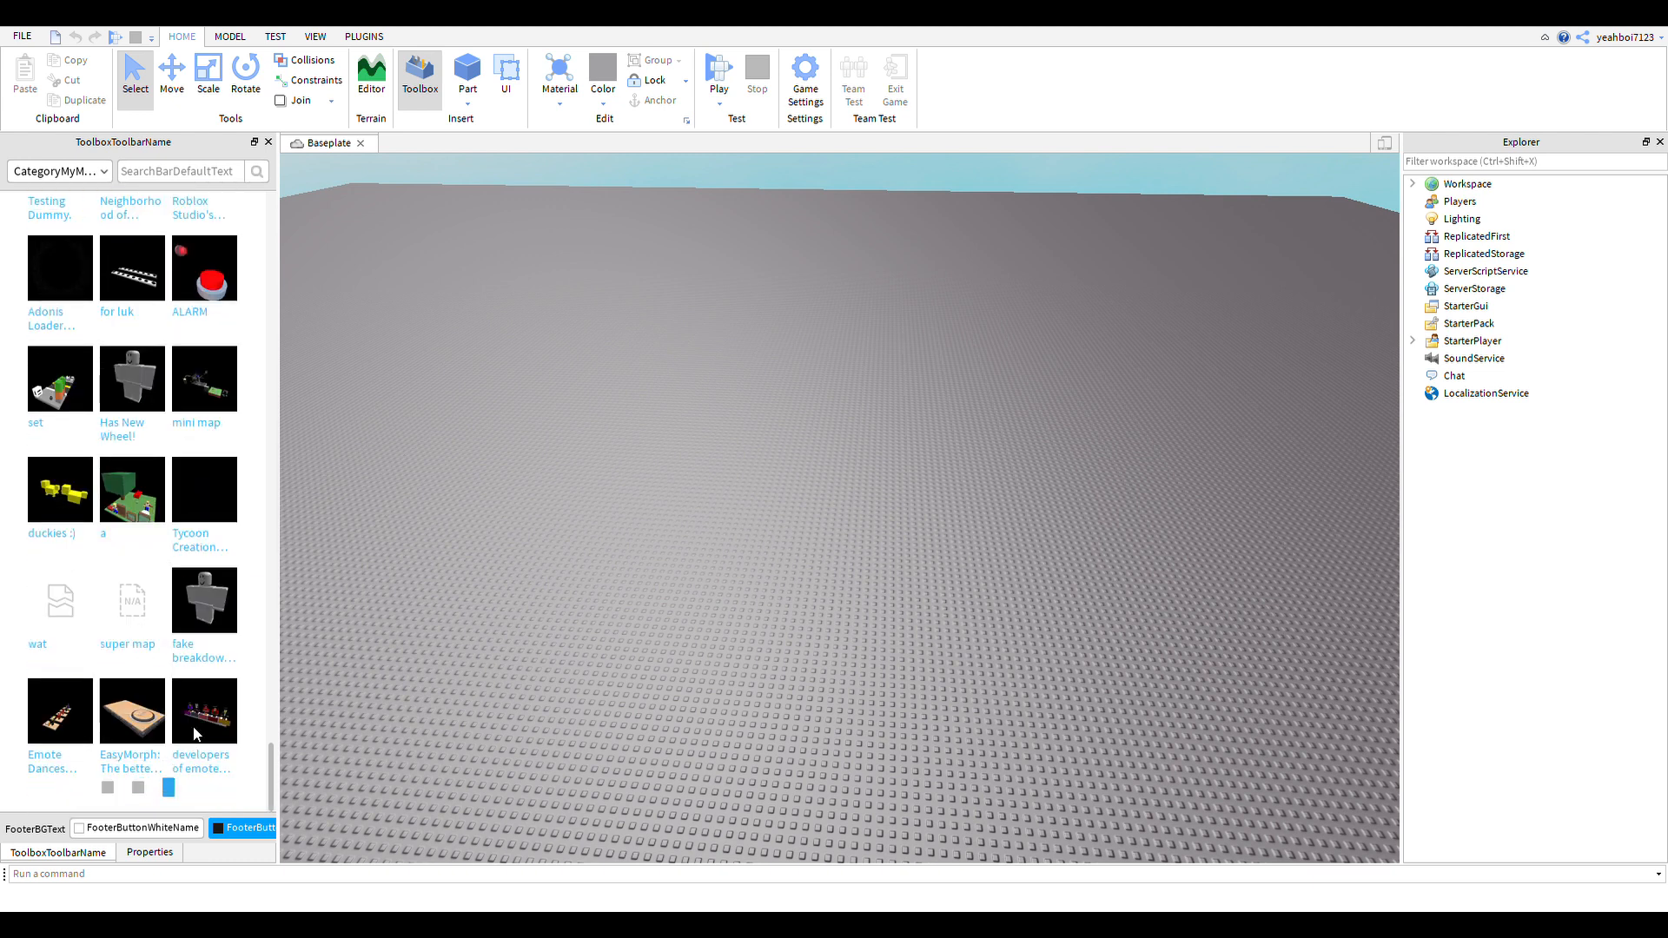
pyautogui.scroll(-3)
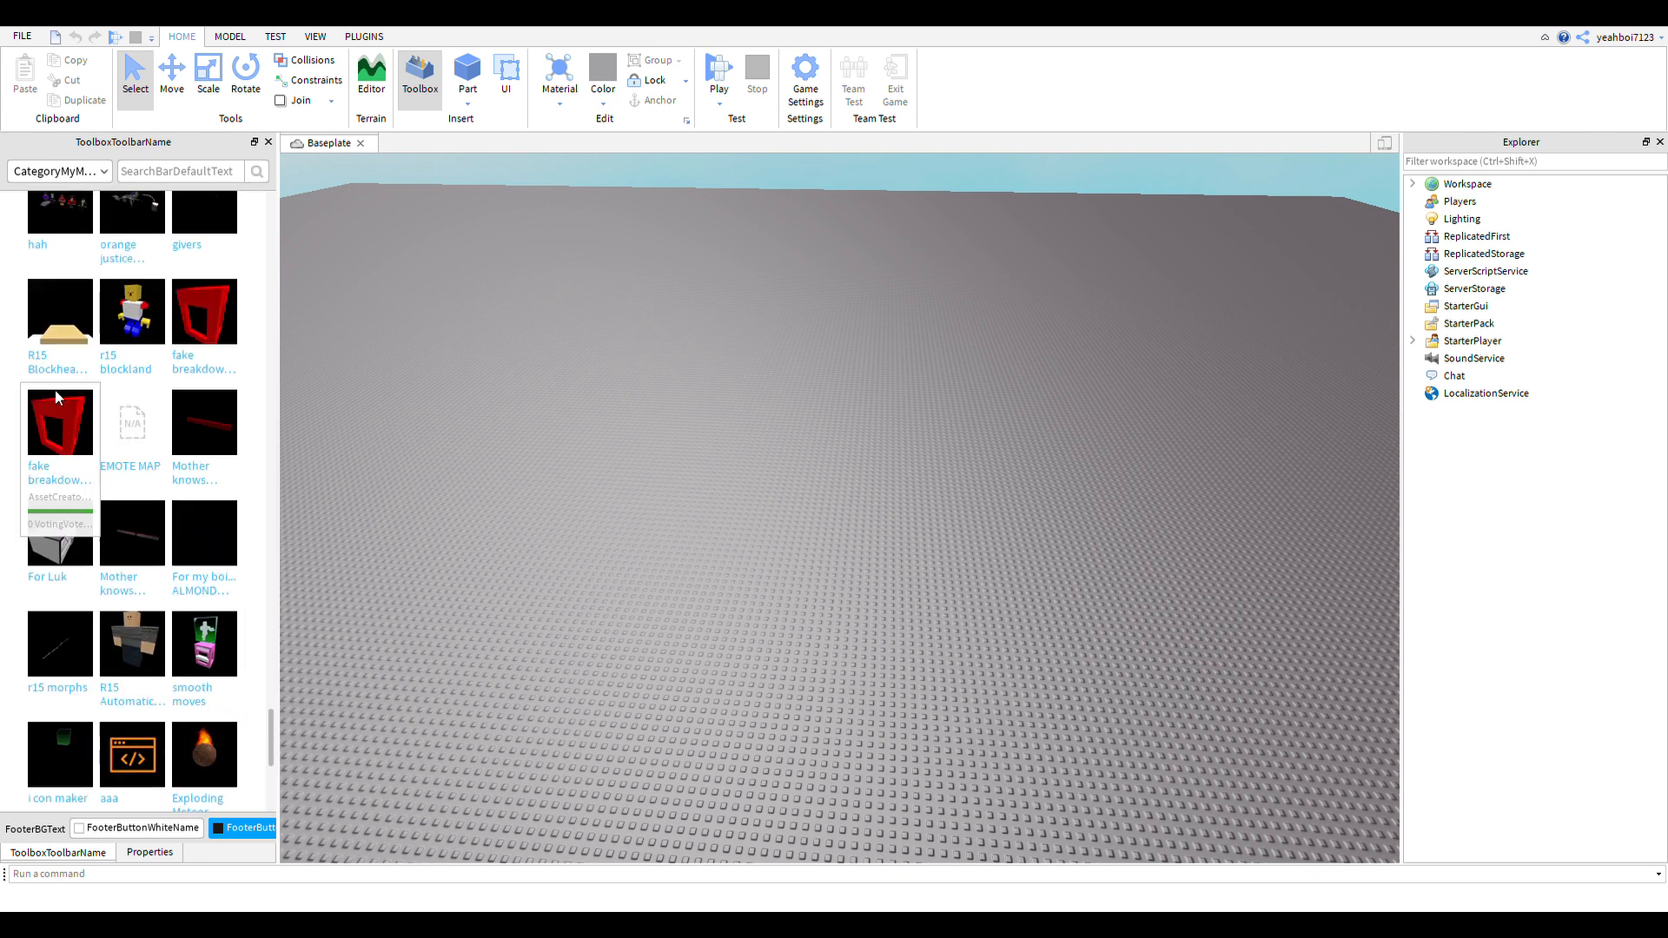
pyautogui.scroll(-3)
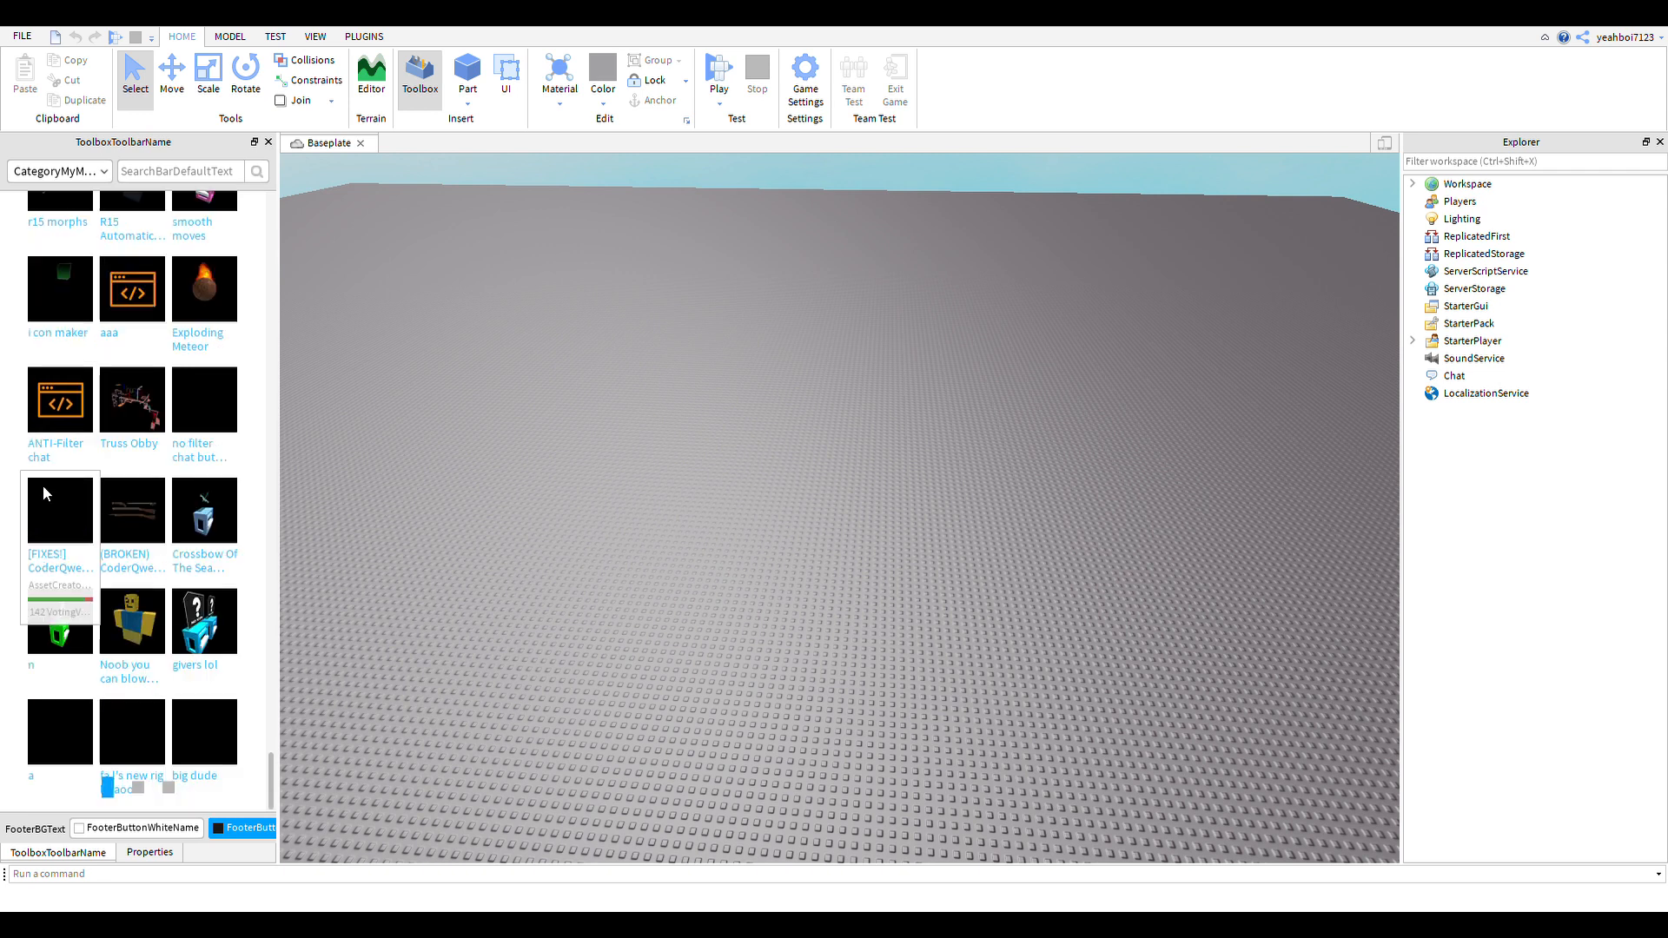
pyautogui.scroll(-3)
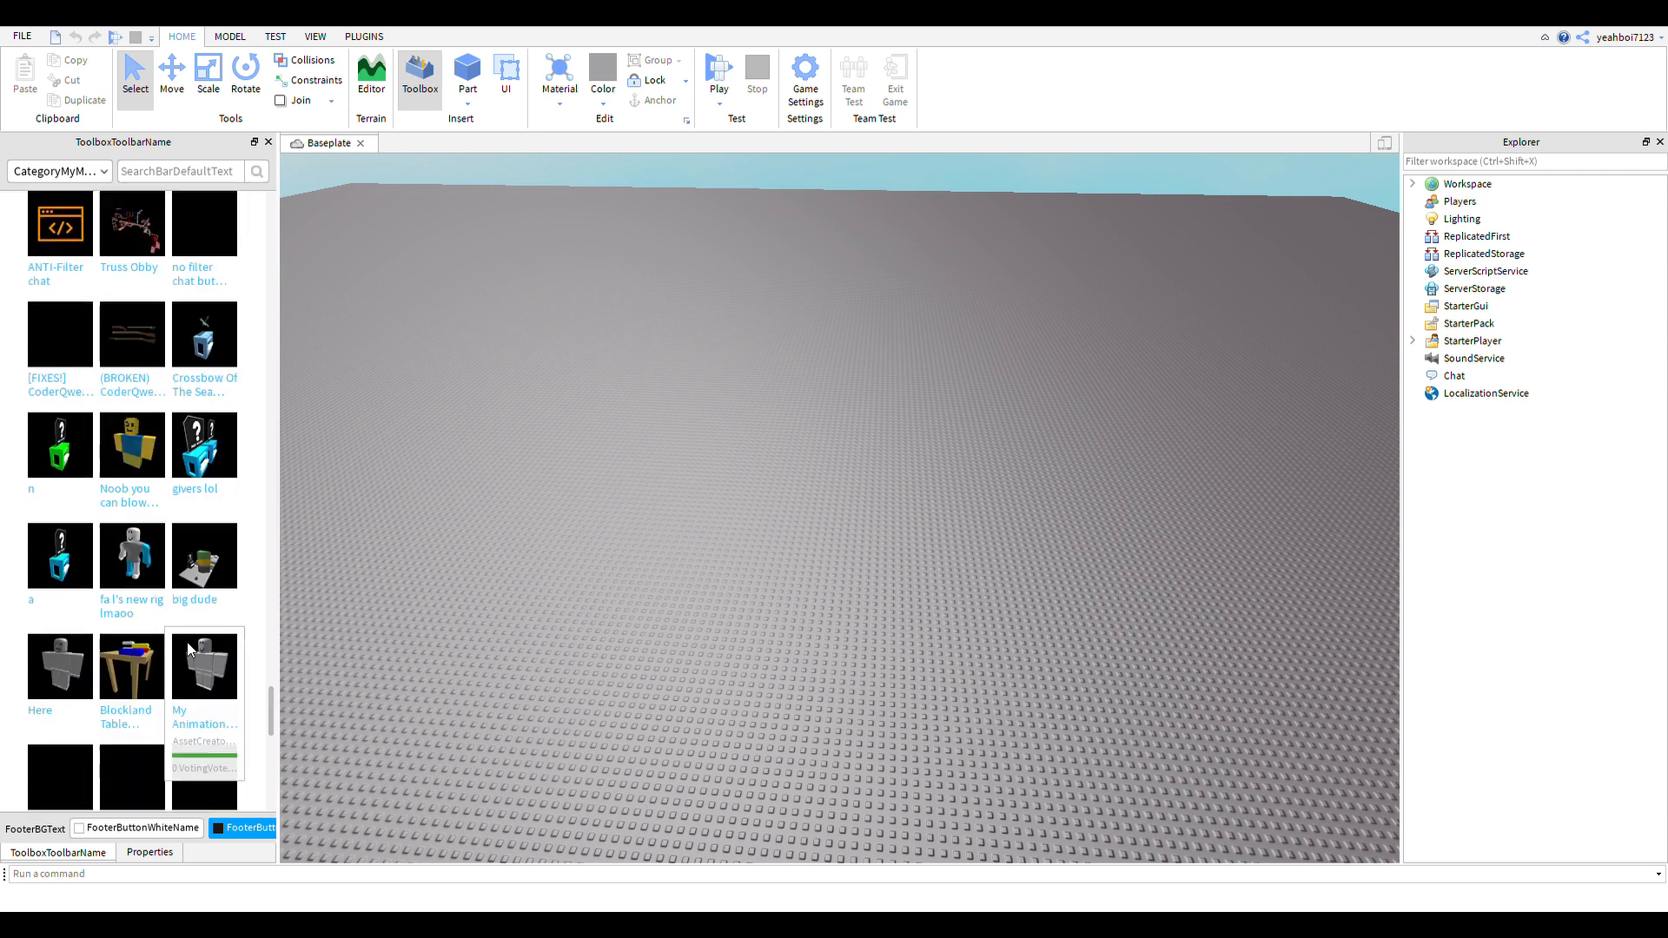
pyautogui.scroll(-3)
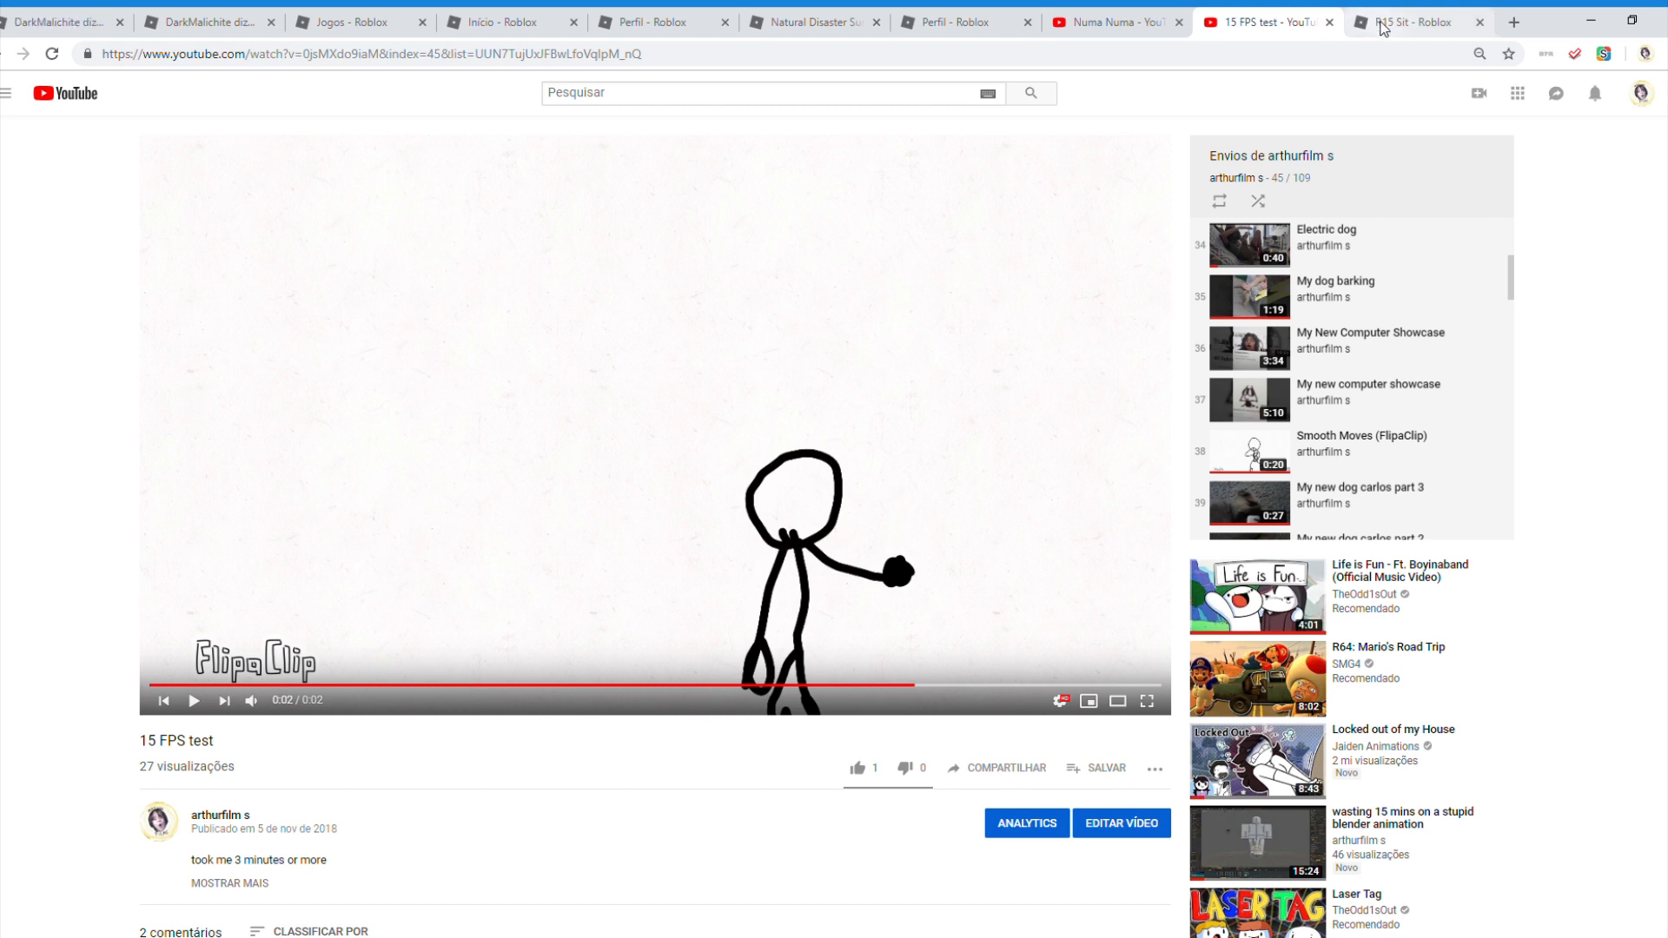
# Step: In a new Chrome tab, show the Roblox inventory's Animações category
pyautogui.click(1519, 24)
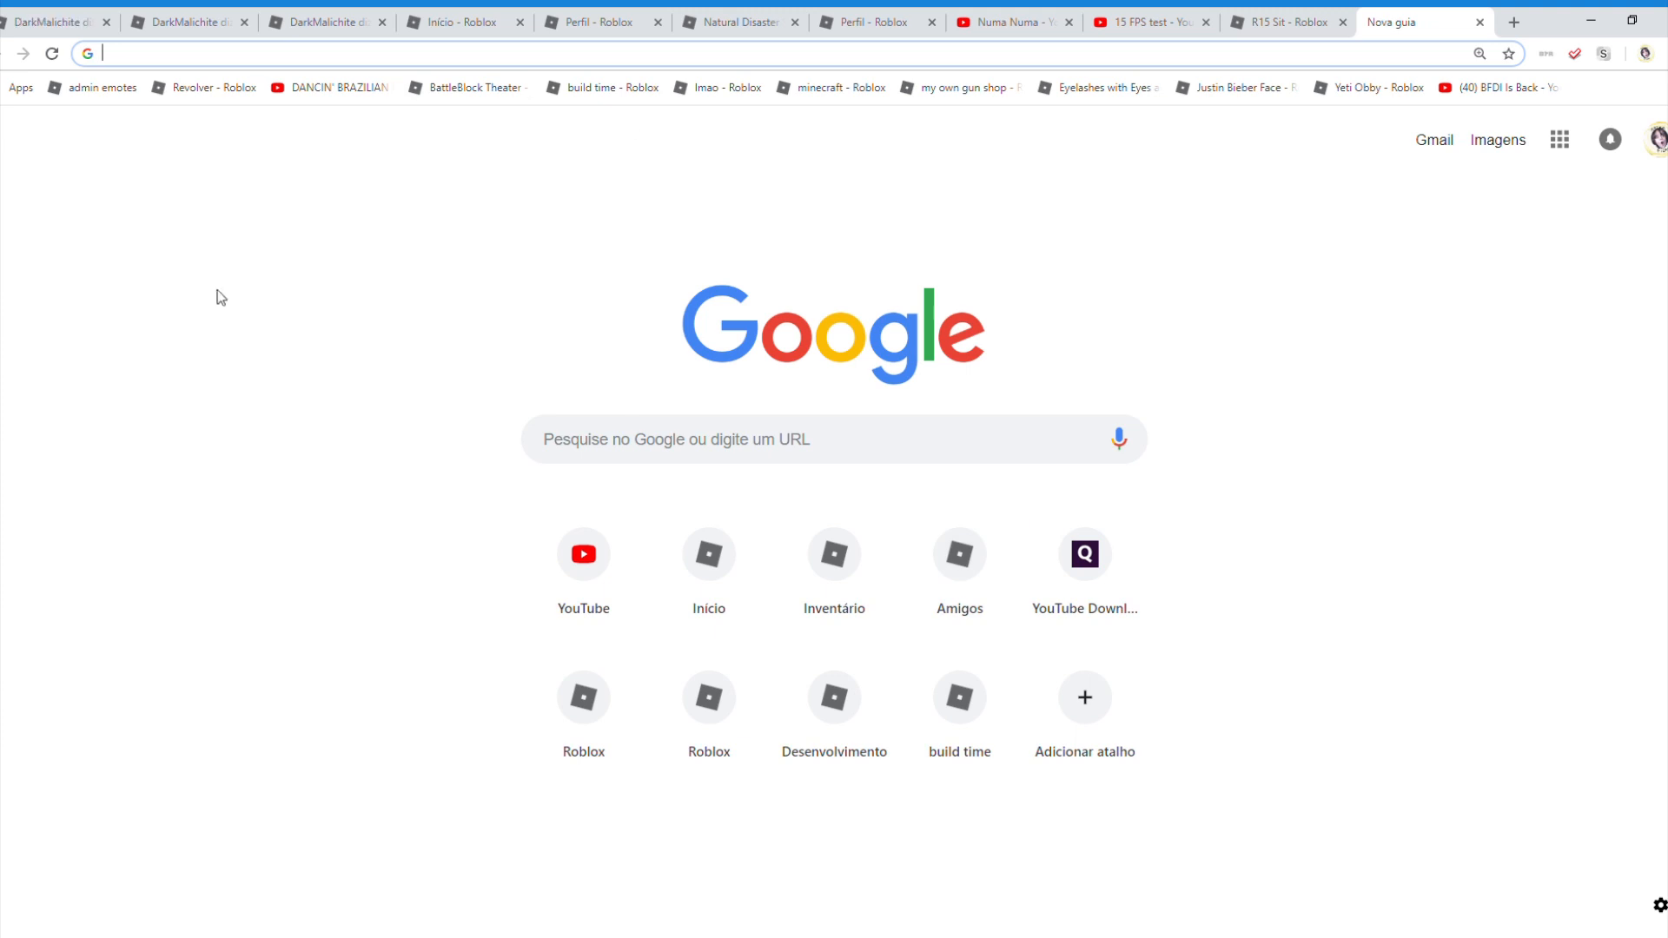
pyautogui.moveTo(426, 96)
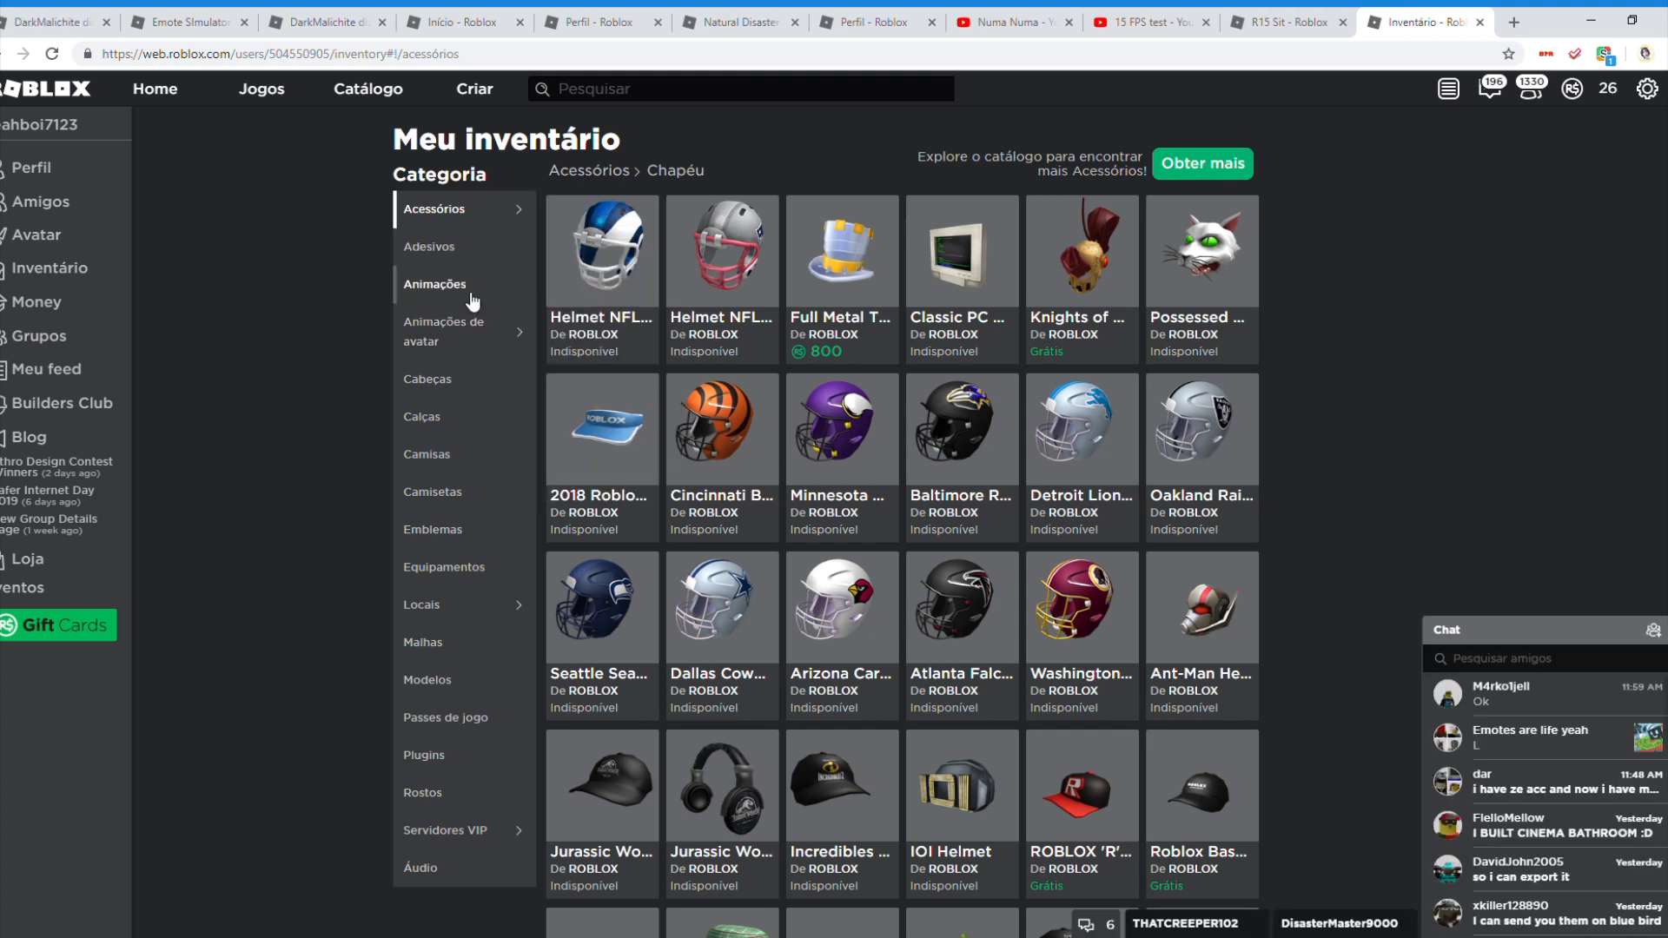
pyautogui.click(434, 284)
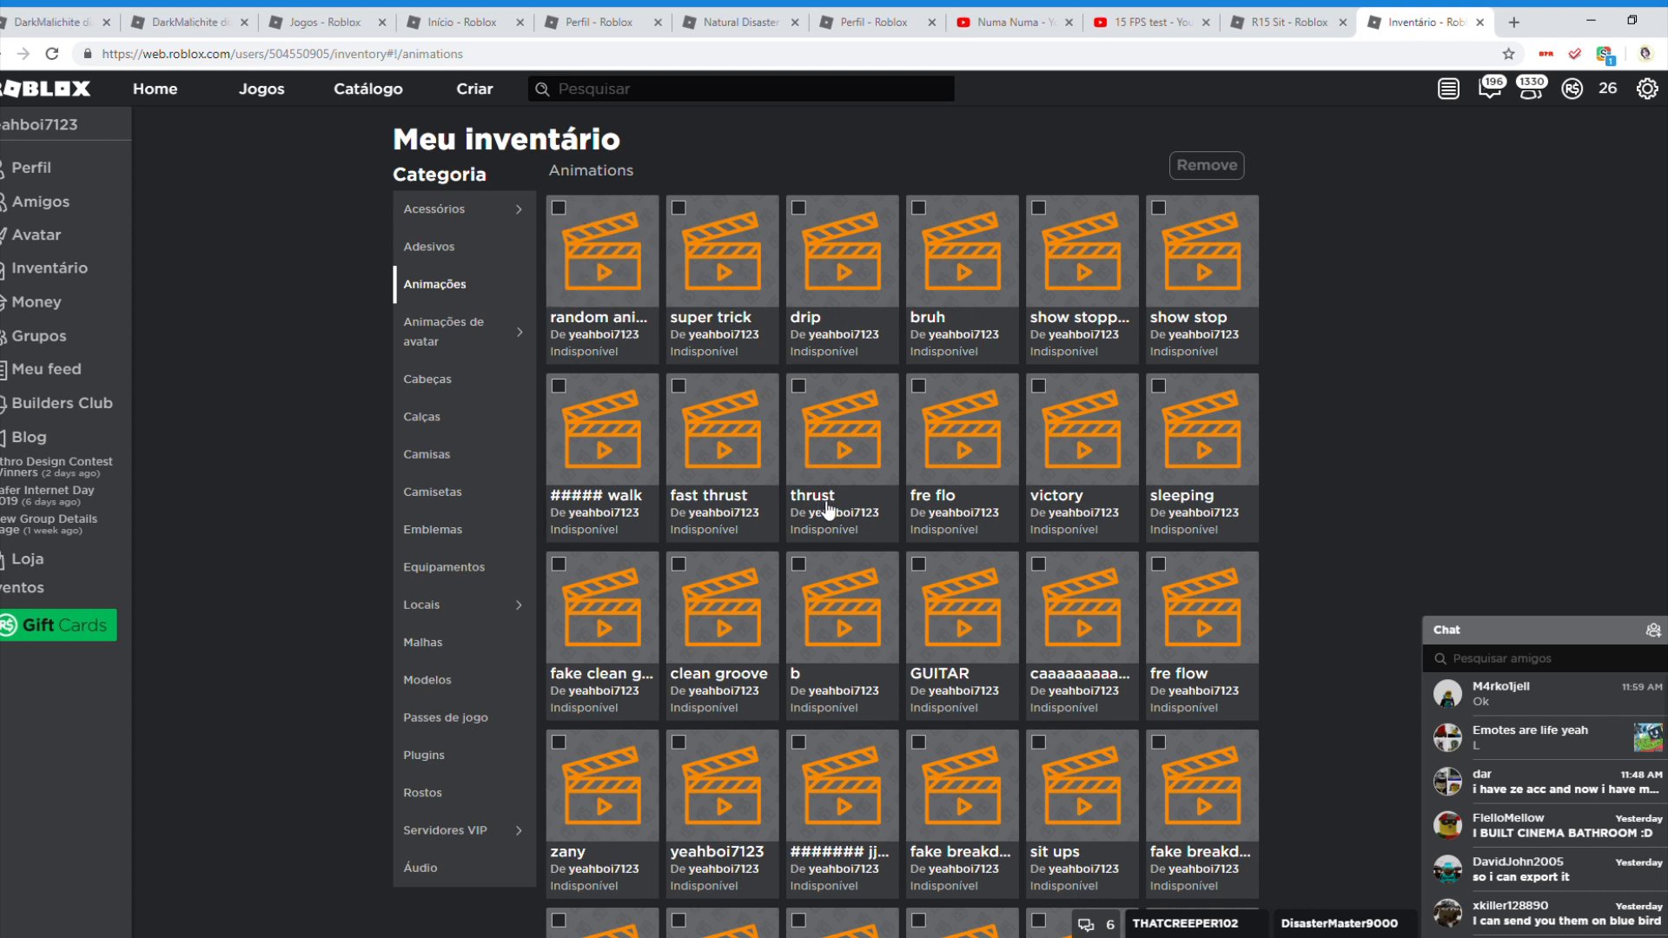
pyautogui.moveTo(893, 524)
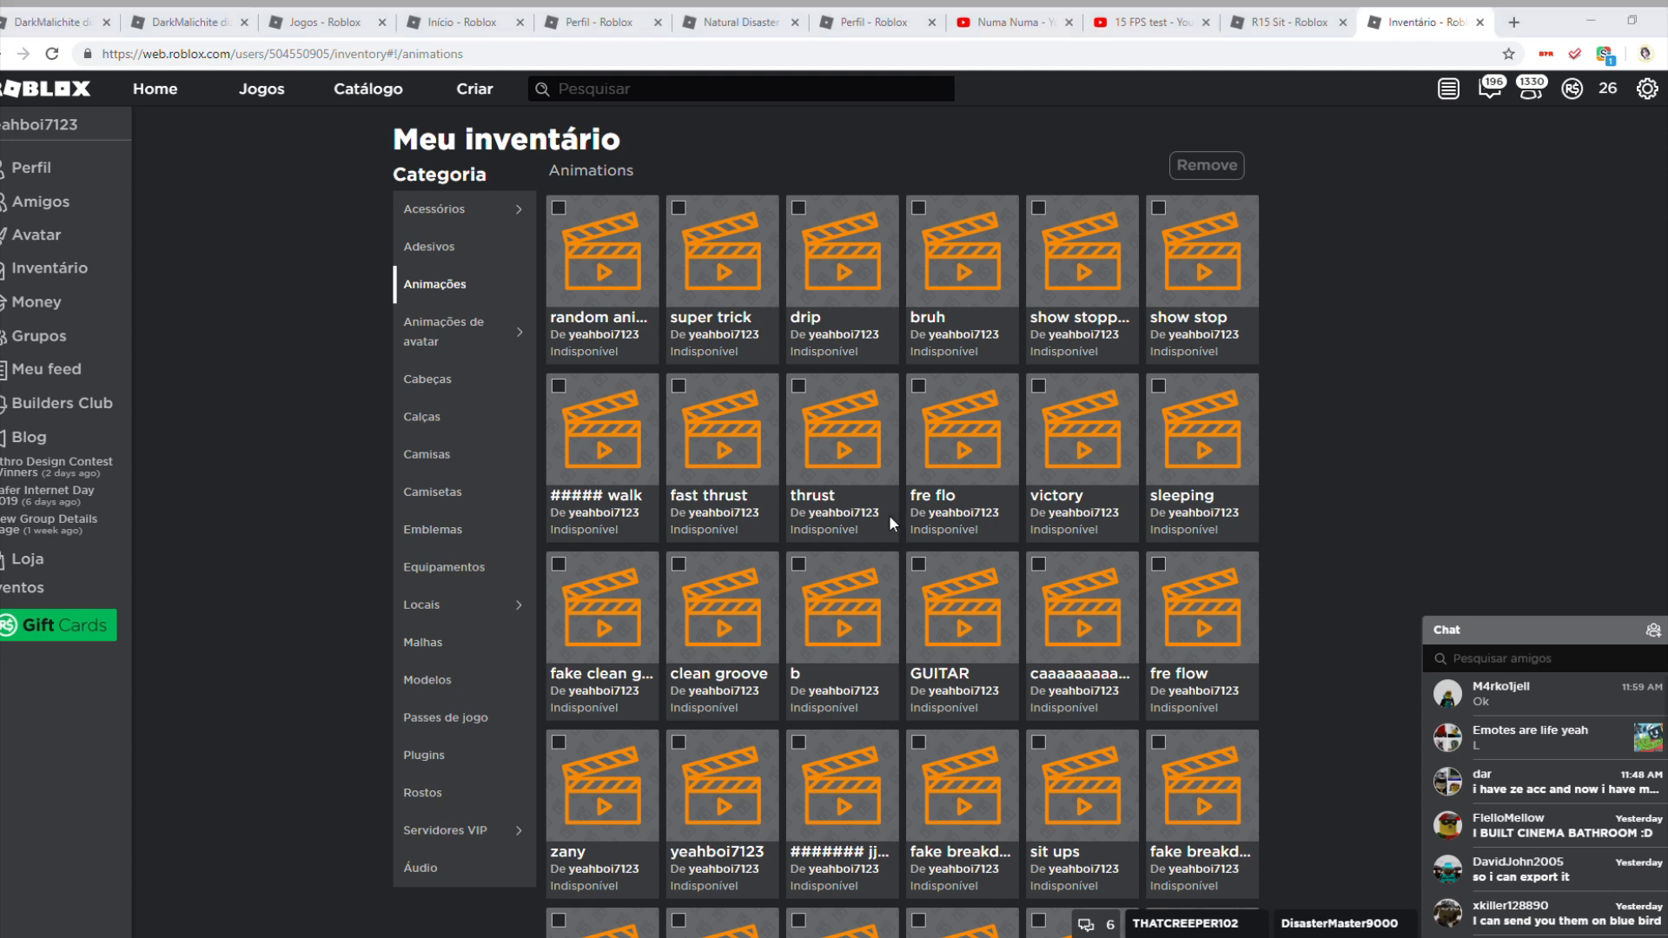
pyautogui.moveTo(852, 920)
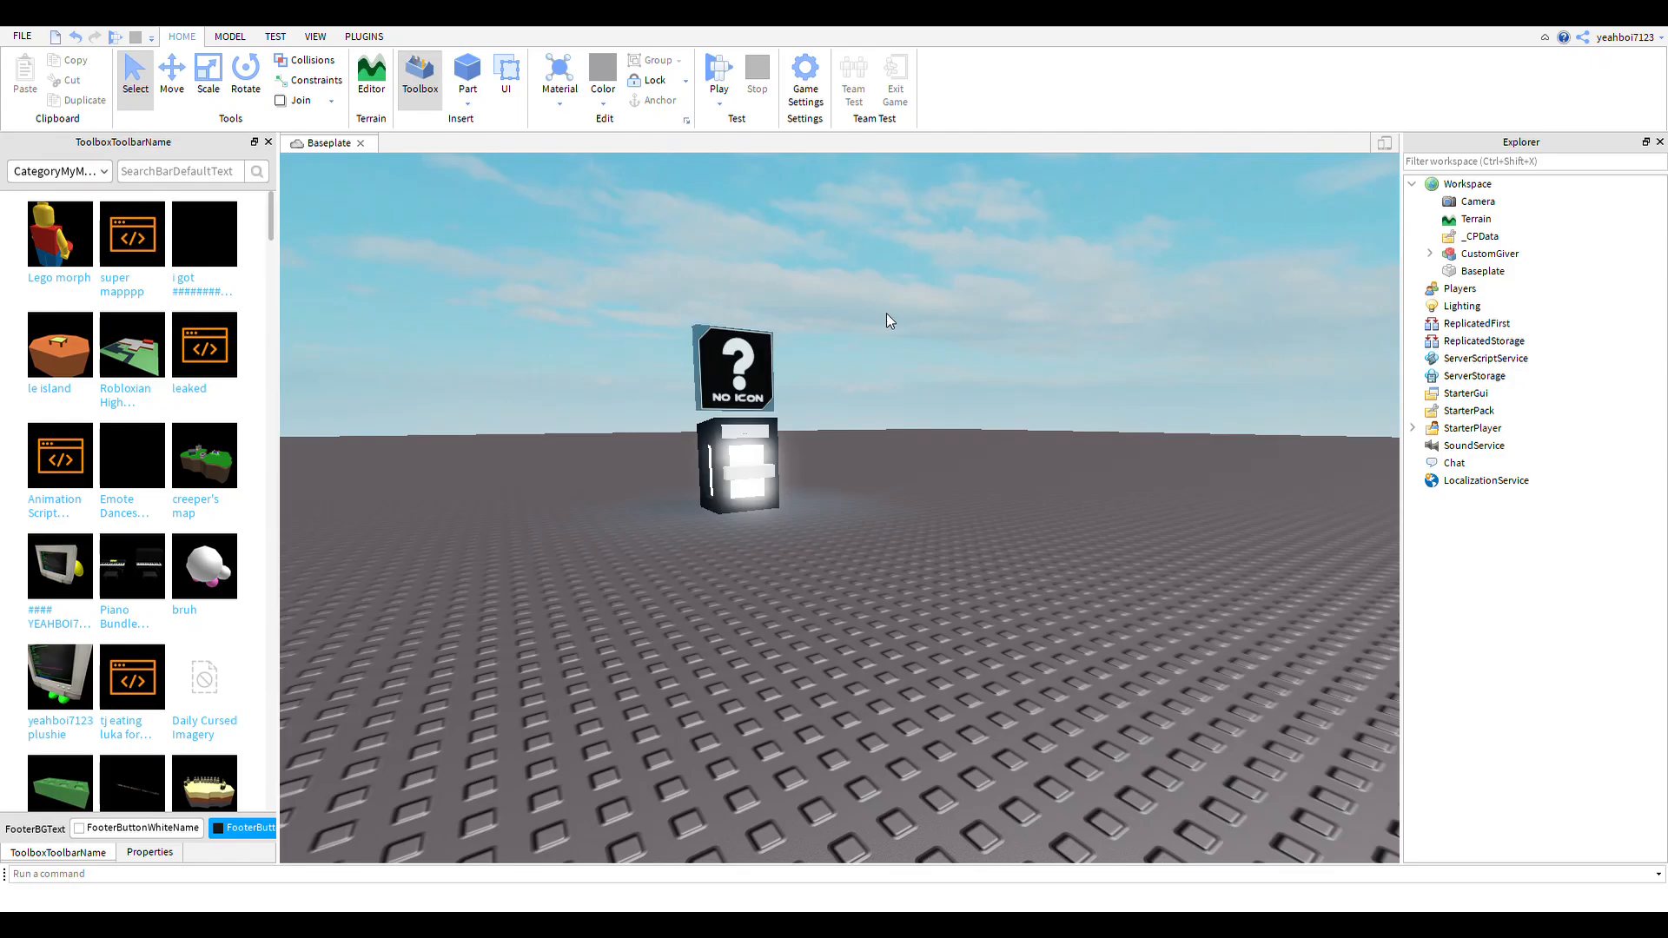
pyautogui.moveTo(947, 355)
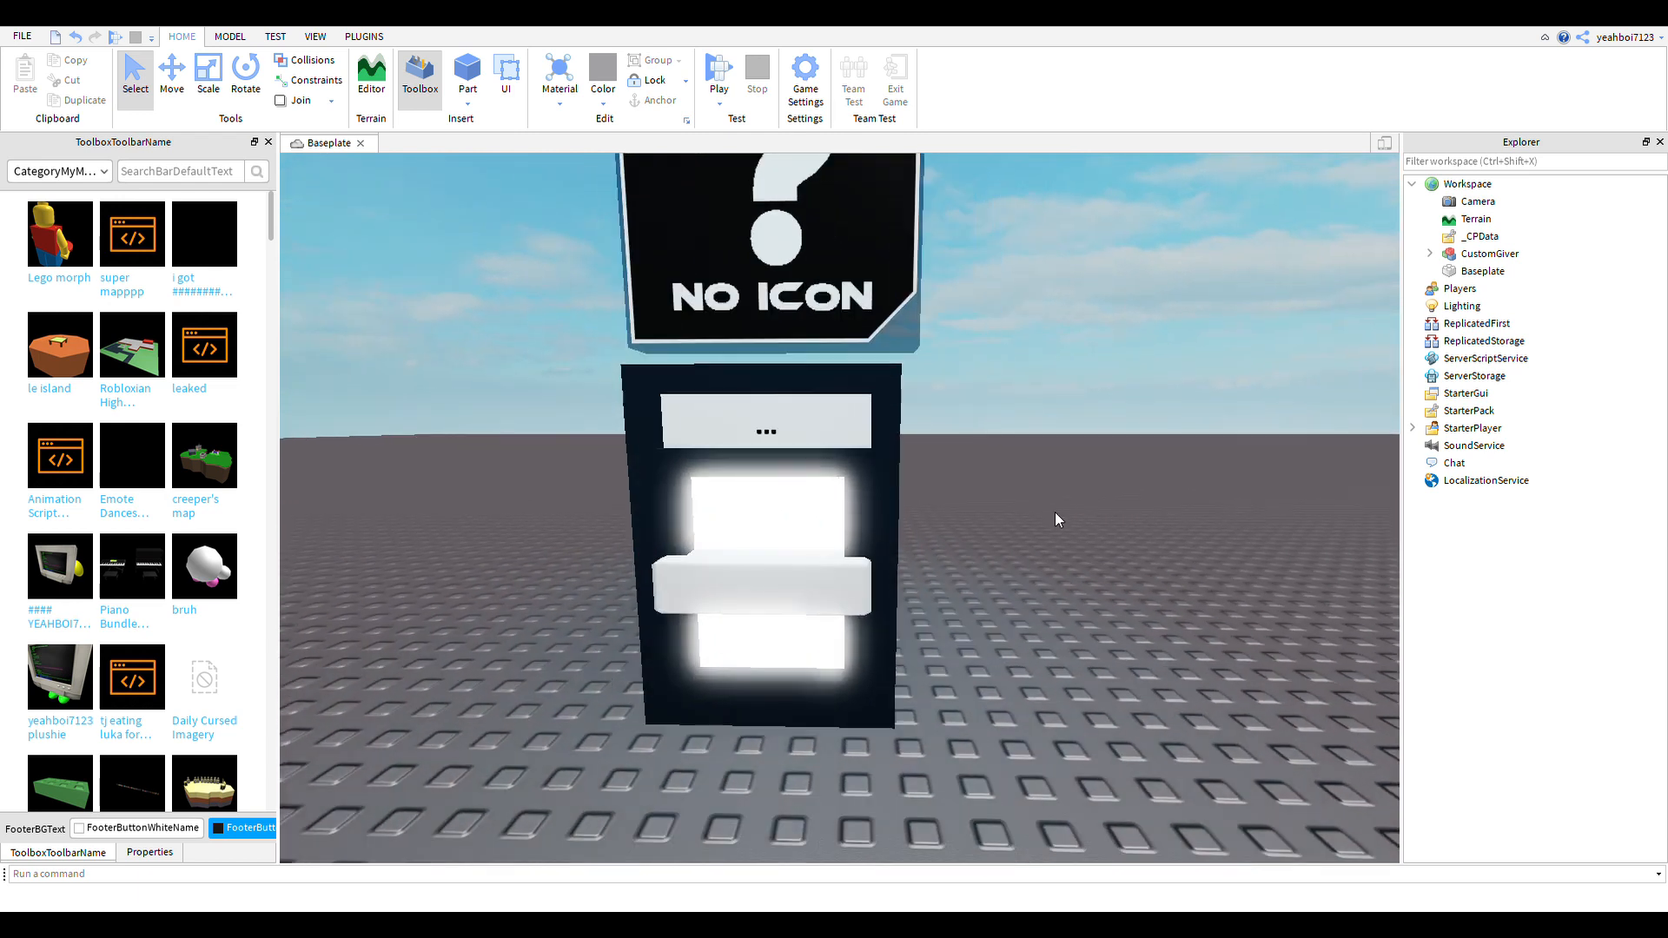
# Step: Expand CustomGiver and its Place Tool in Here folder, then collapse the dance tool
pyautogui.click(1492, 253)
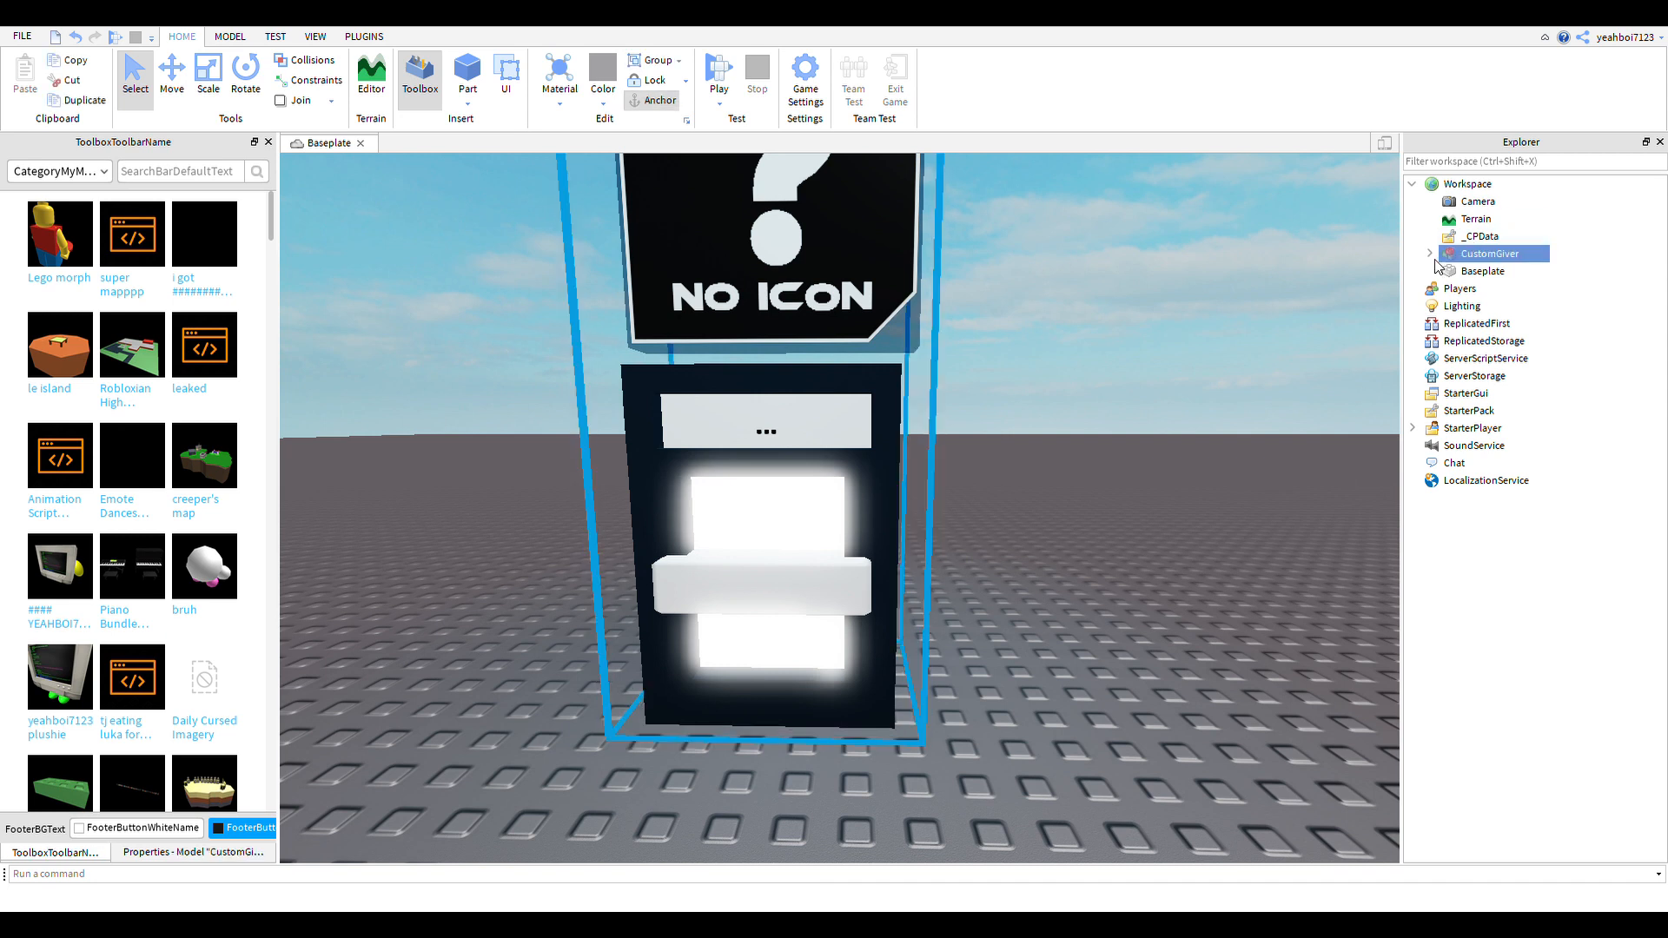
pyautogui.click(1430, 253)
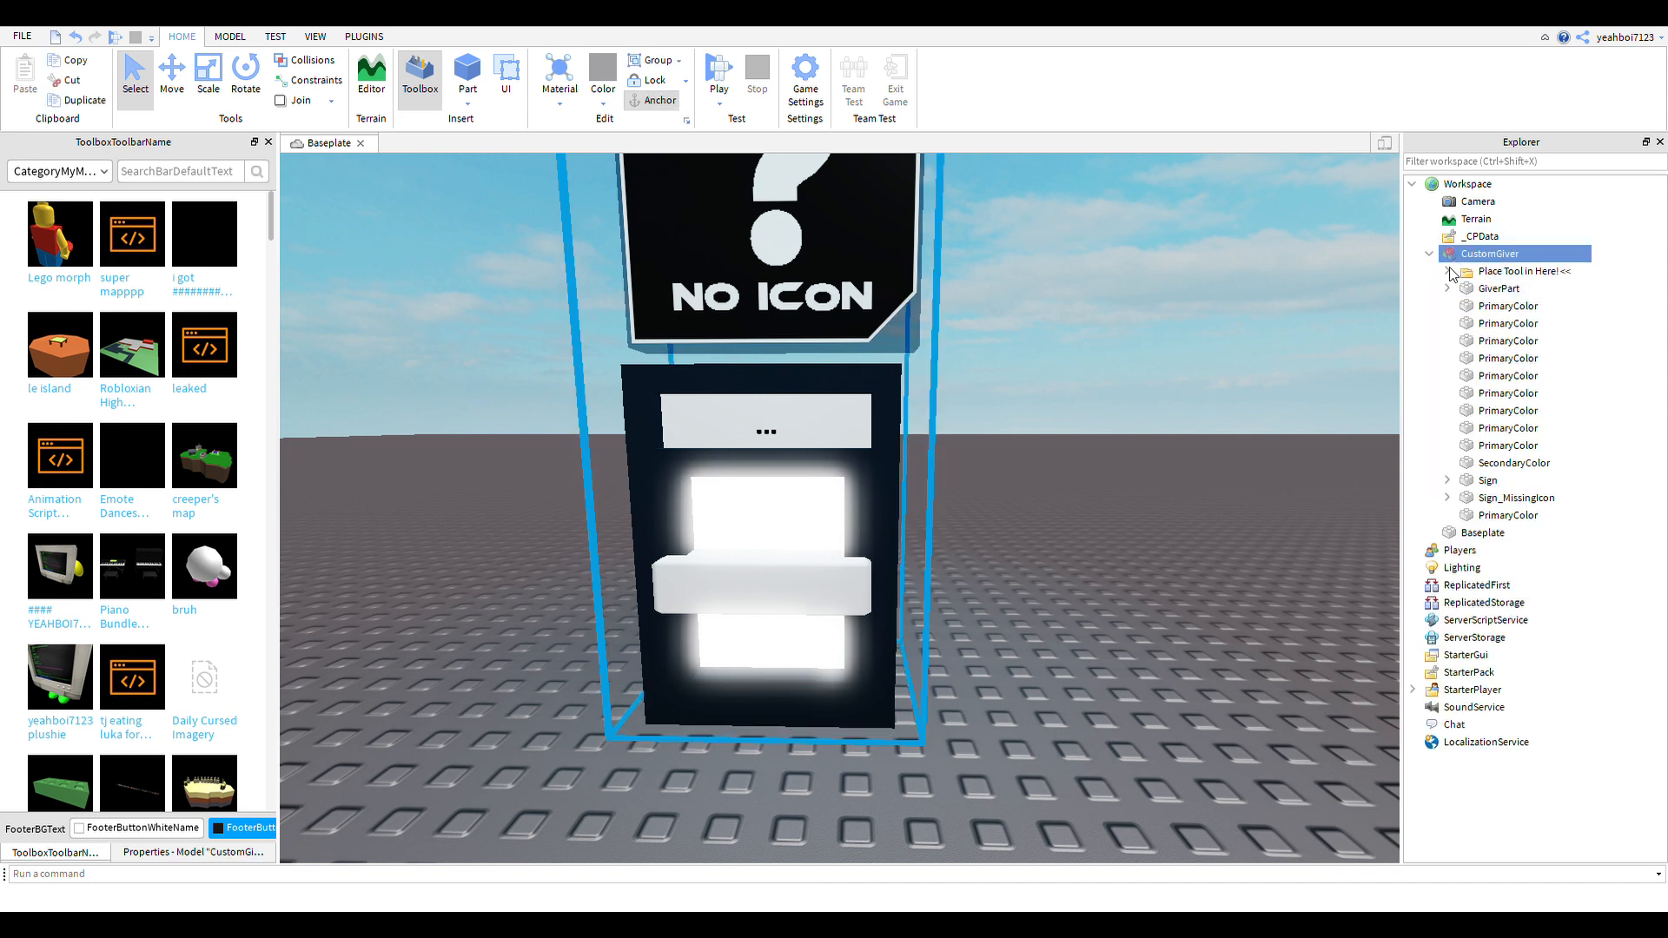
pyautogui.click(1433, 271)
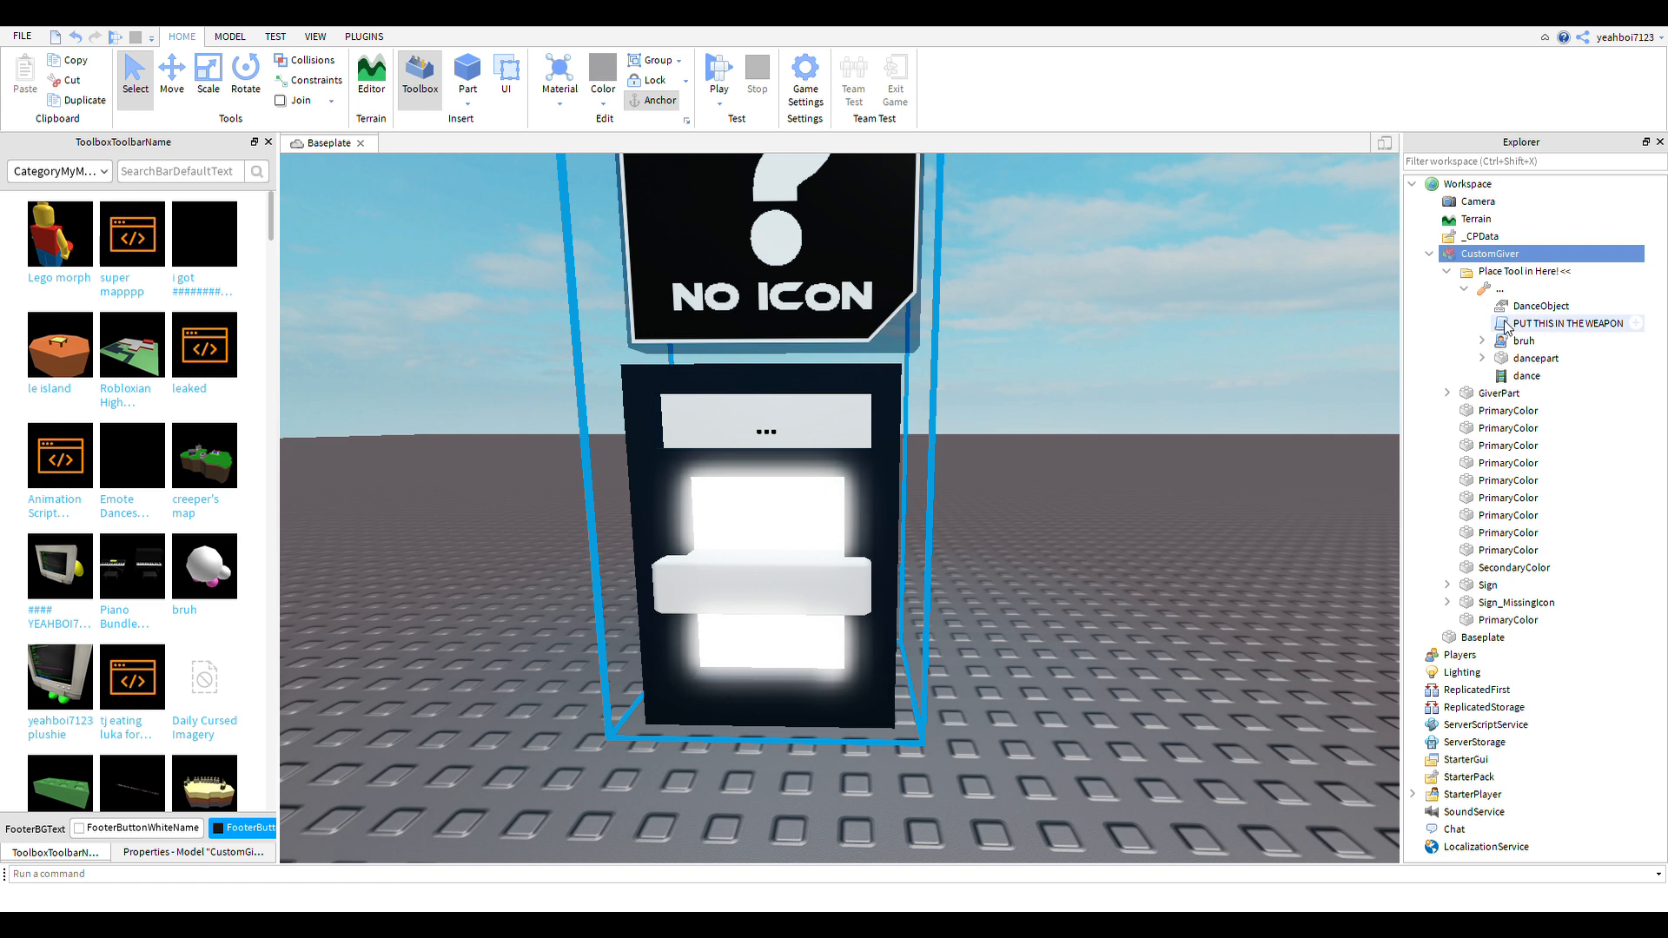
pyautogui.doubleClick(1558, 323)
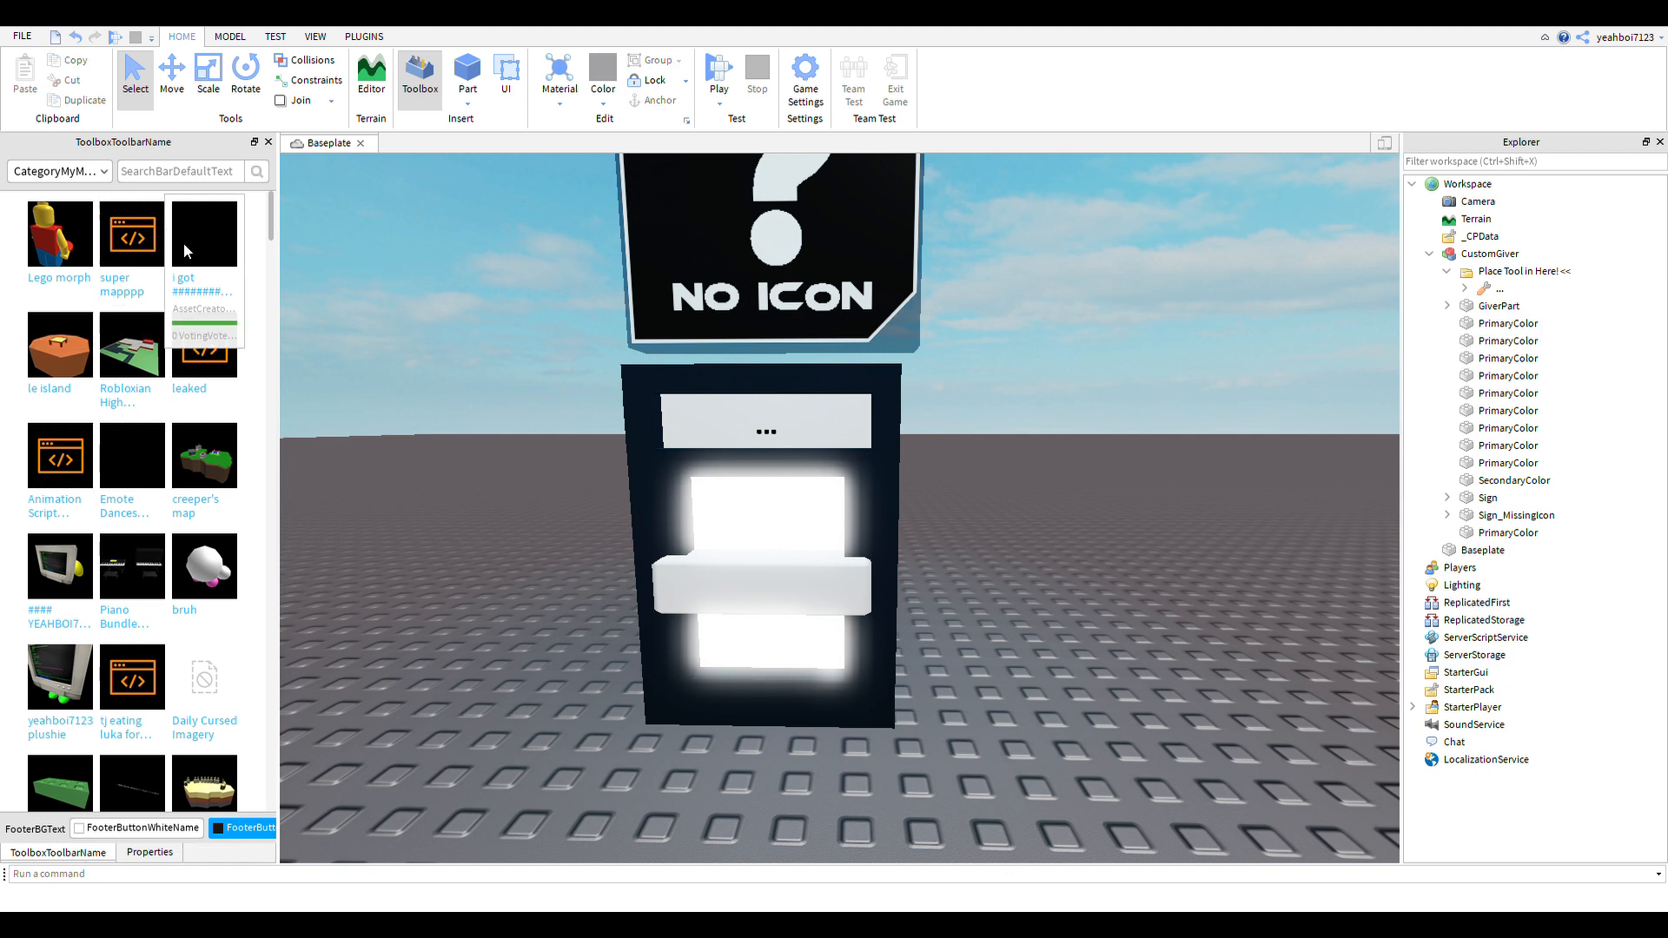
# Step: Scroll My Models and insert the G I V E R model as N/AGiver
pyautogui.scroll(-3)
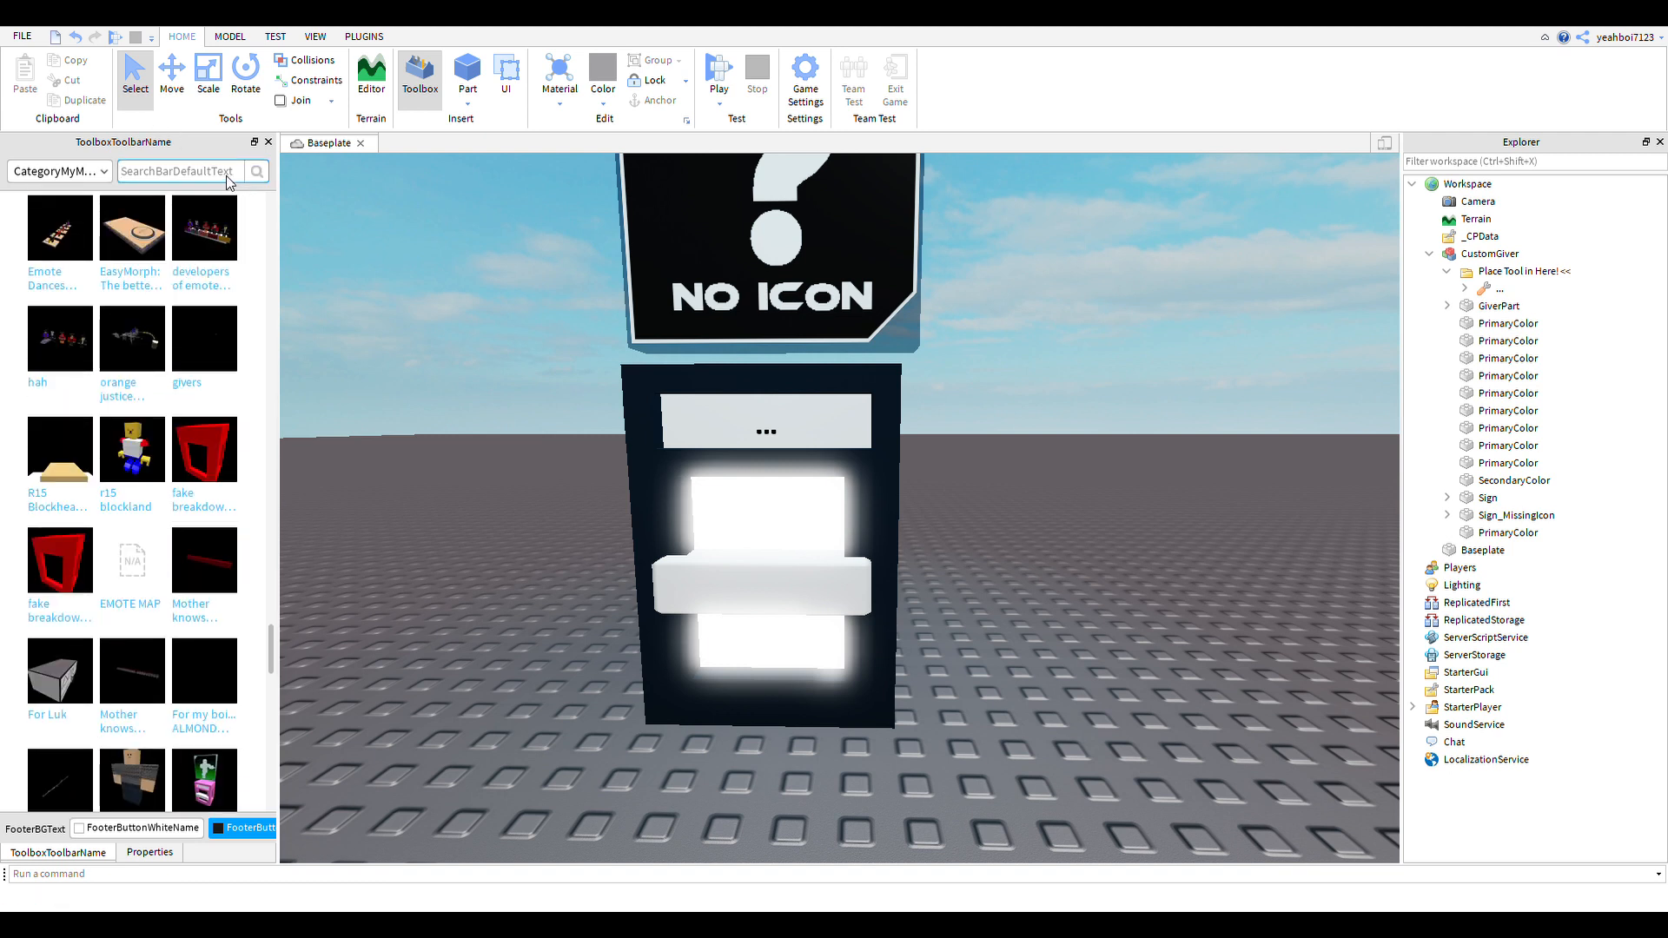
pyautogui.scroll(-3)
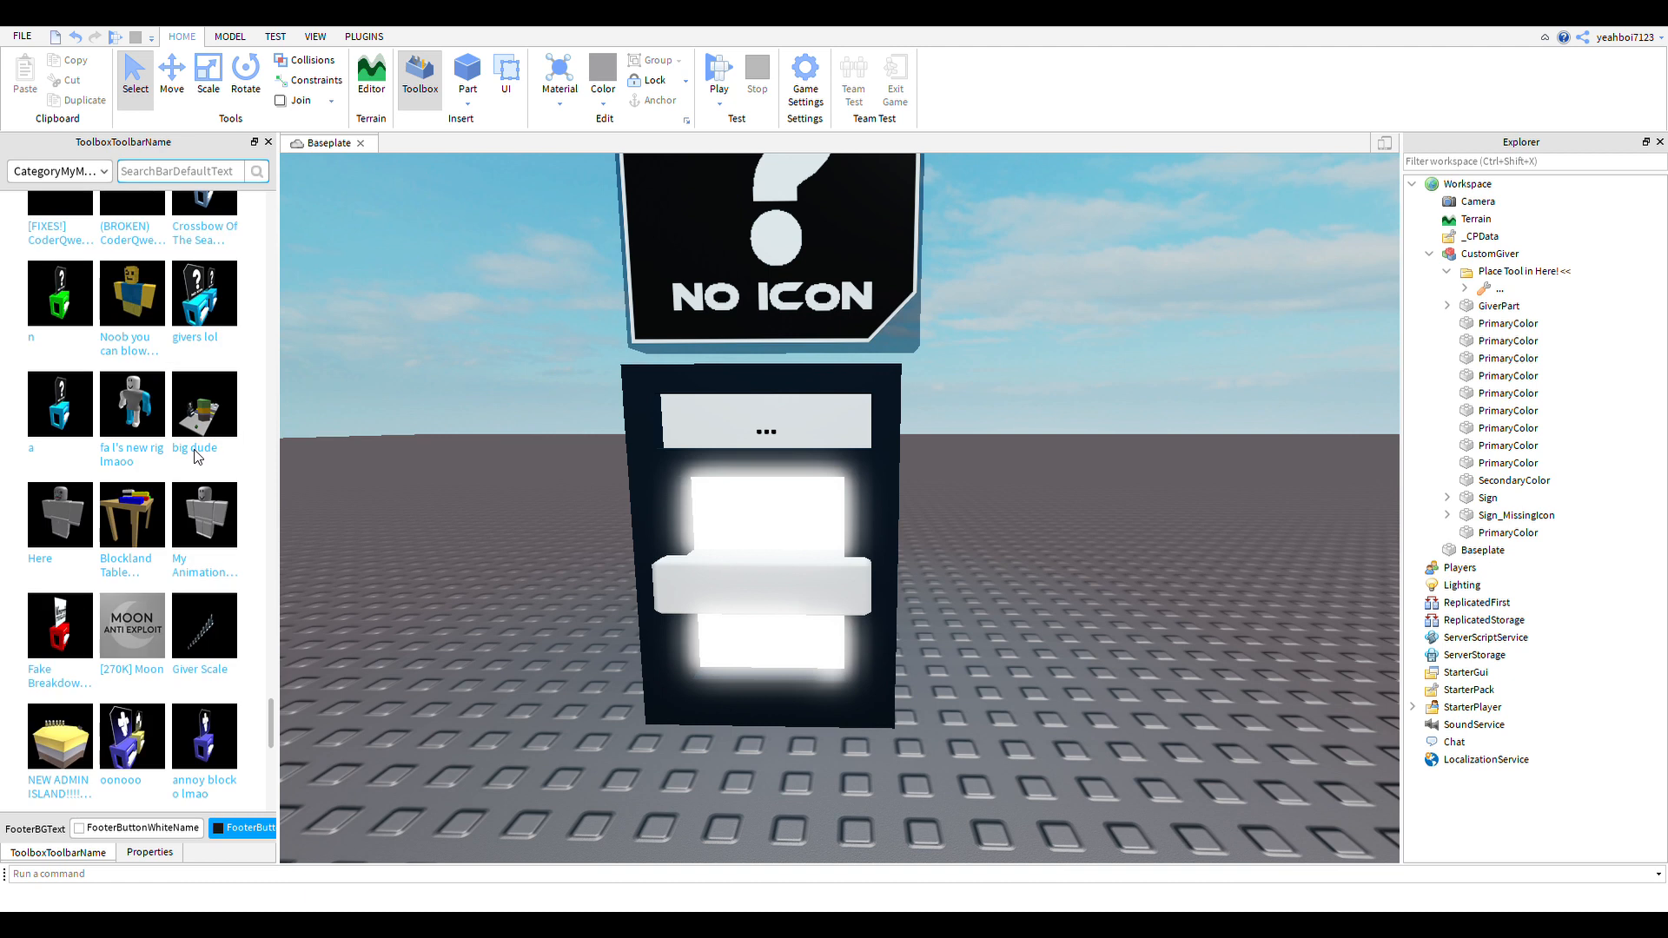
pyautogui.scroll(-3)
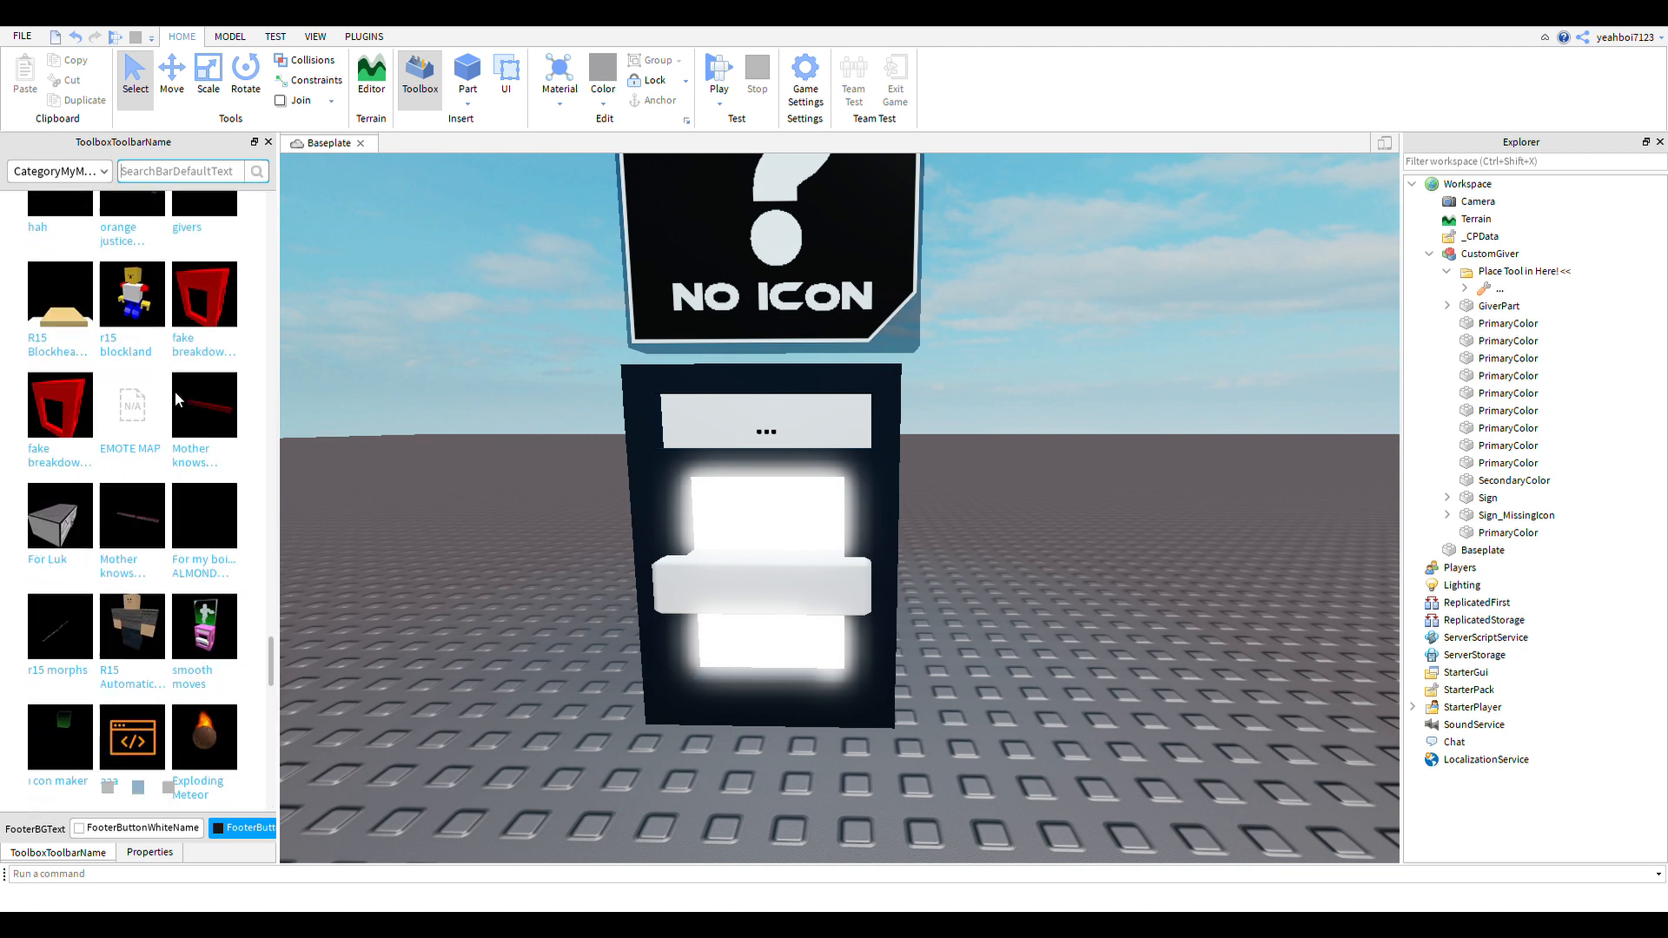
pyautogui.scroll(-3)
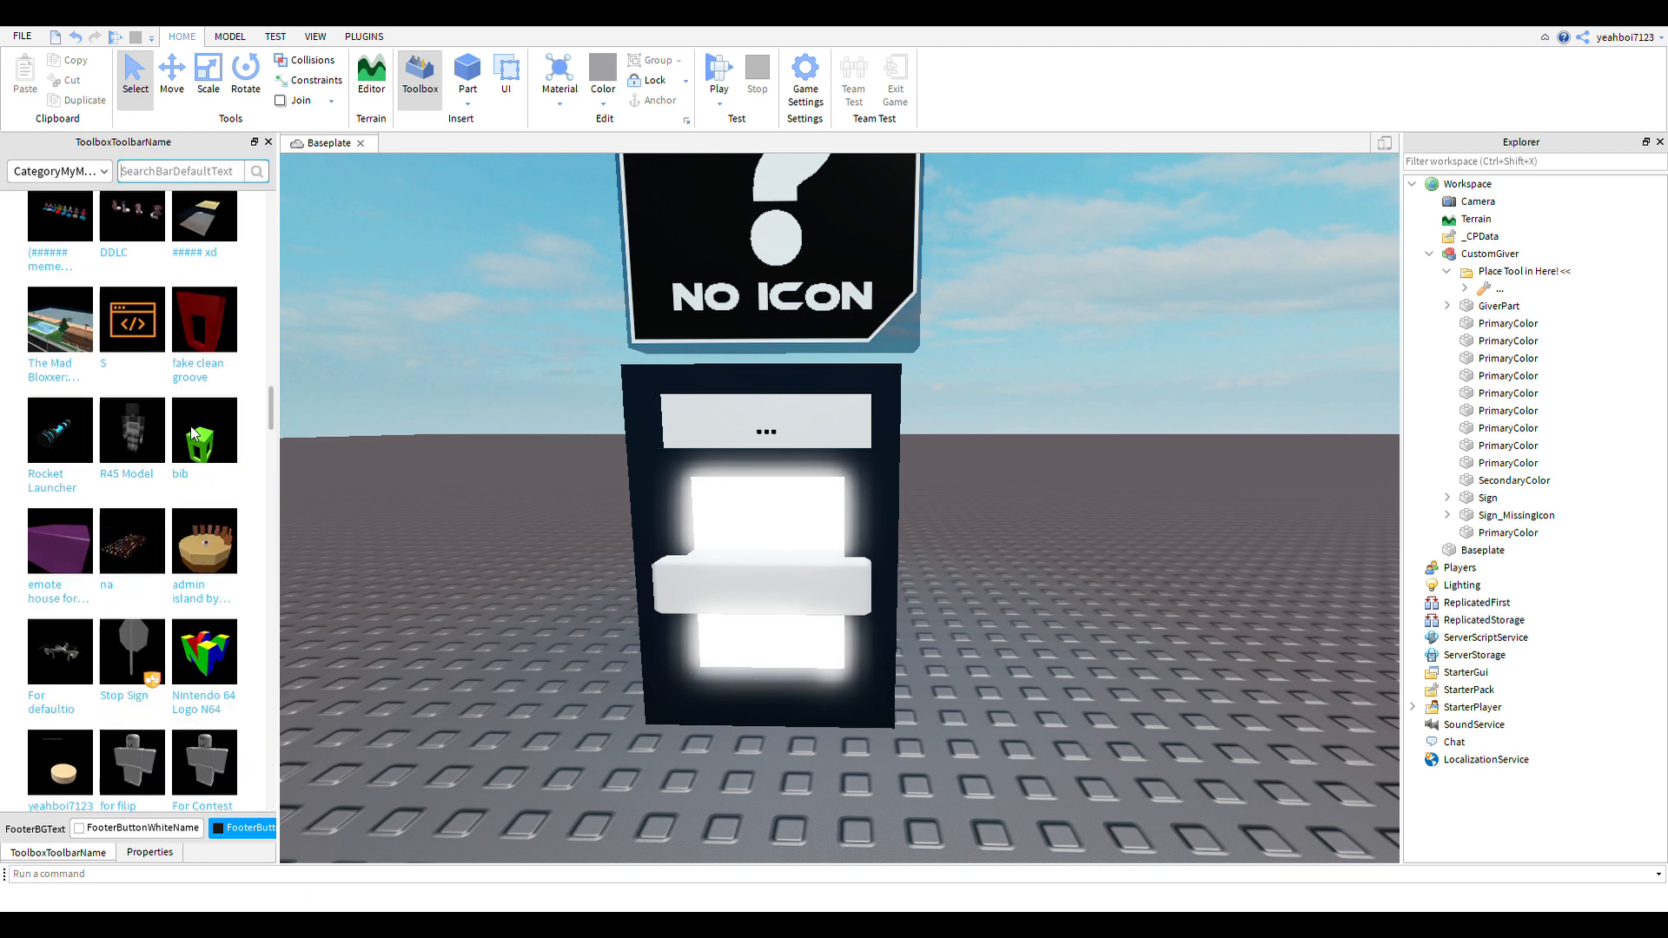
pyautogui.scroll(-3)
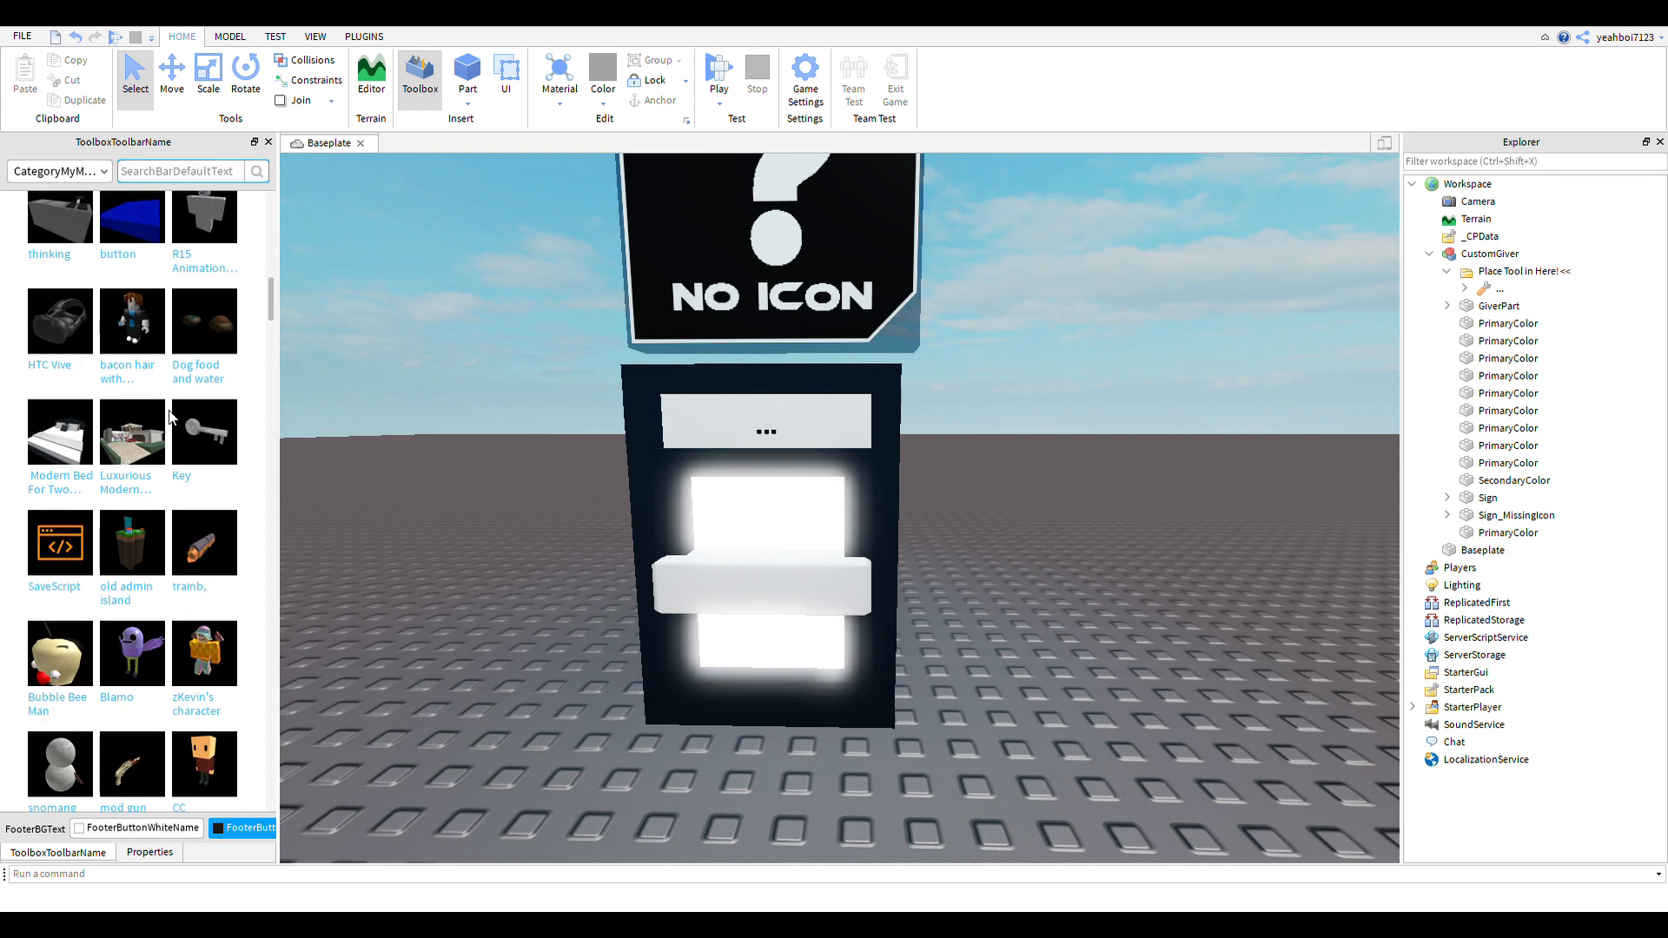
pyautogui.scroll(-3)
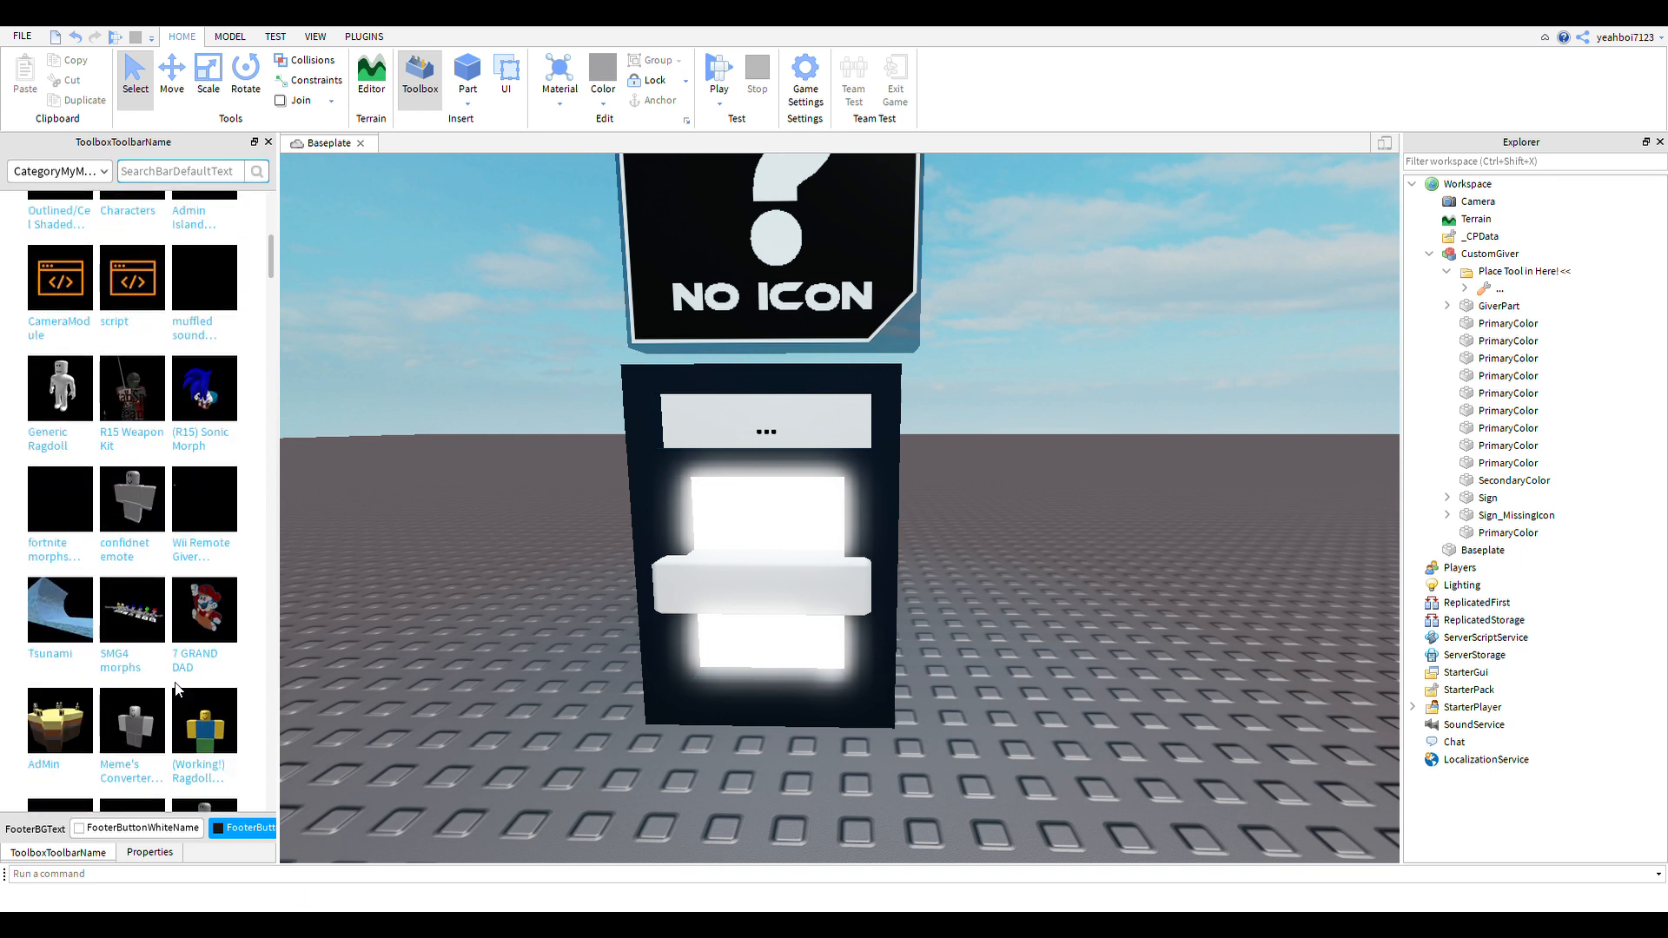
pyautogui.scroll(-3)
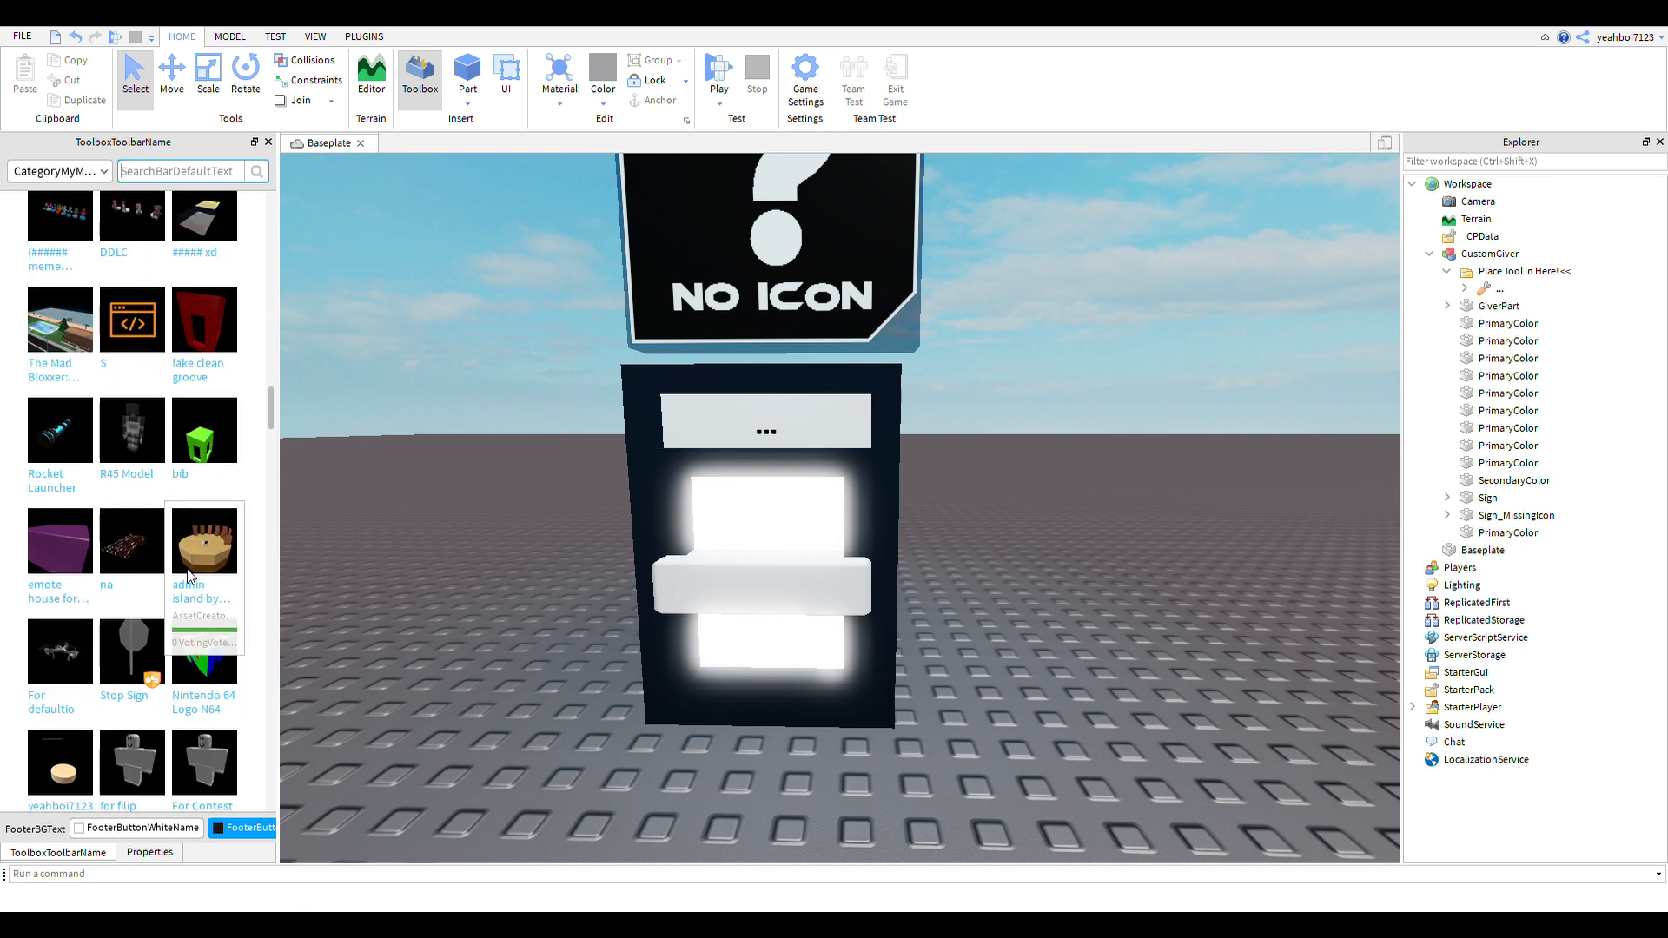
pyautogui.scroll(-3)
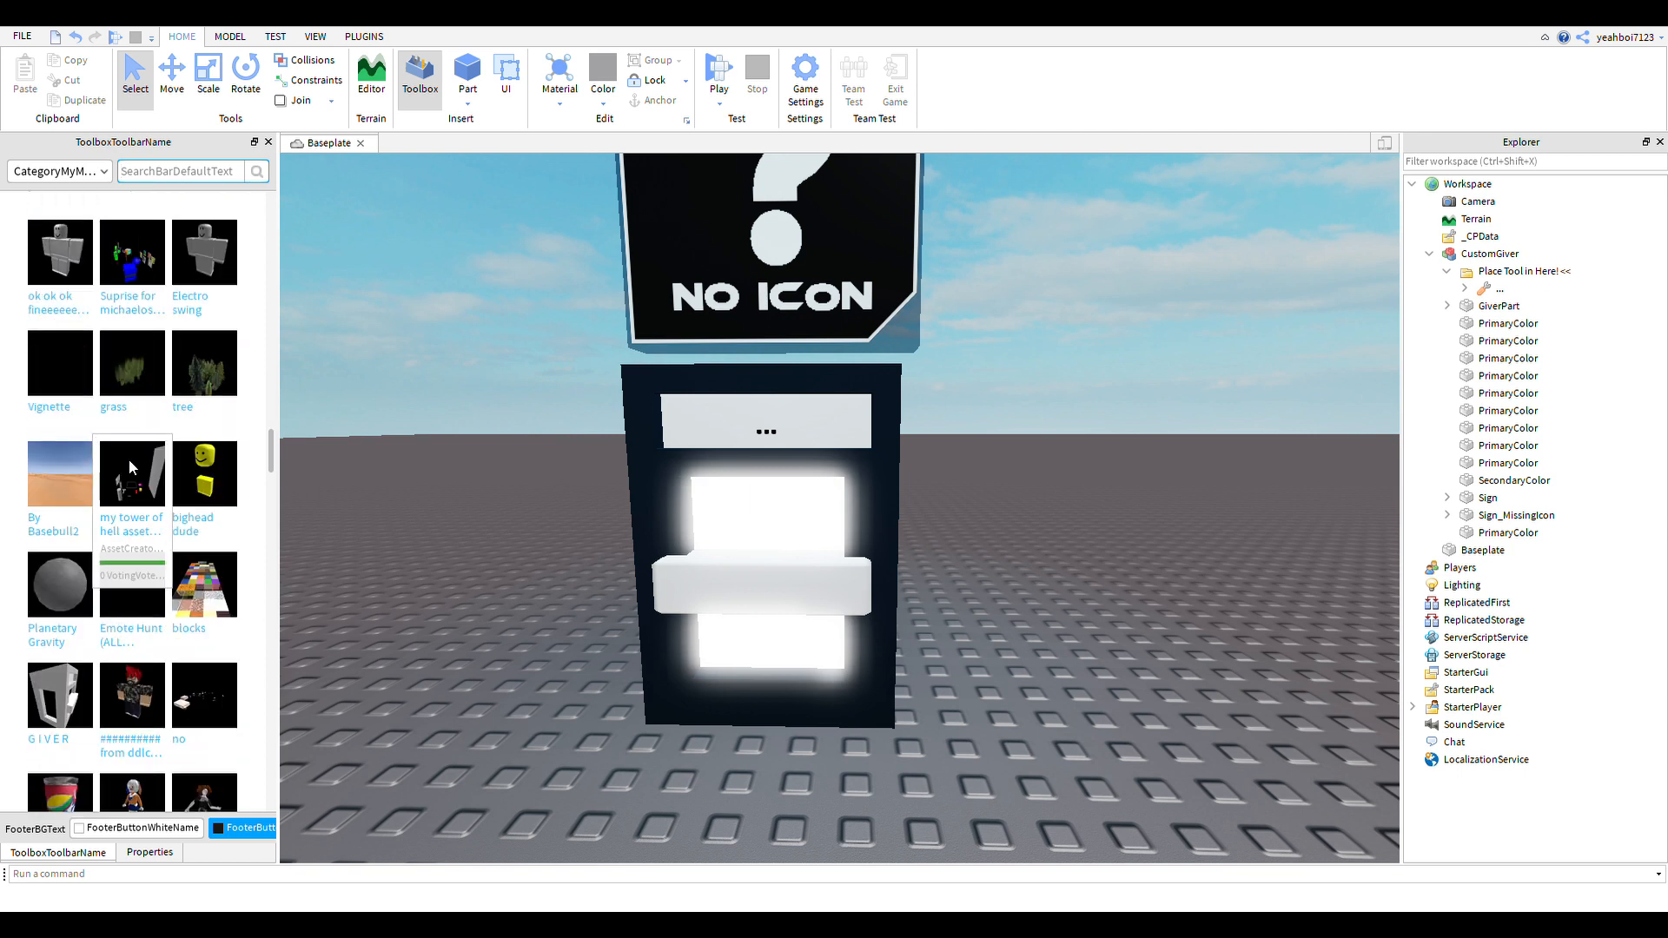
pyautogui.scroll(-3)
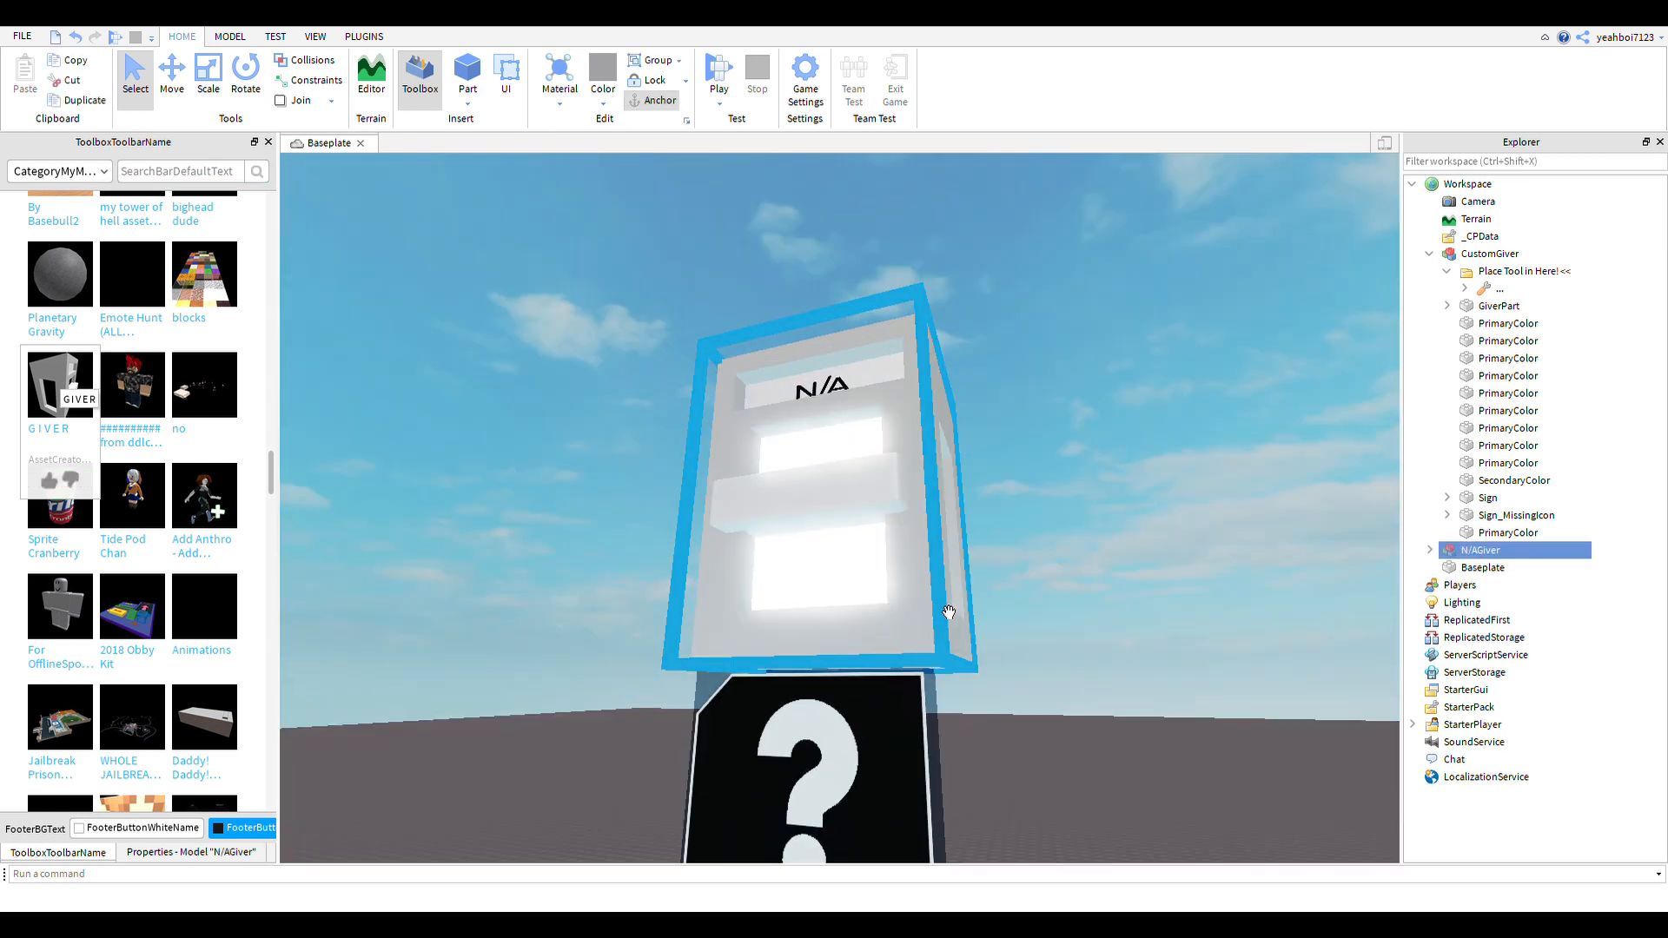
# Step: Inspect N/AGiver's GiverButton tool contents, then delete the N/AGiver model
pyautogui.click(1431, 550)
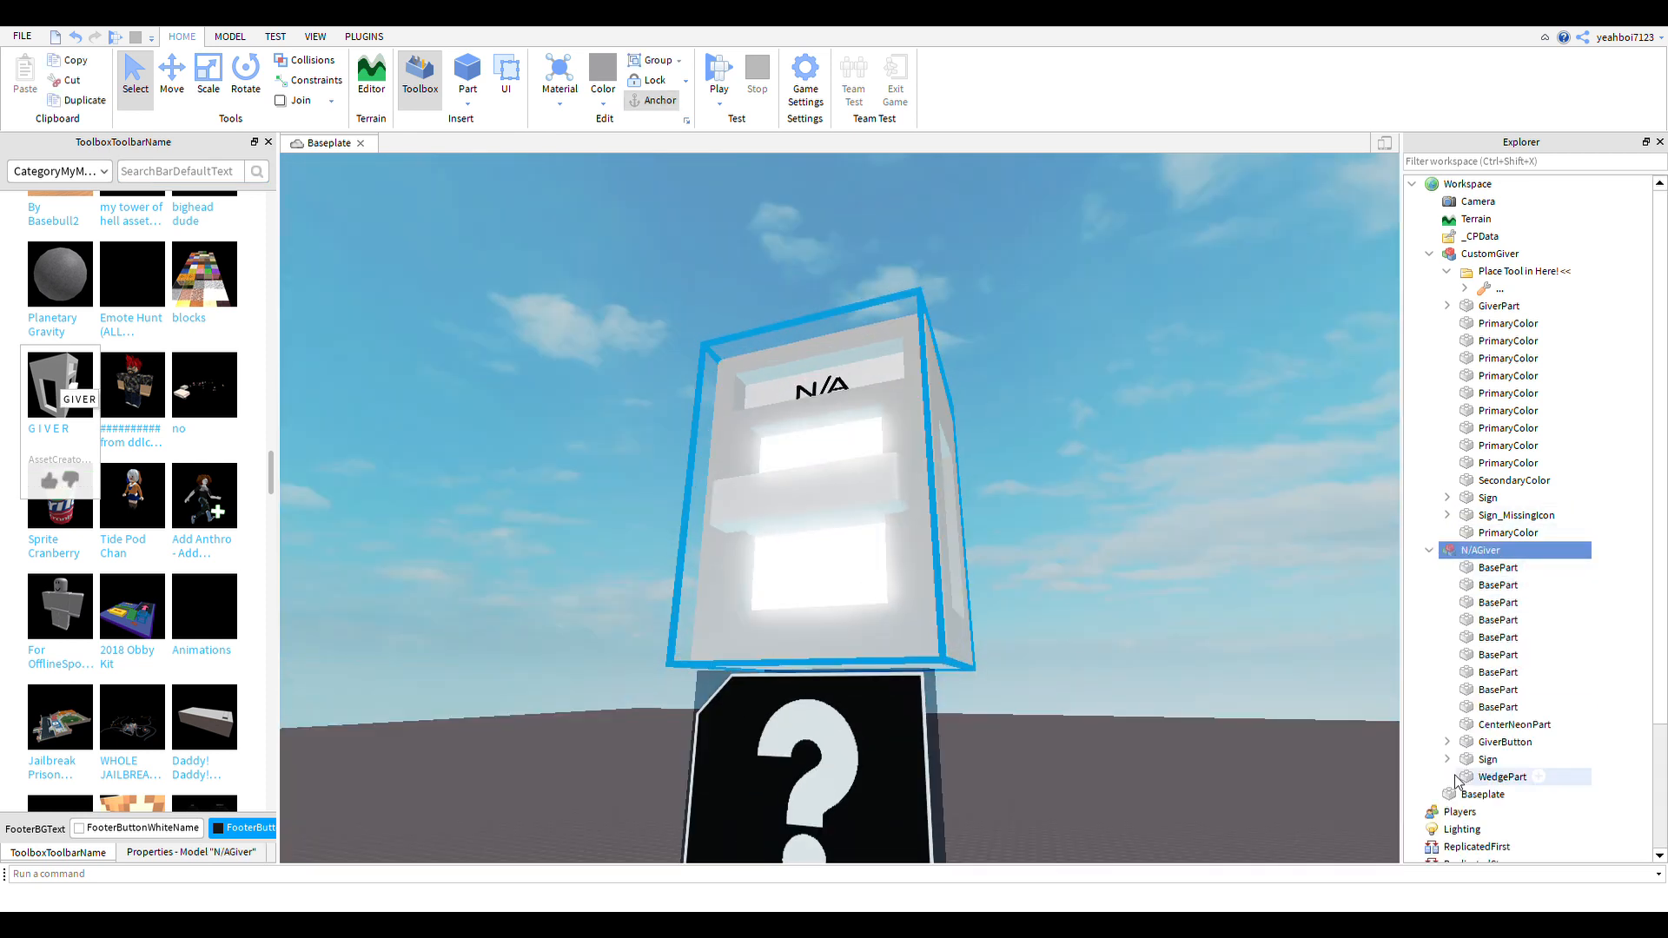
pyautogui.click(1447, 742)
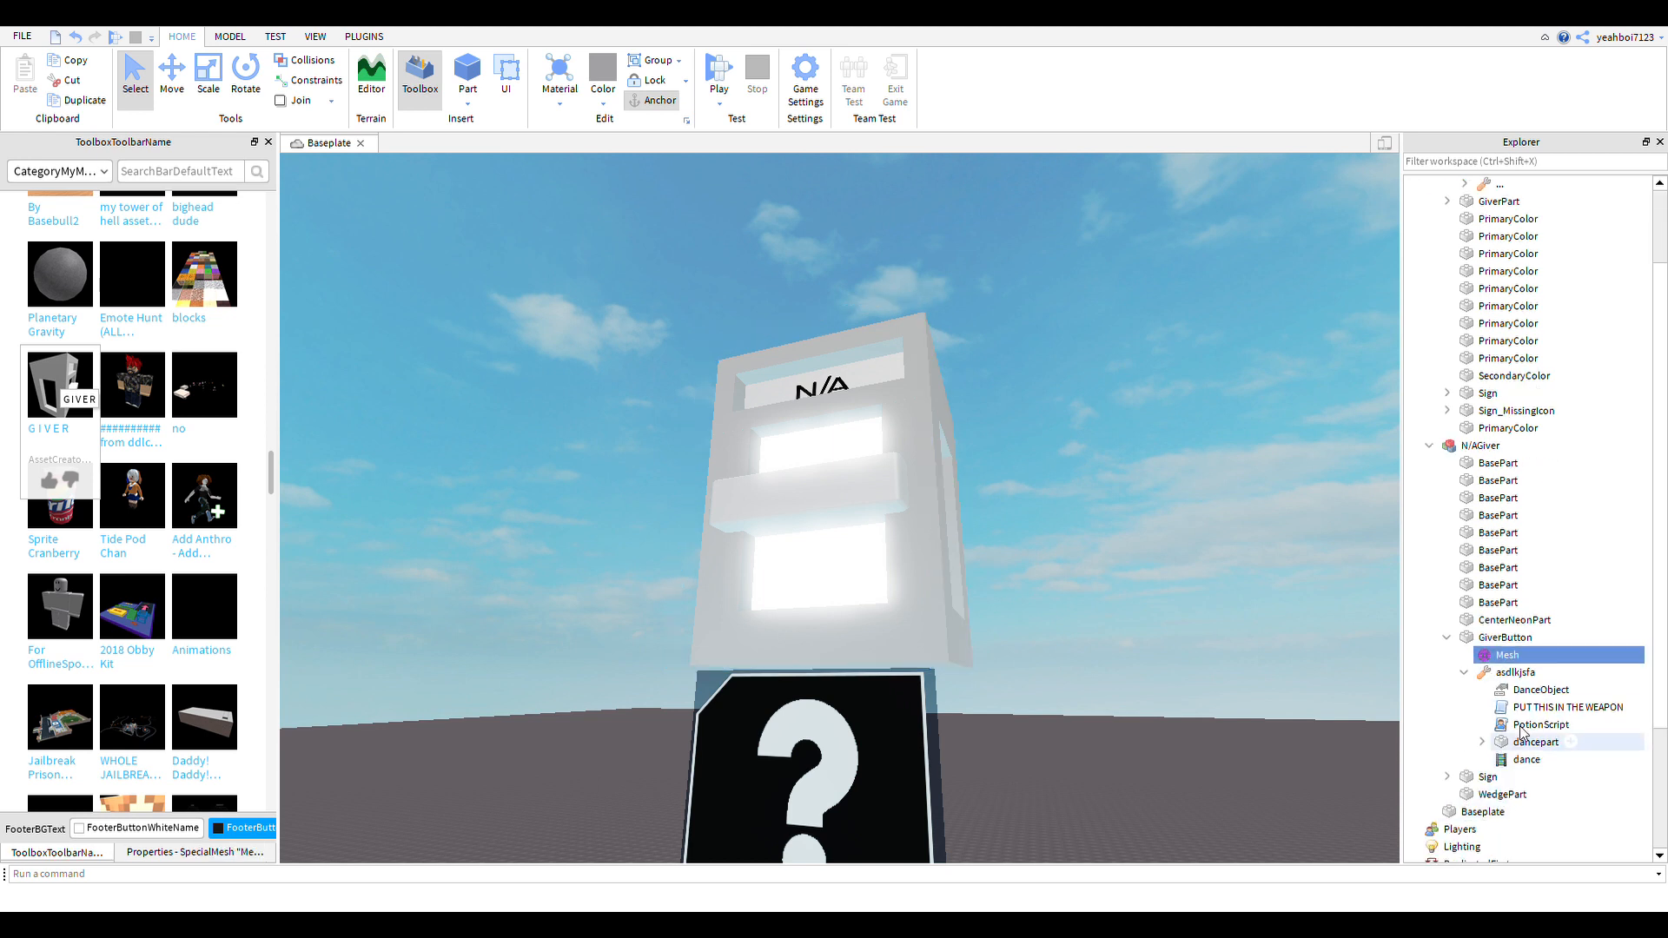
pyautogui.click(1567, 707)
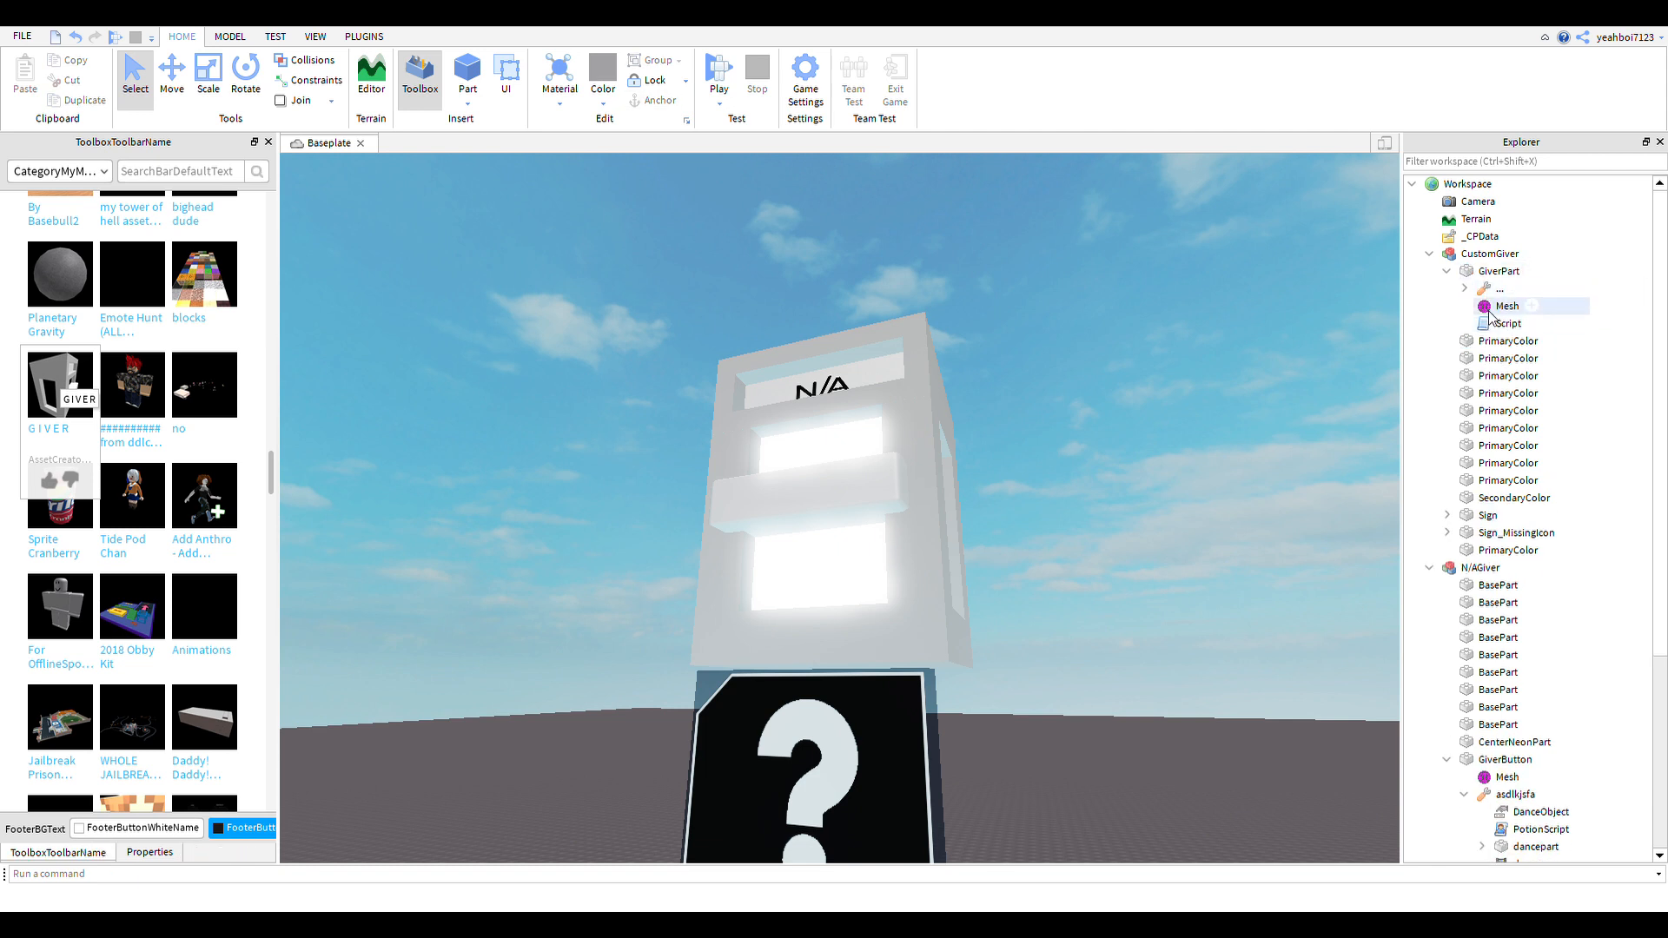
pyautogui.scroll(-3)
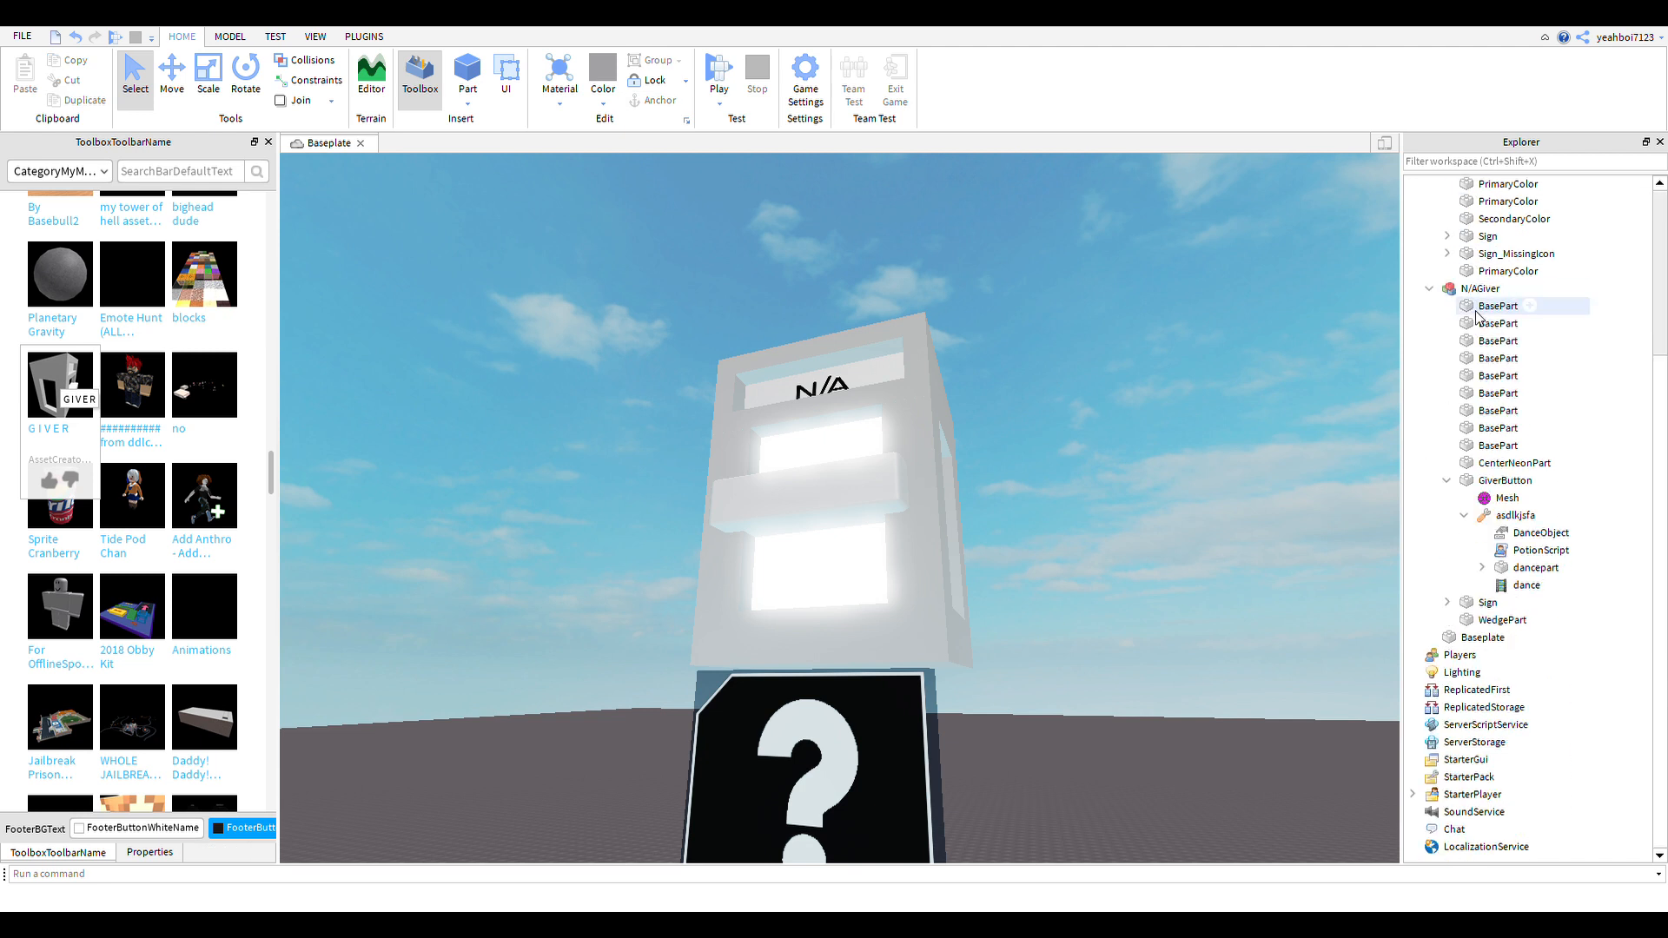
pyautogui.click(1482, 287)
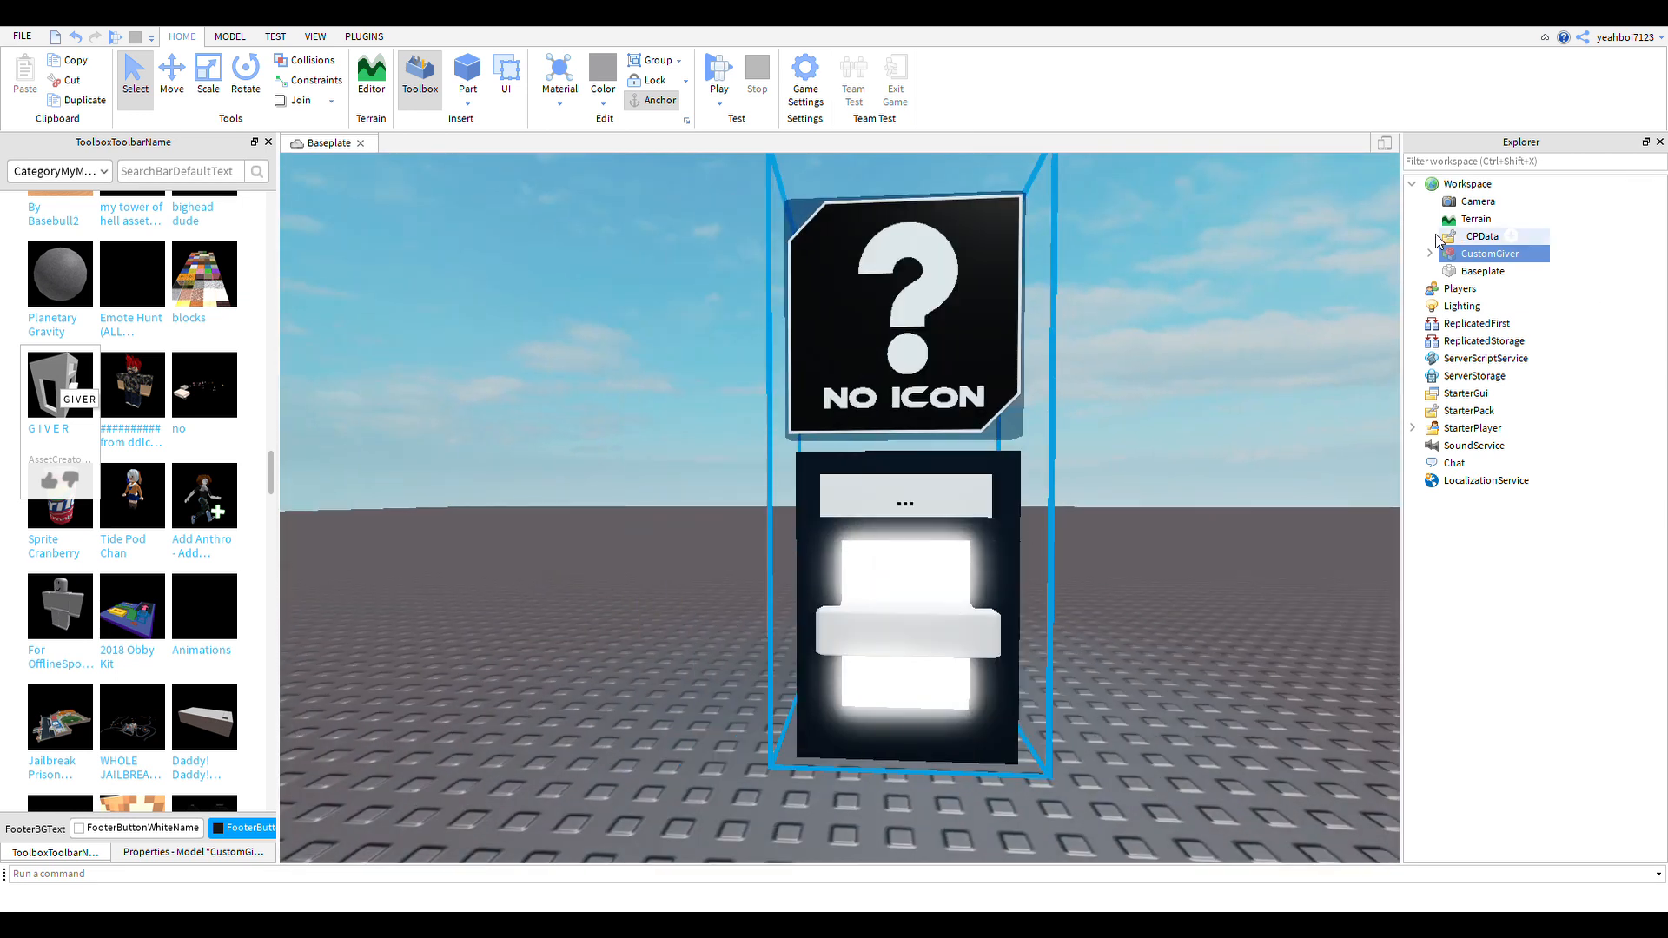
# Step: Expand CustomGiver's dance tool and view the SongLoop sound's properties
pyautogui.click(1434, 253)
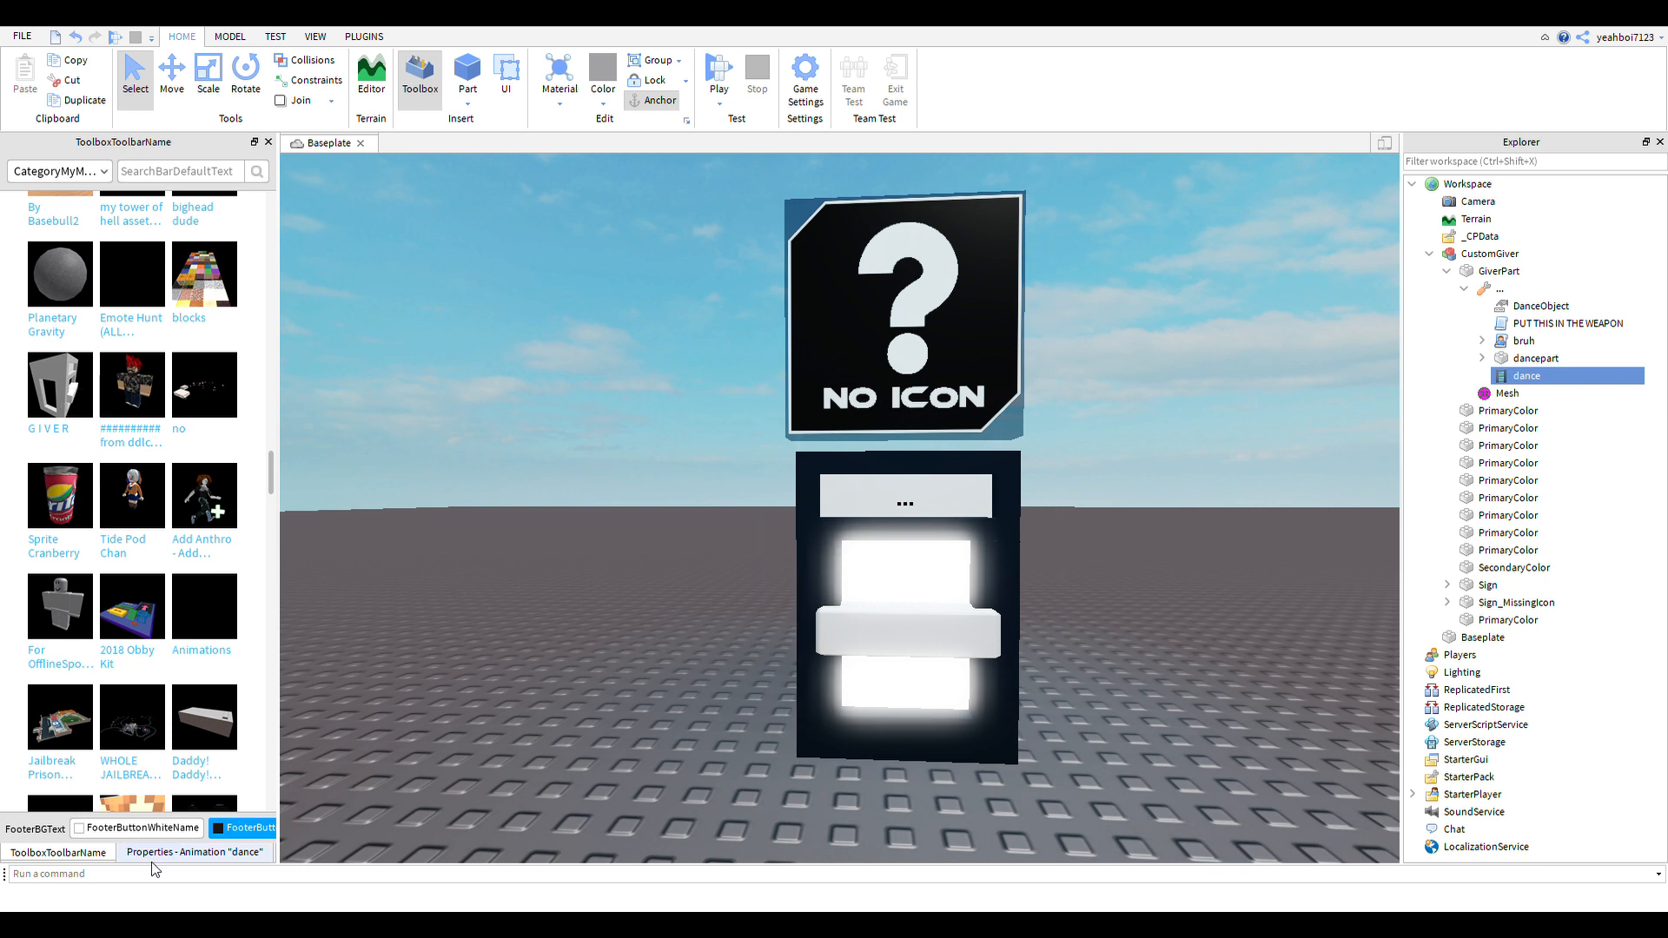
pyautogui.click(194, 851)
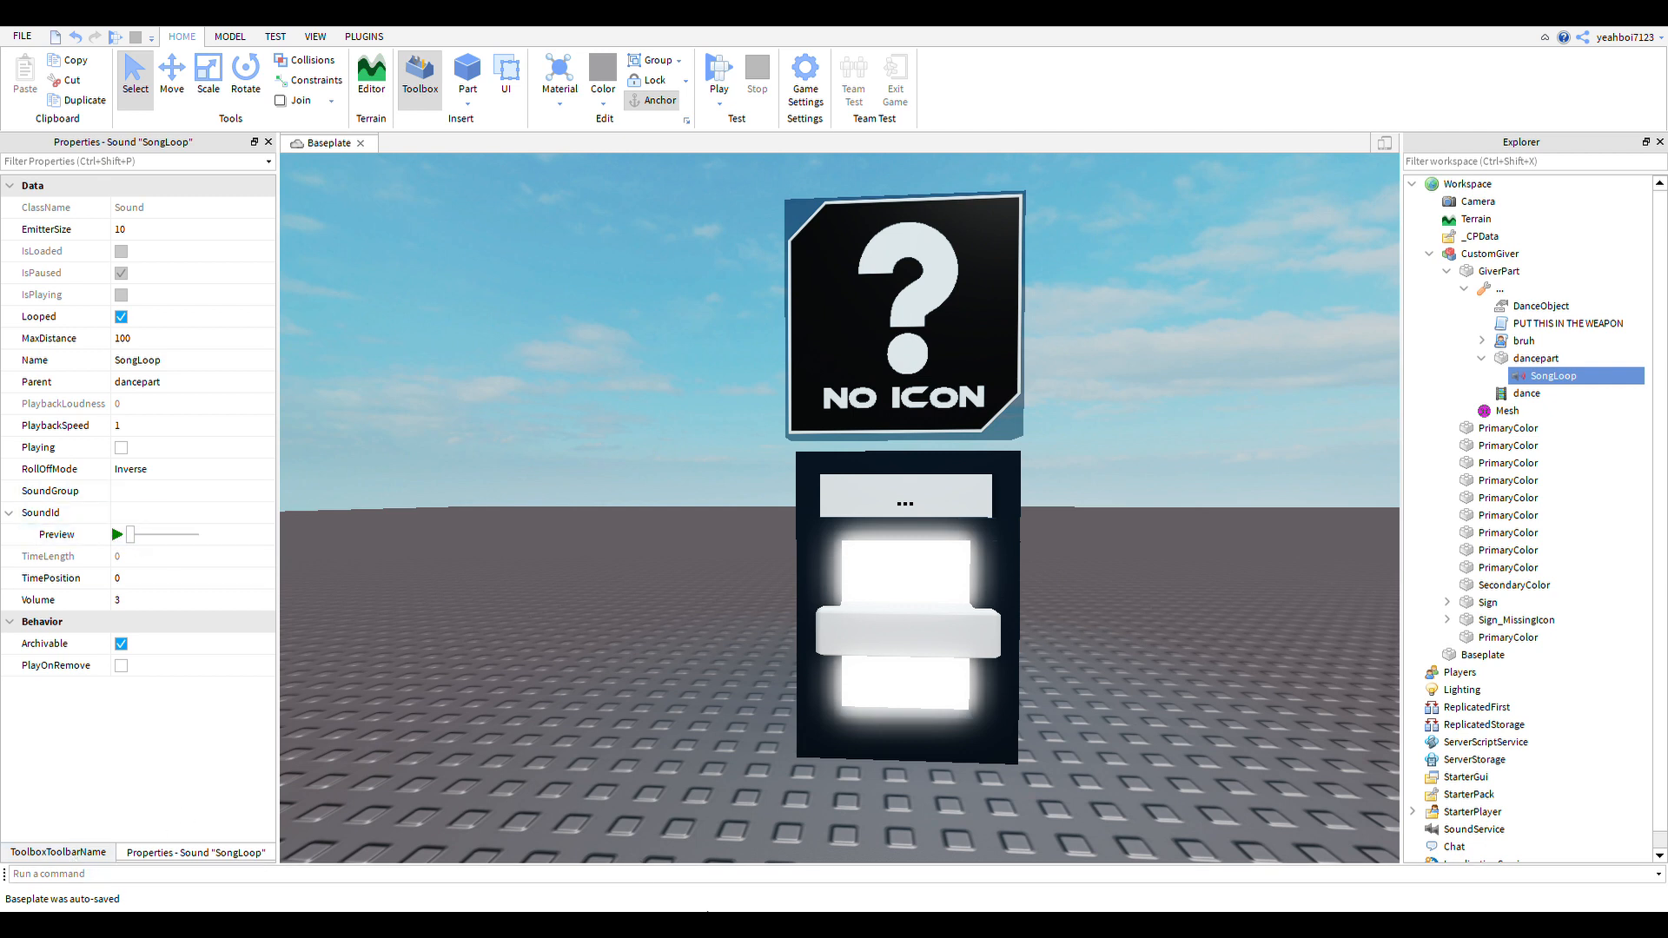
pyautogui.moveTo(780, 213)
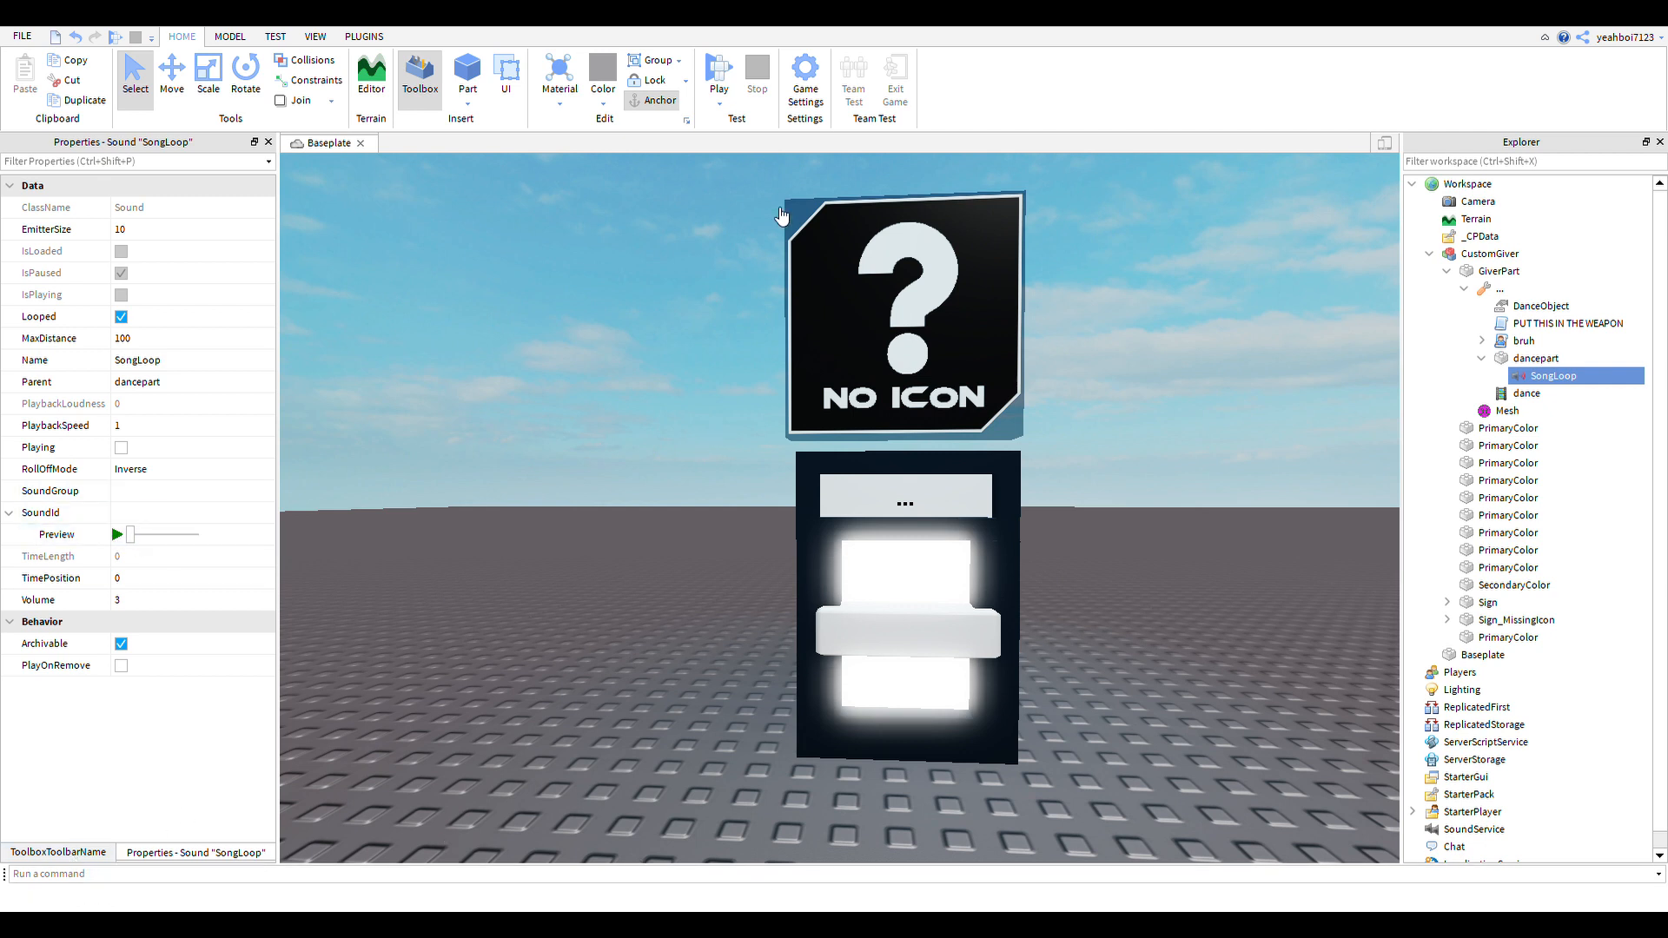
pyautogui.moveTo(716, 315)
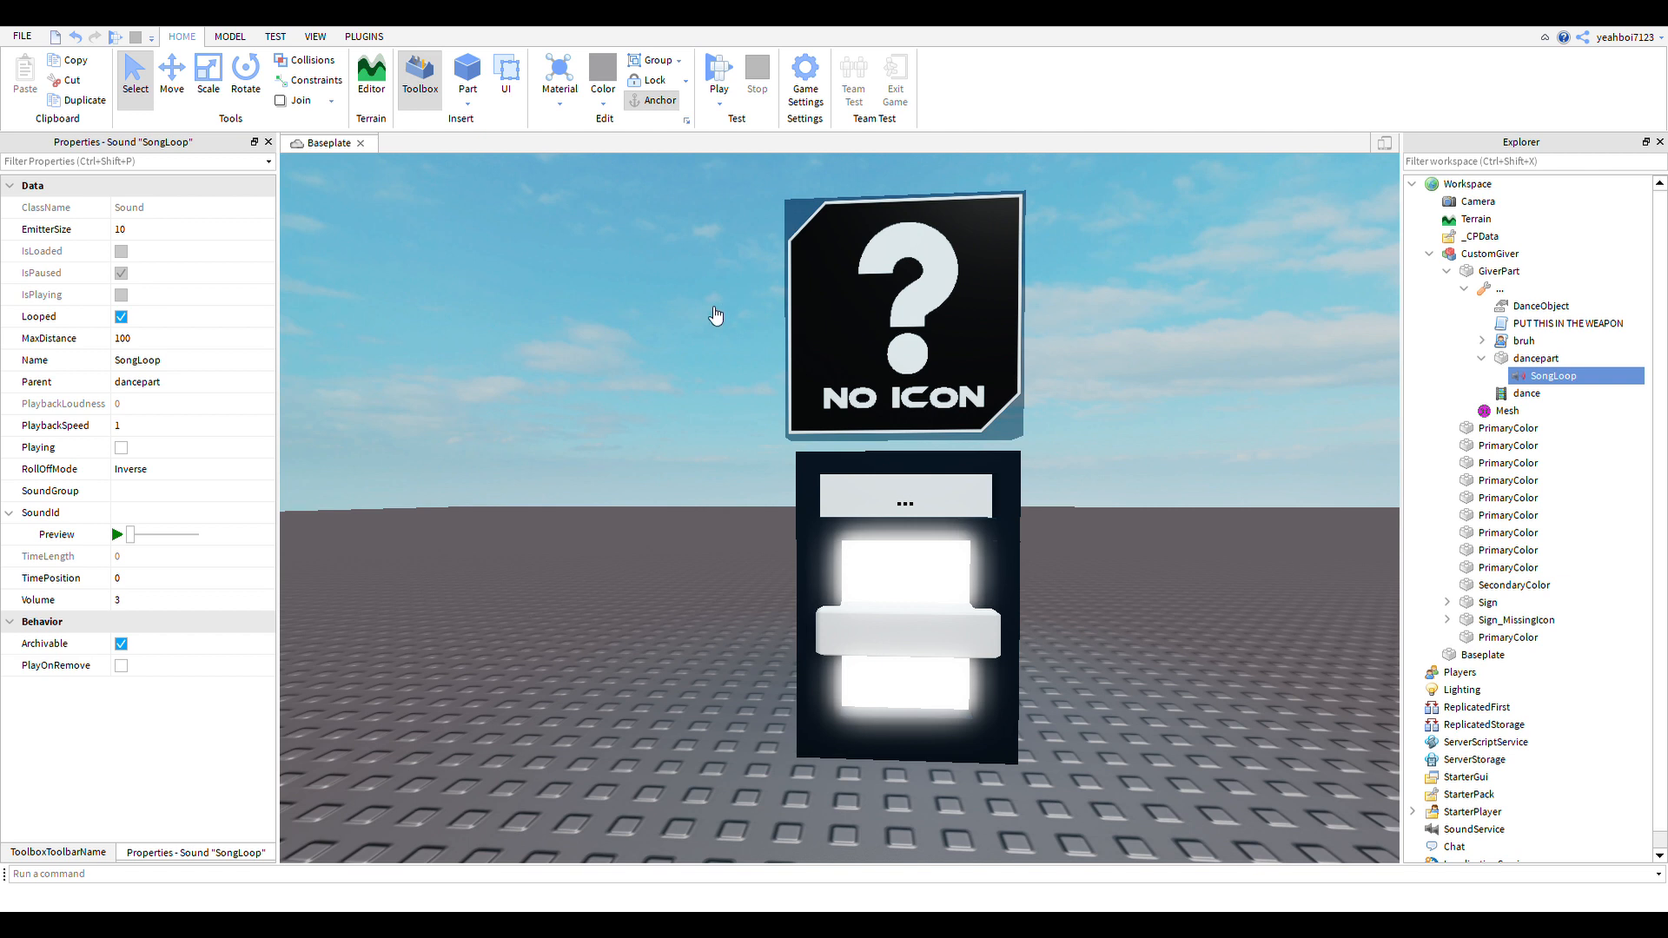
pyautogui.moveTo(614, 260)
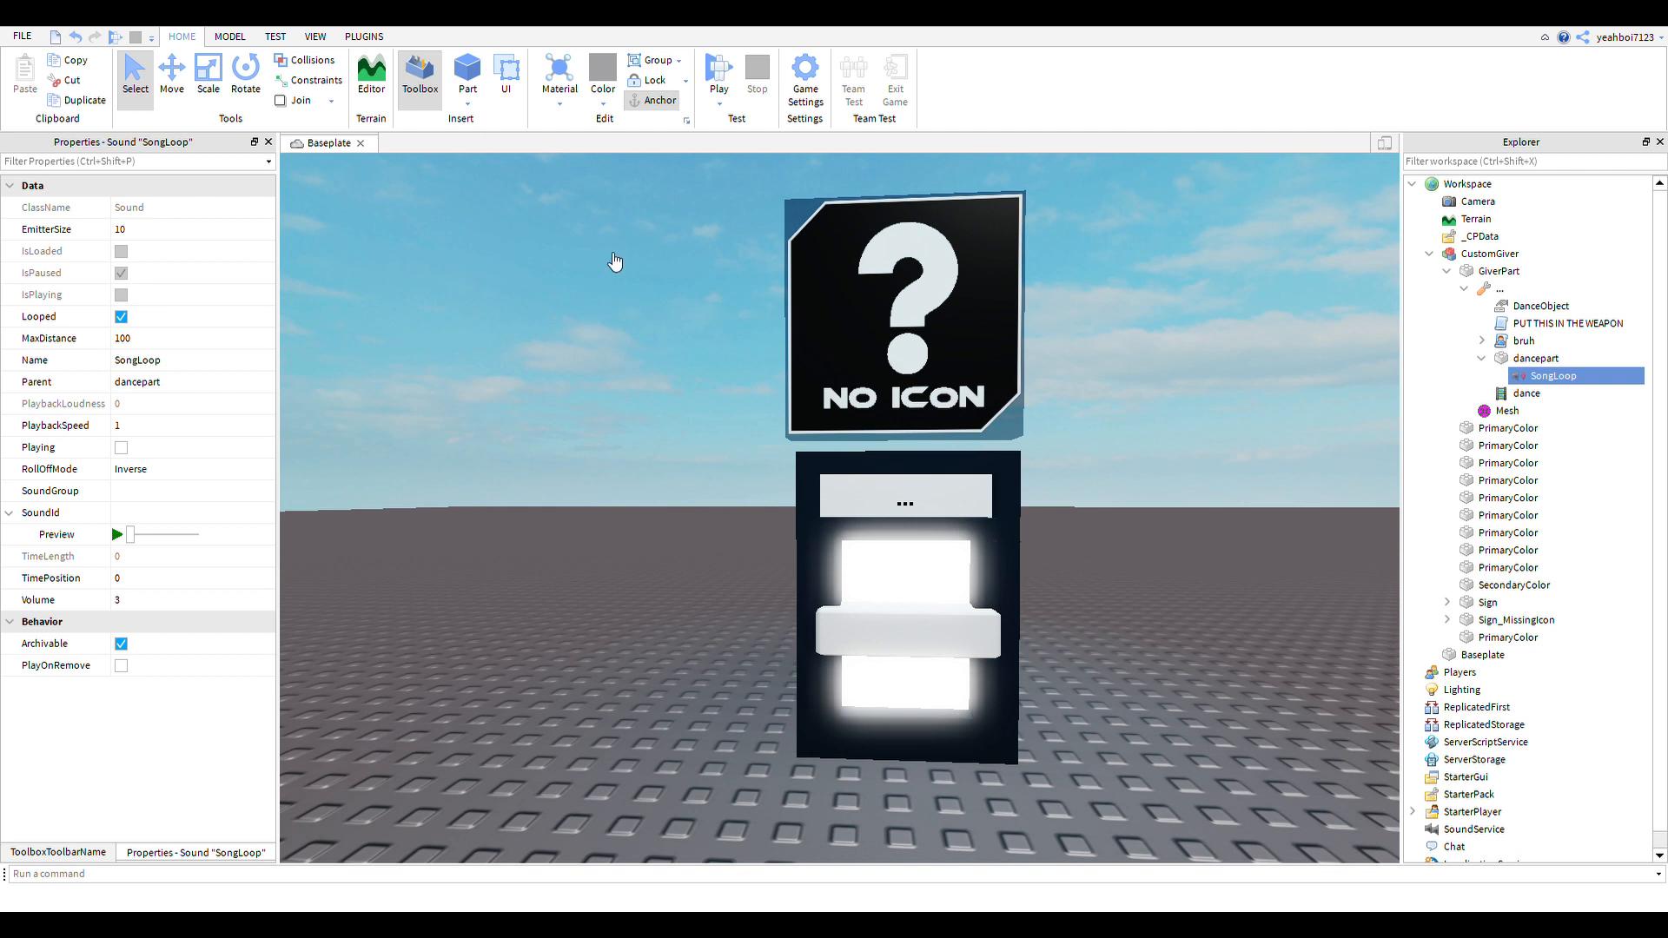
pyautogui.moveTo(901, 813)
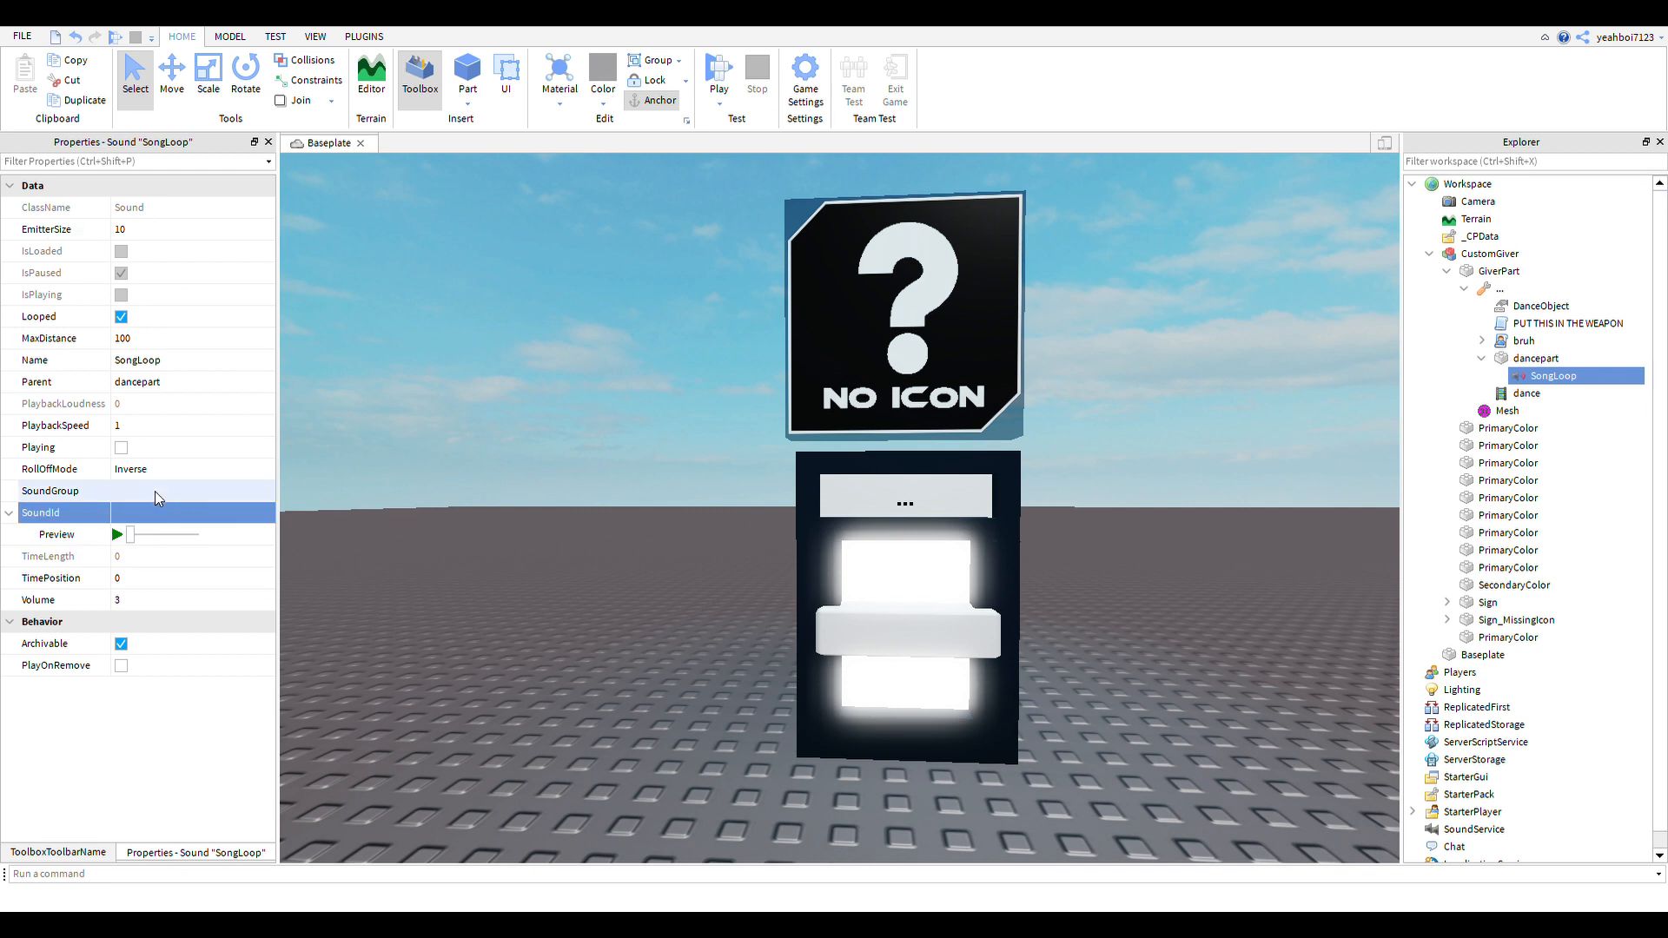
# Step: Set SongLoop's SoundId to rbxassetid://932638993 and collapse the CustomGiver tree
pyautogui.write('rbxassetid://932638993')
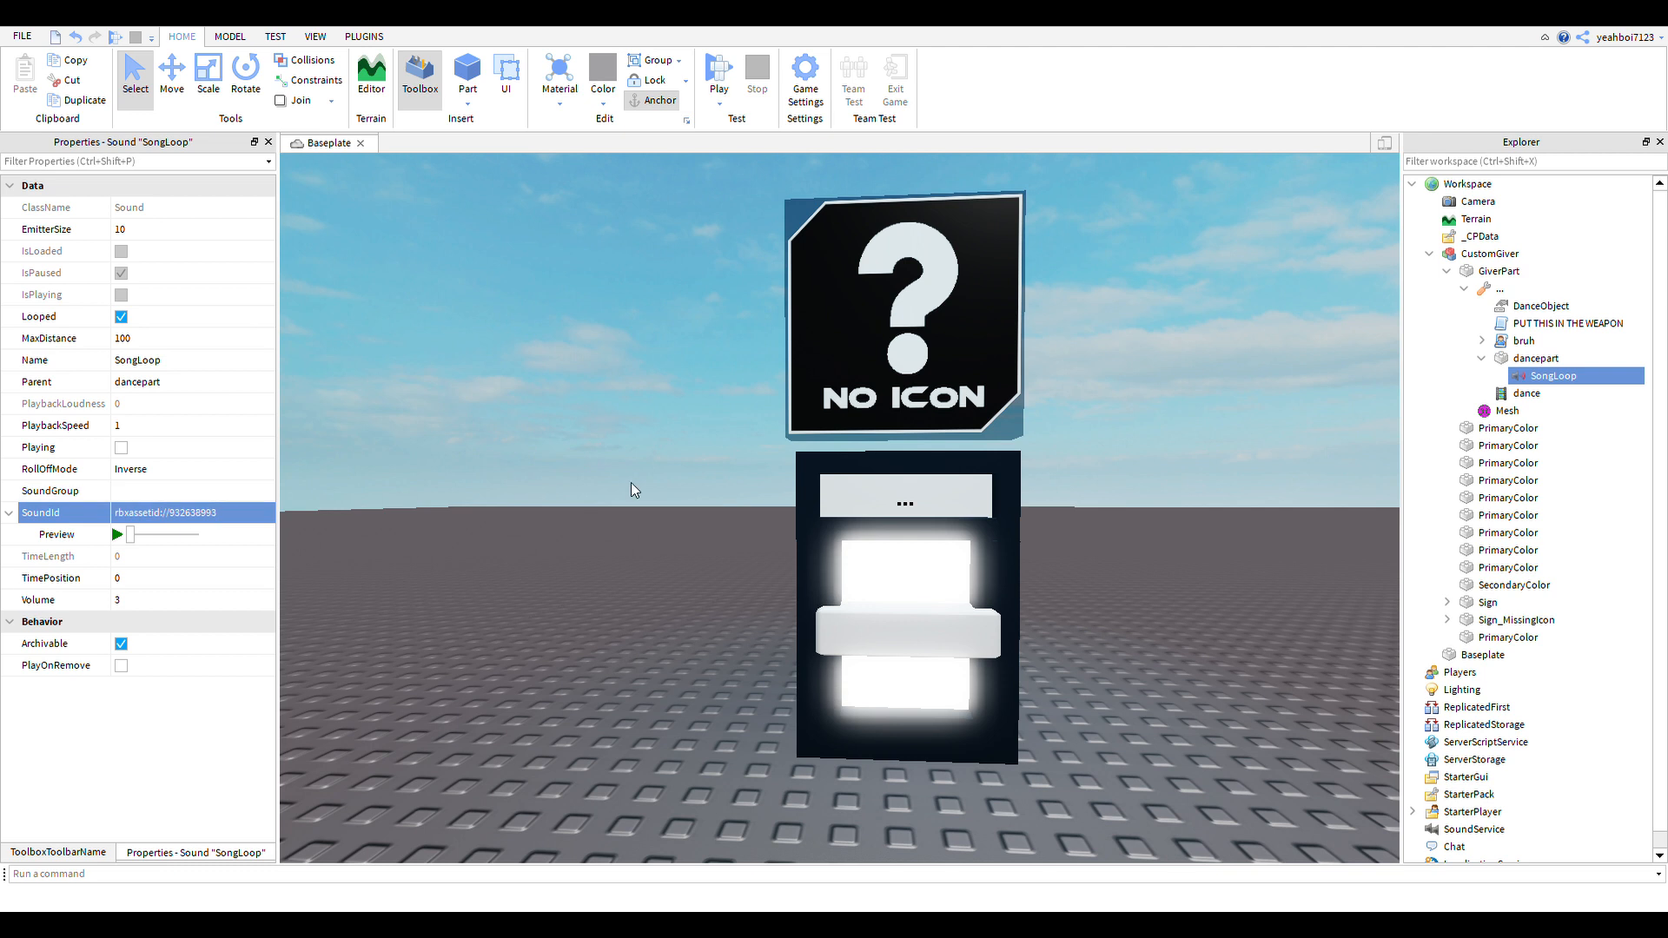
pyautogui.click(1481, 341)
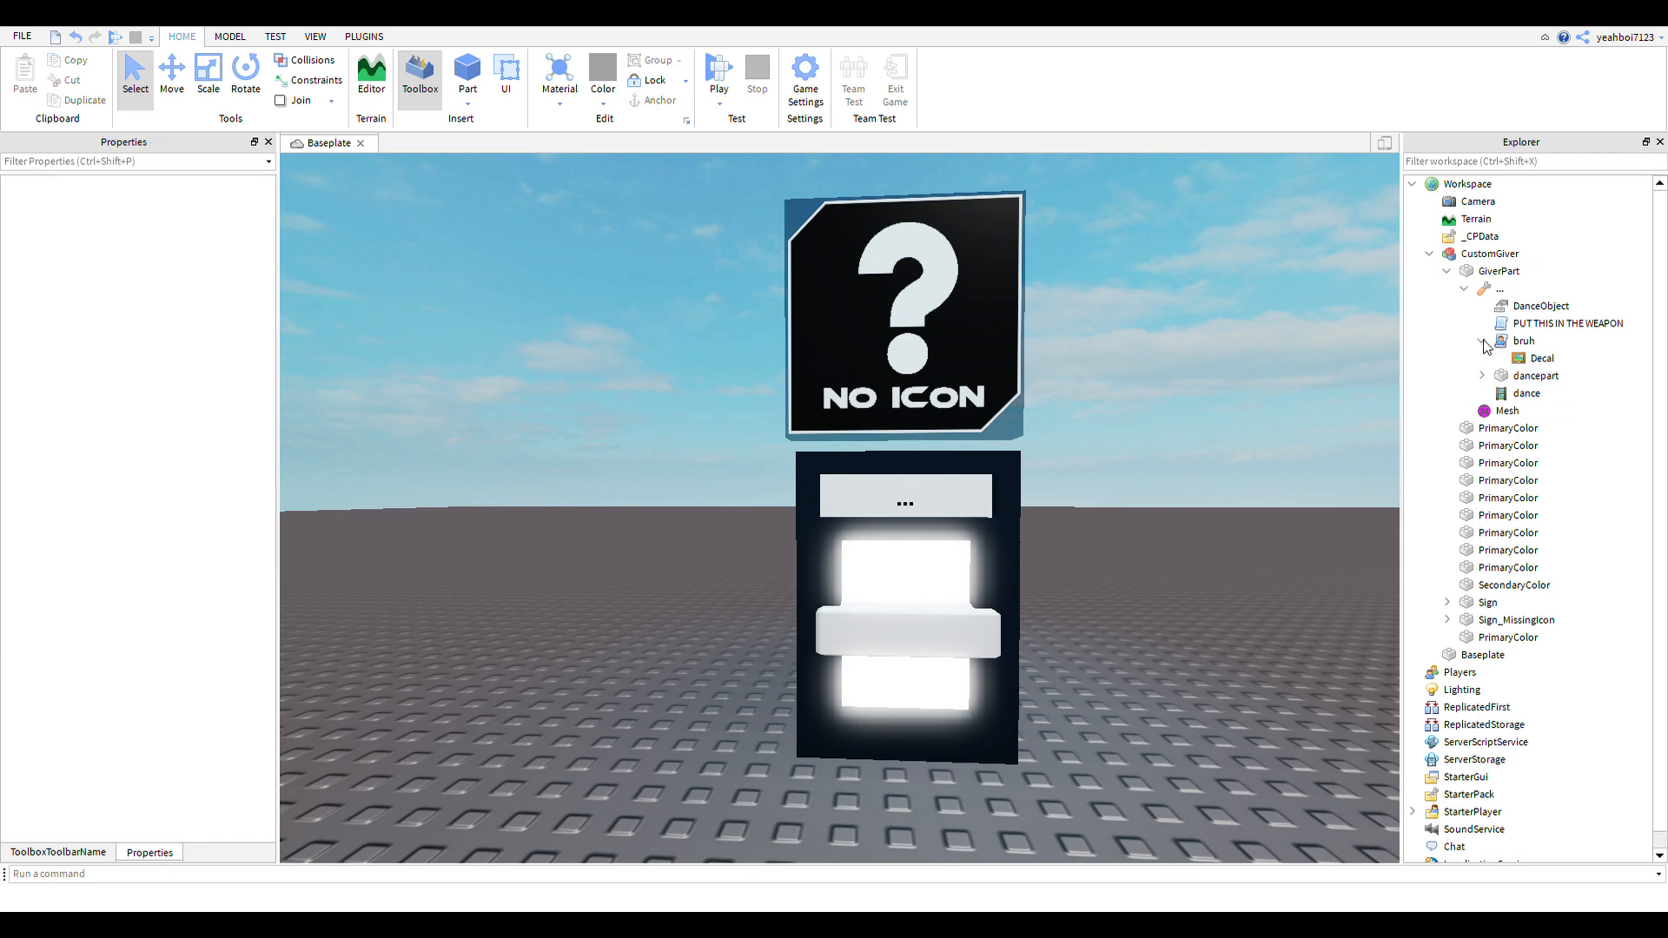
pyautogui.click(1482, 341)
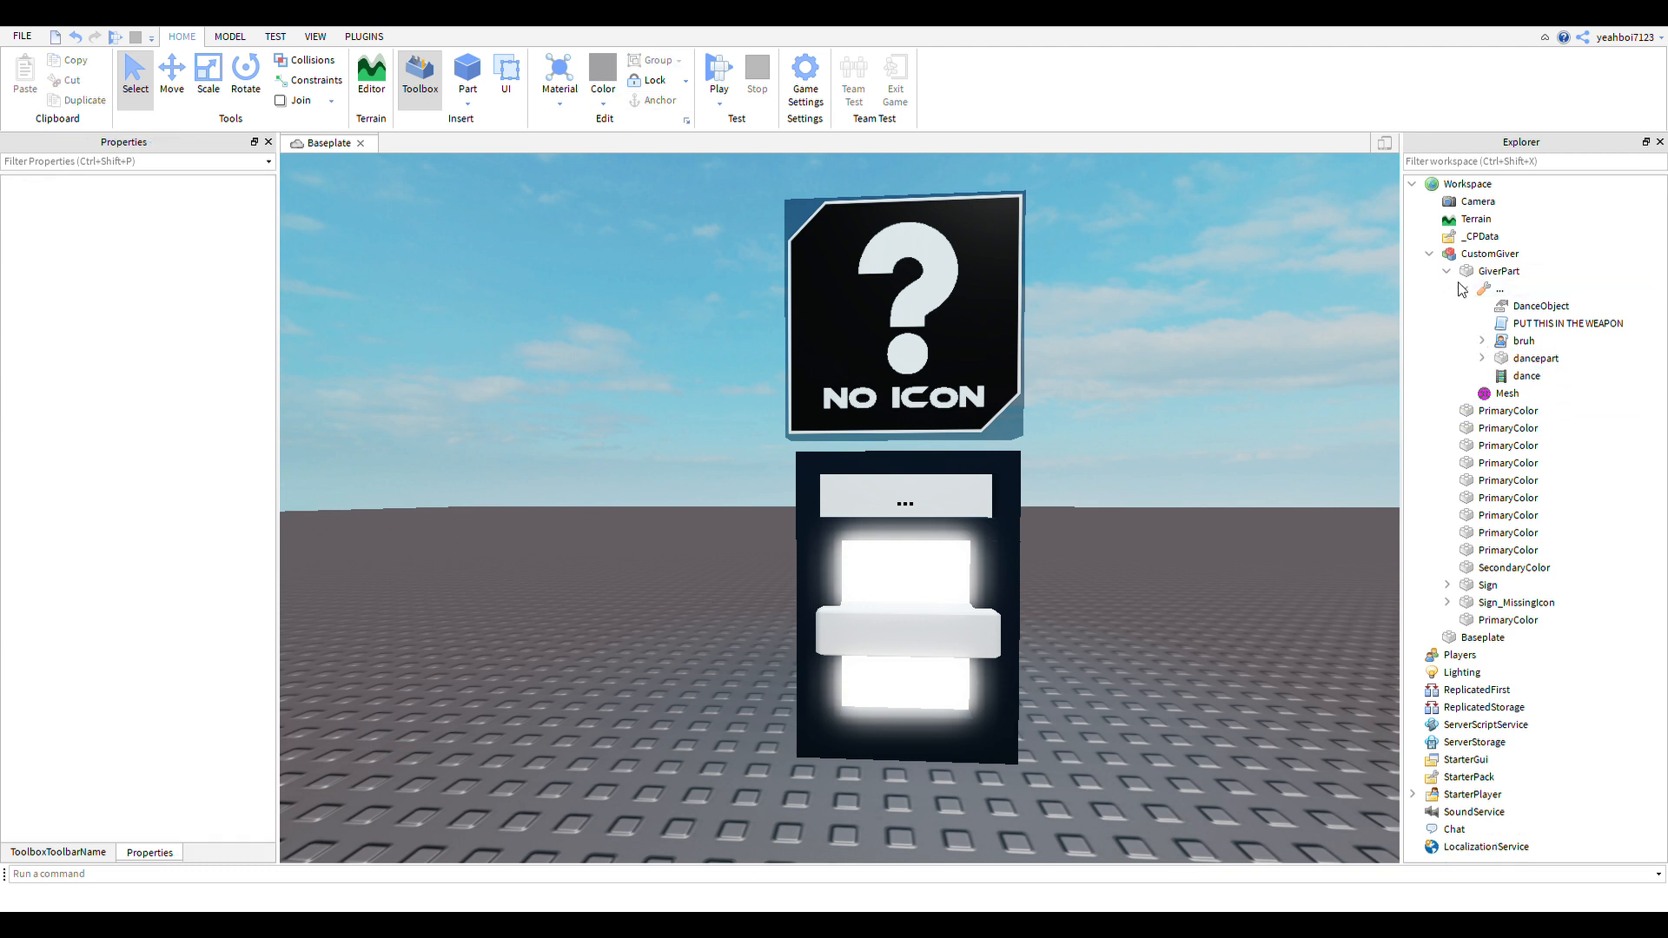
pyautogui.doubleClick(1523, 340)
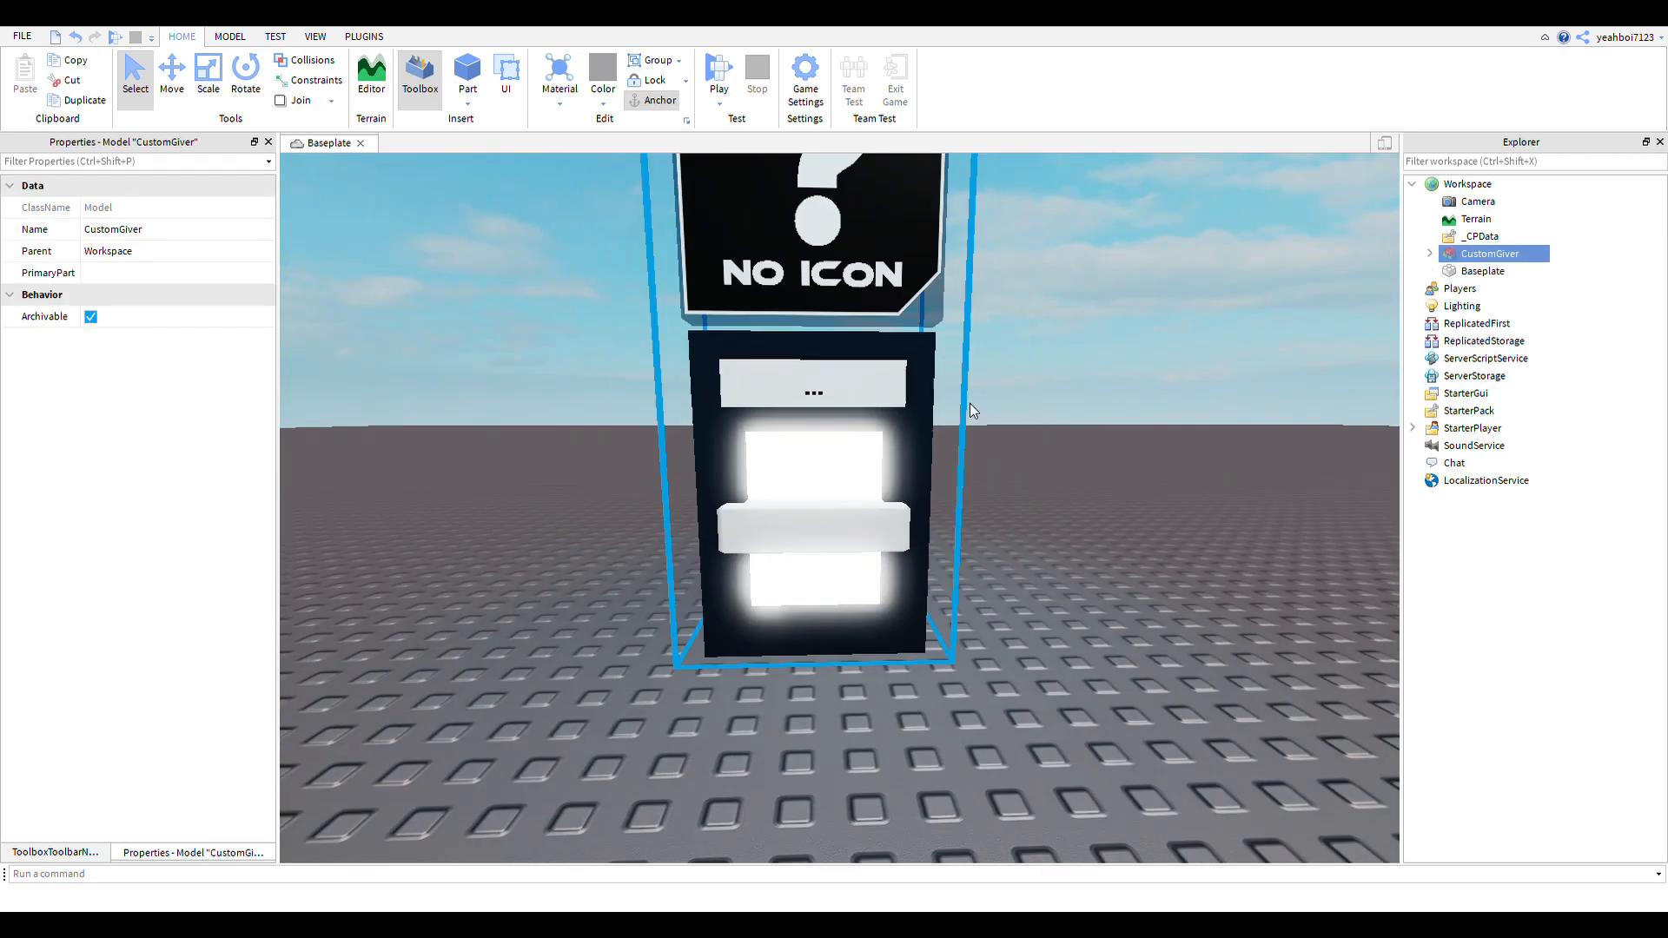
# Step: Make all PrimaryColor parts Lily white, then select the sign's Custom Emote Name label
pyautogui.click(1429, 252)
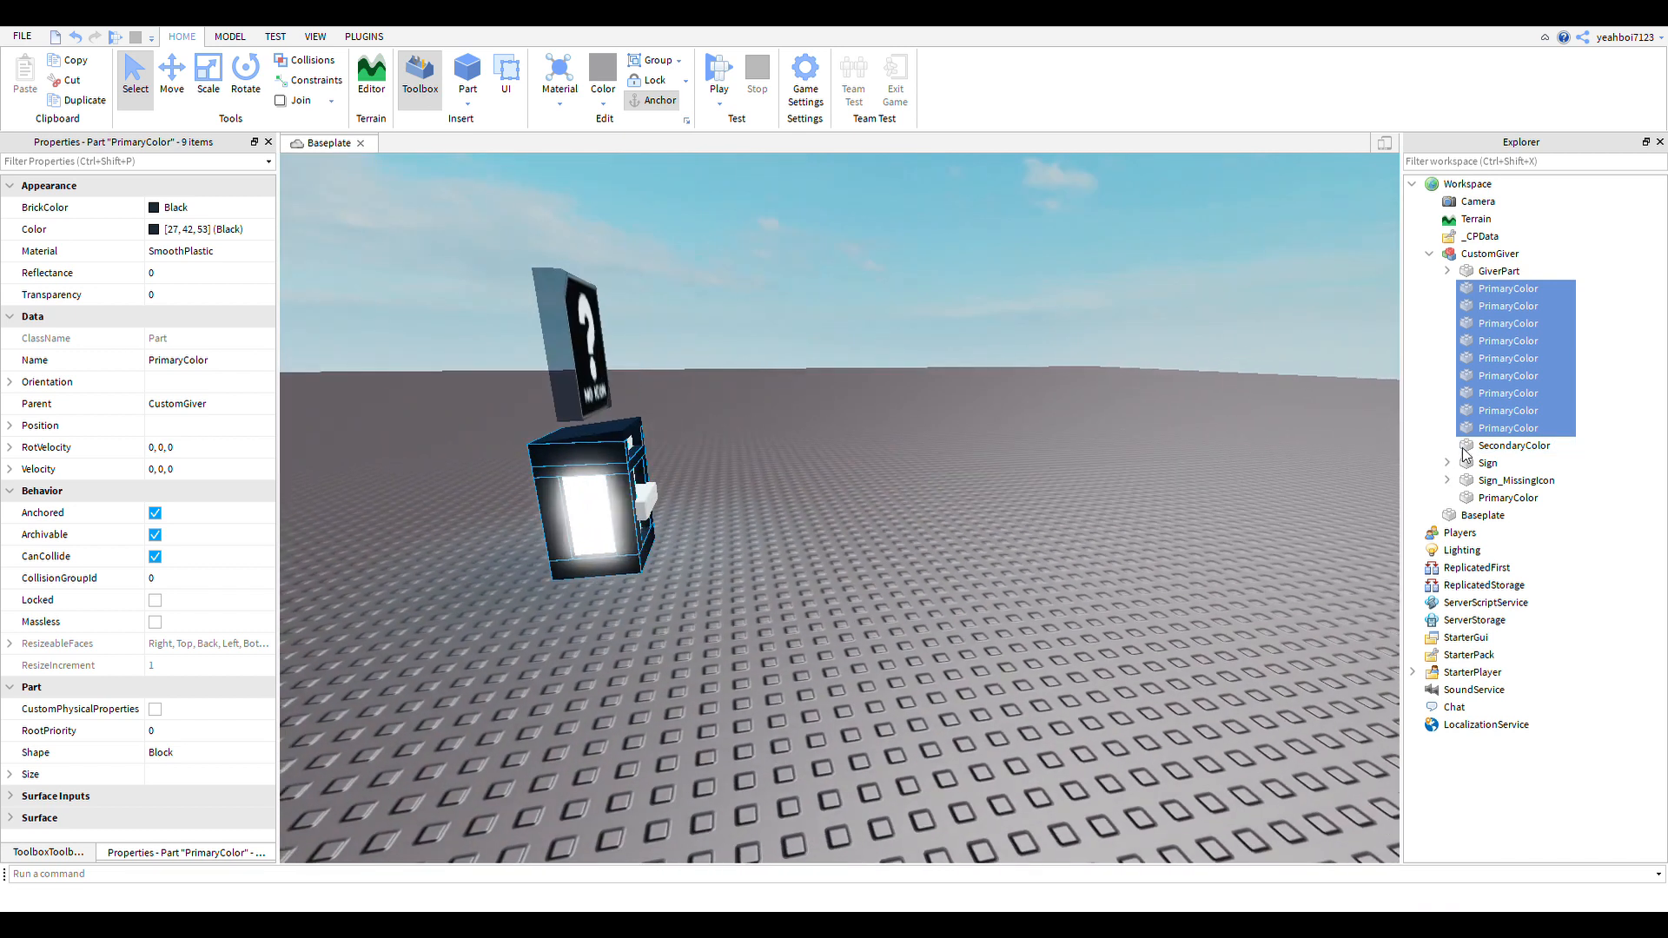
pyautogui.moveTo(1499, 480)
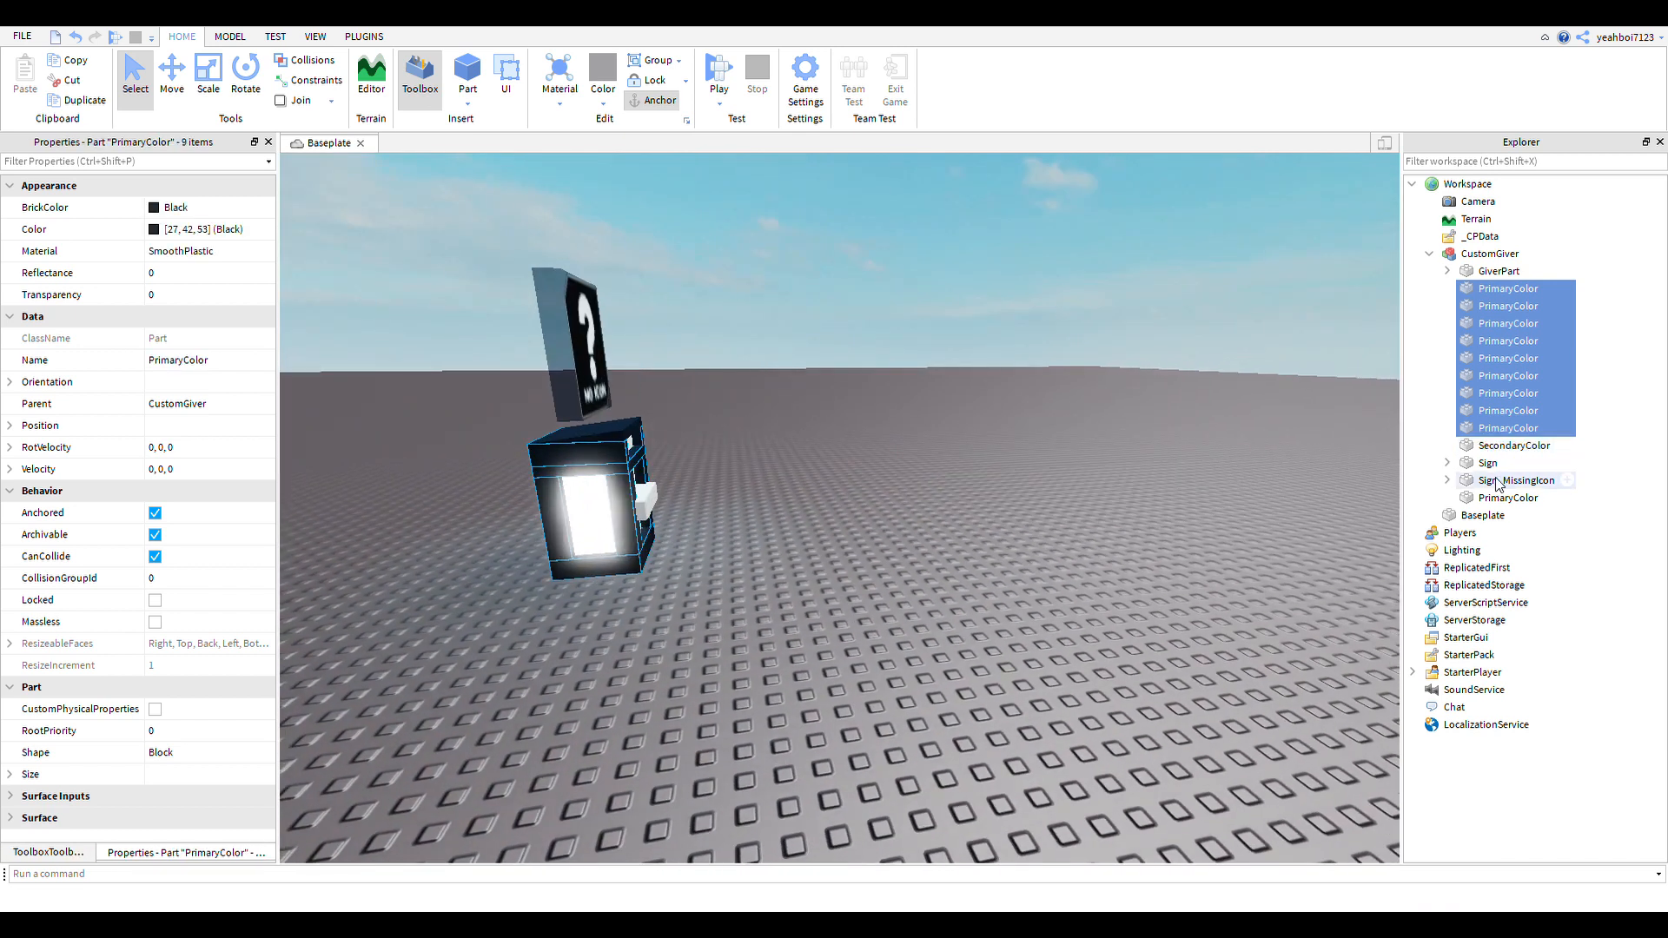
pyautogui.click(1507, 498)
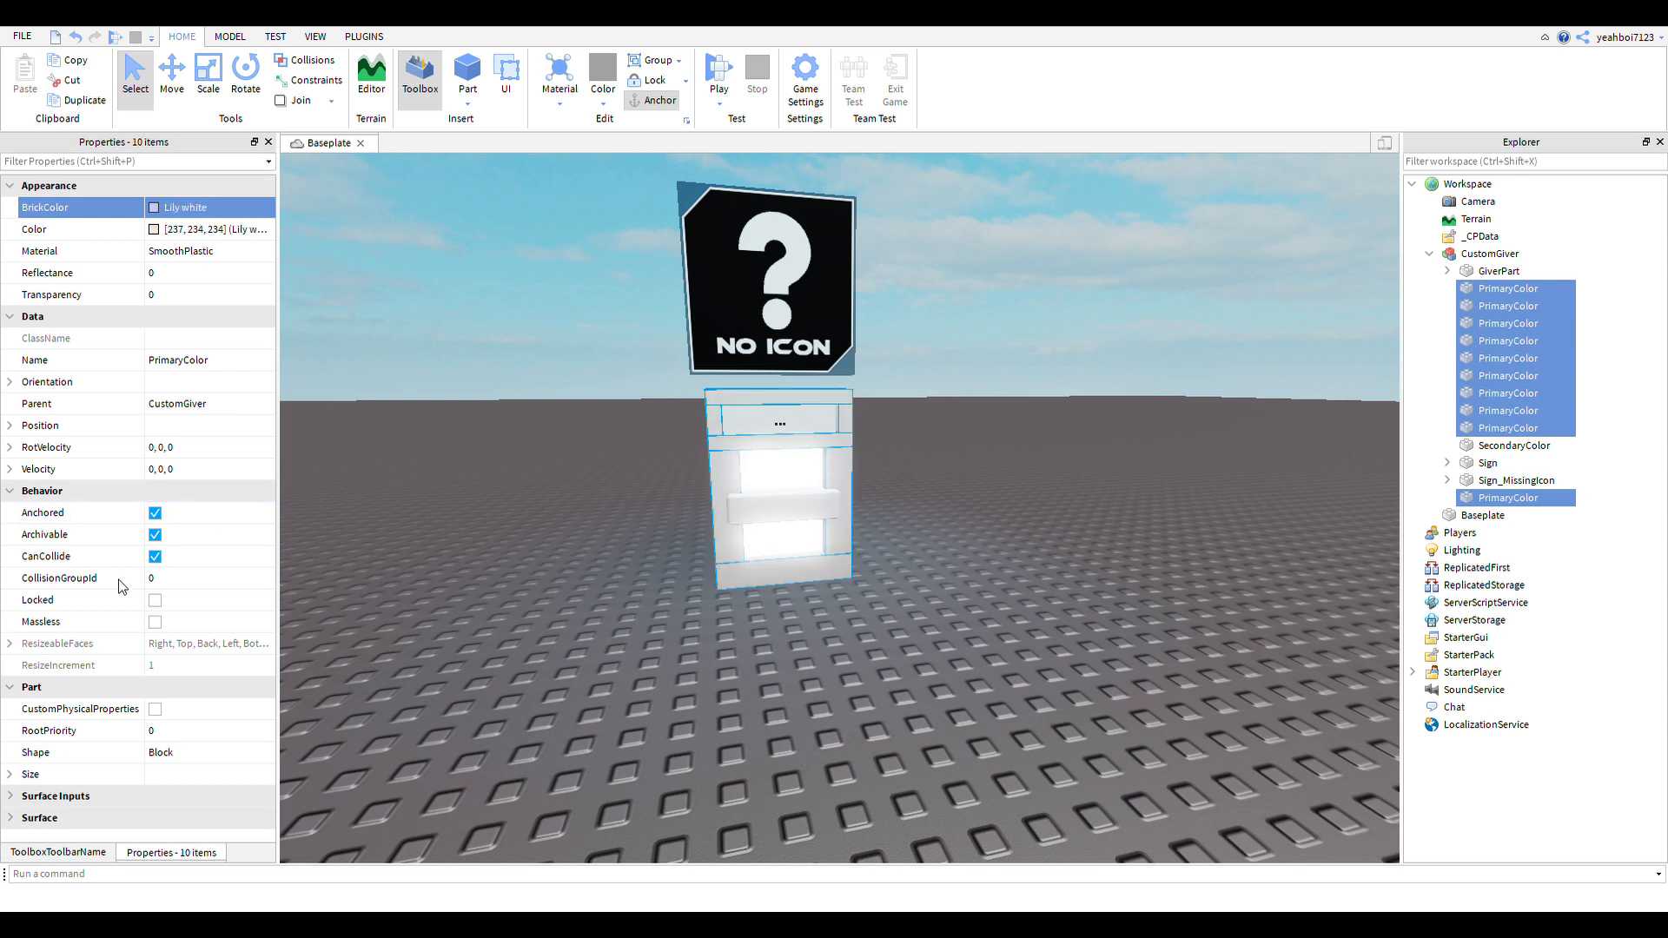
pyautogui.click(200, 207)
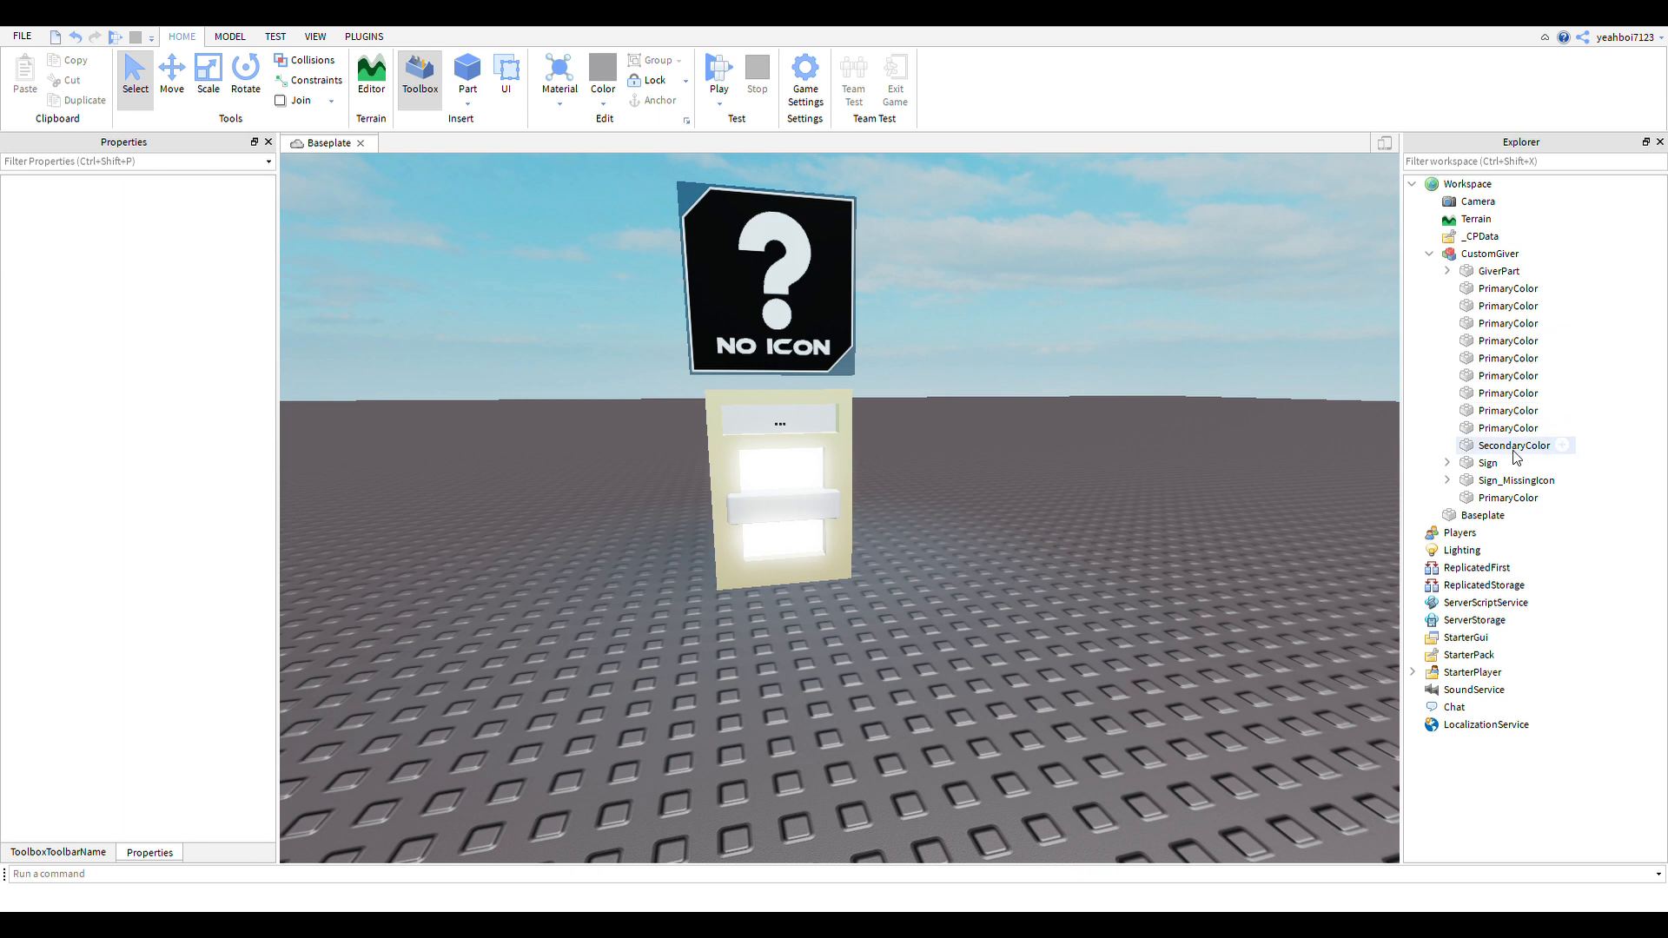
pyautogui.click(1508, 287)
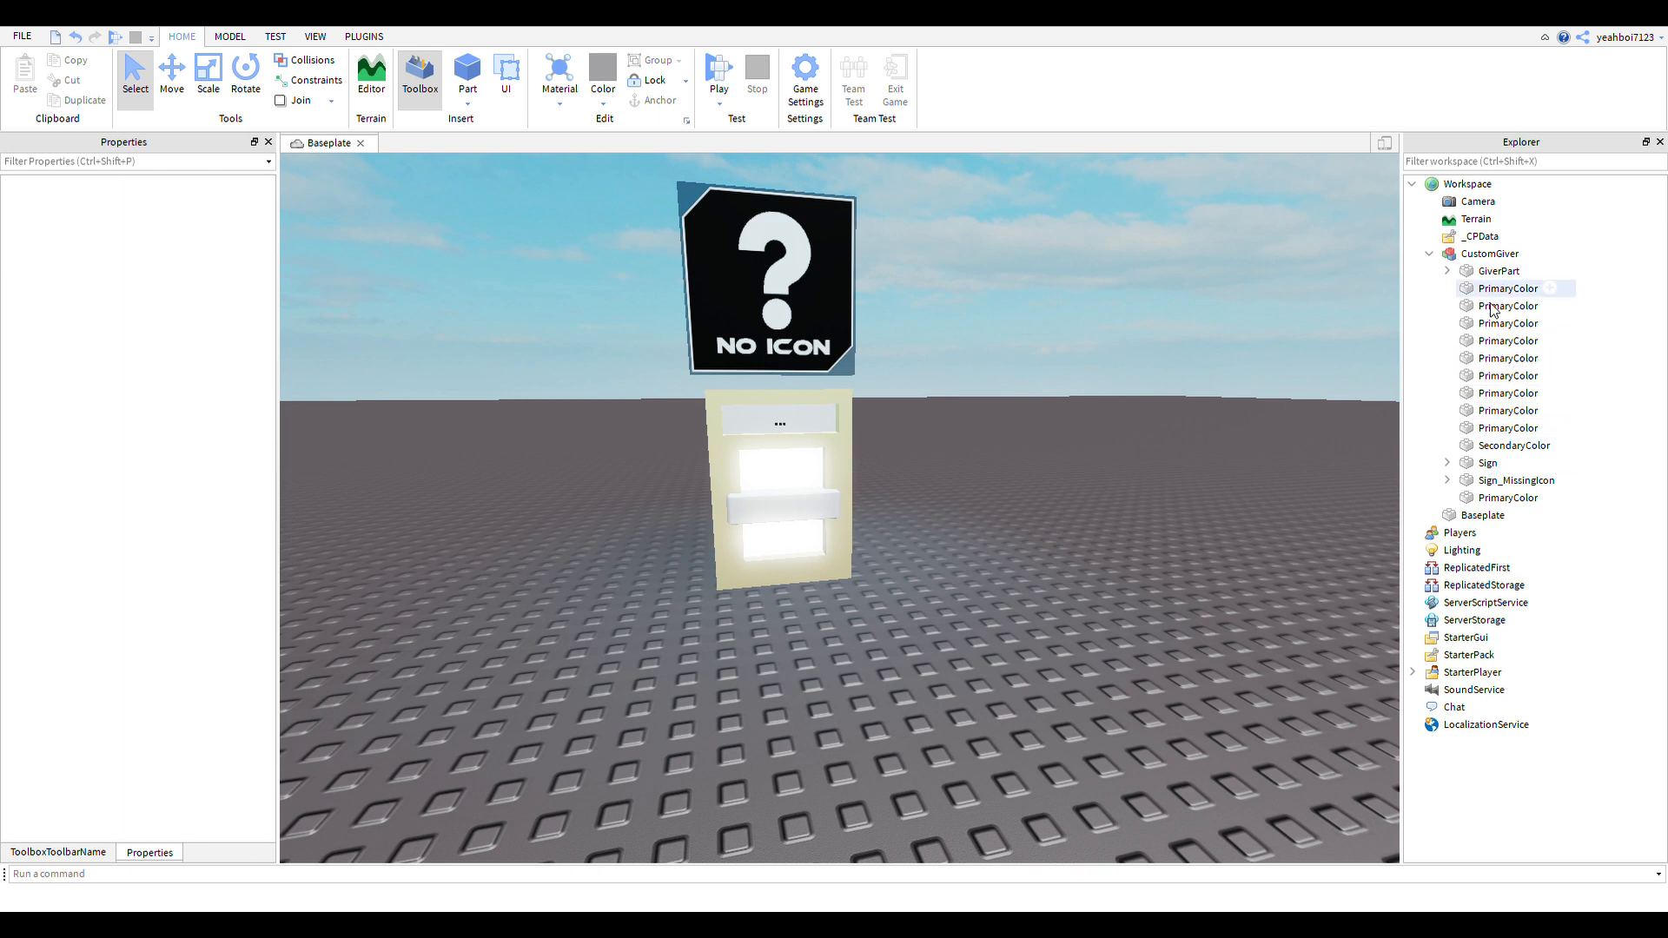
pyautogui.click(1514, 445)
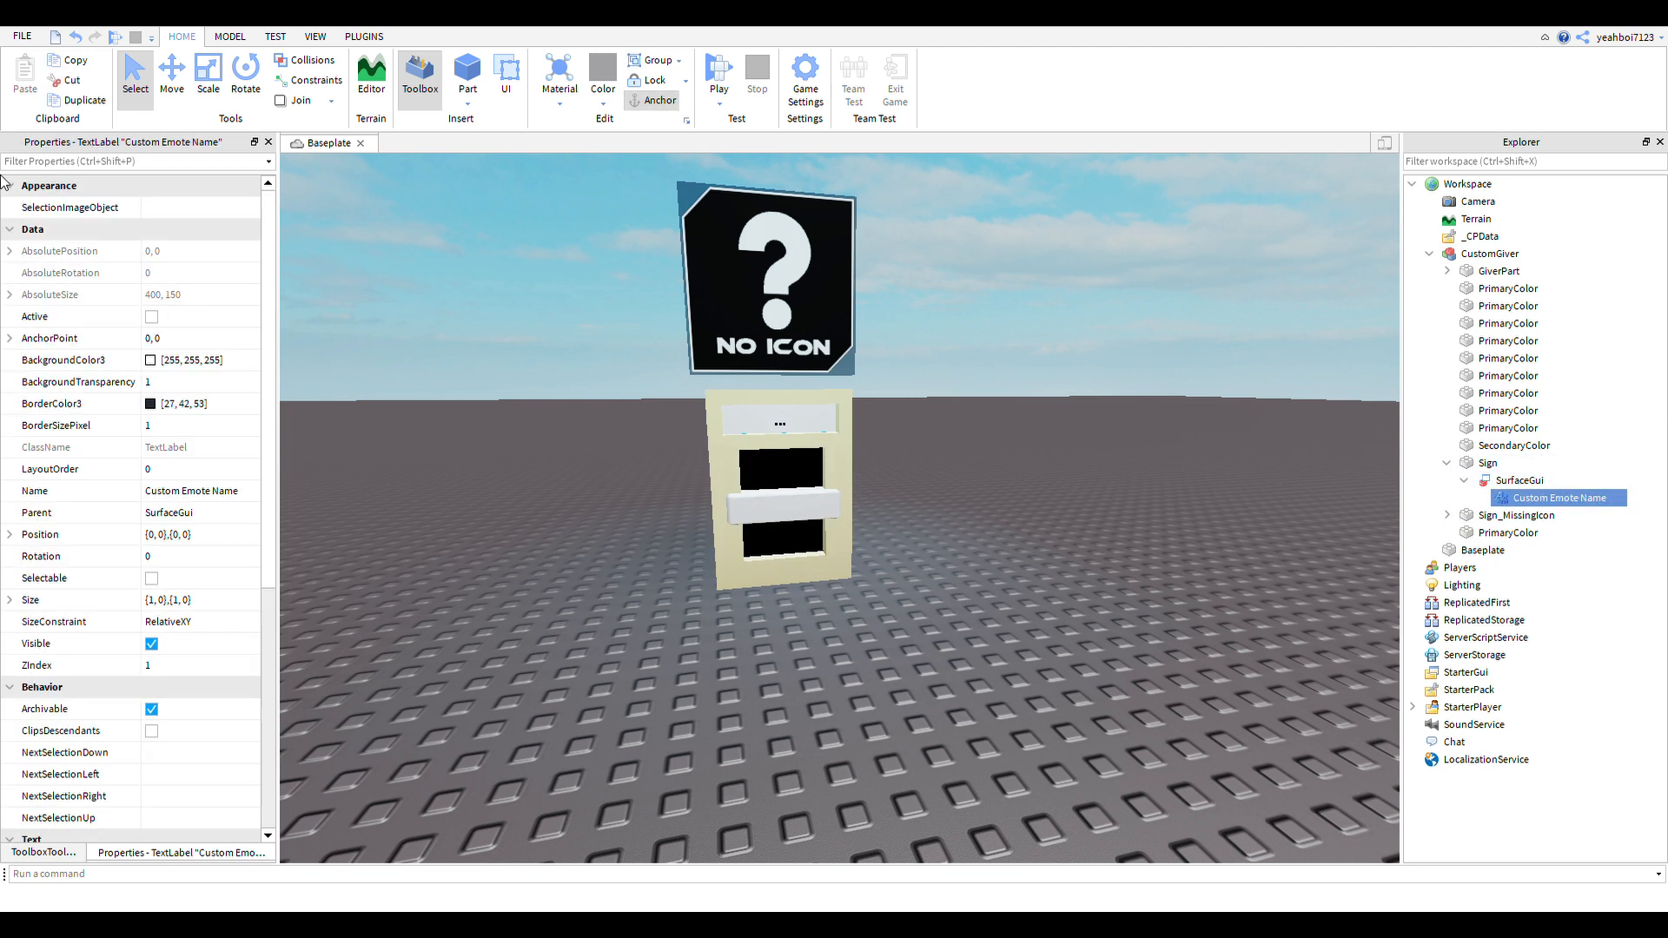
# Step: Change the sign's TextLabel text to 'SuPER tRICK' and collapse the Sign entry
pyautogui.scroll(-3)
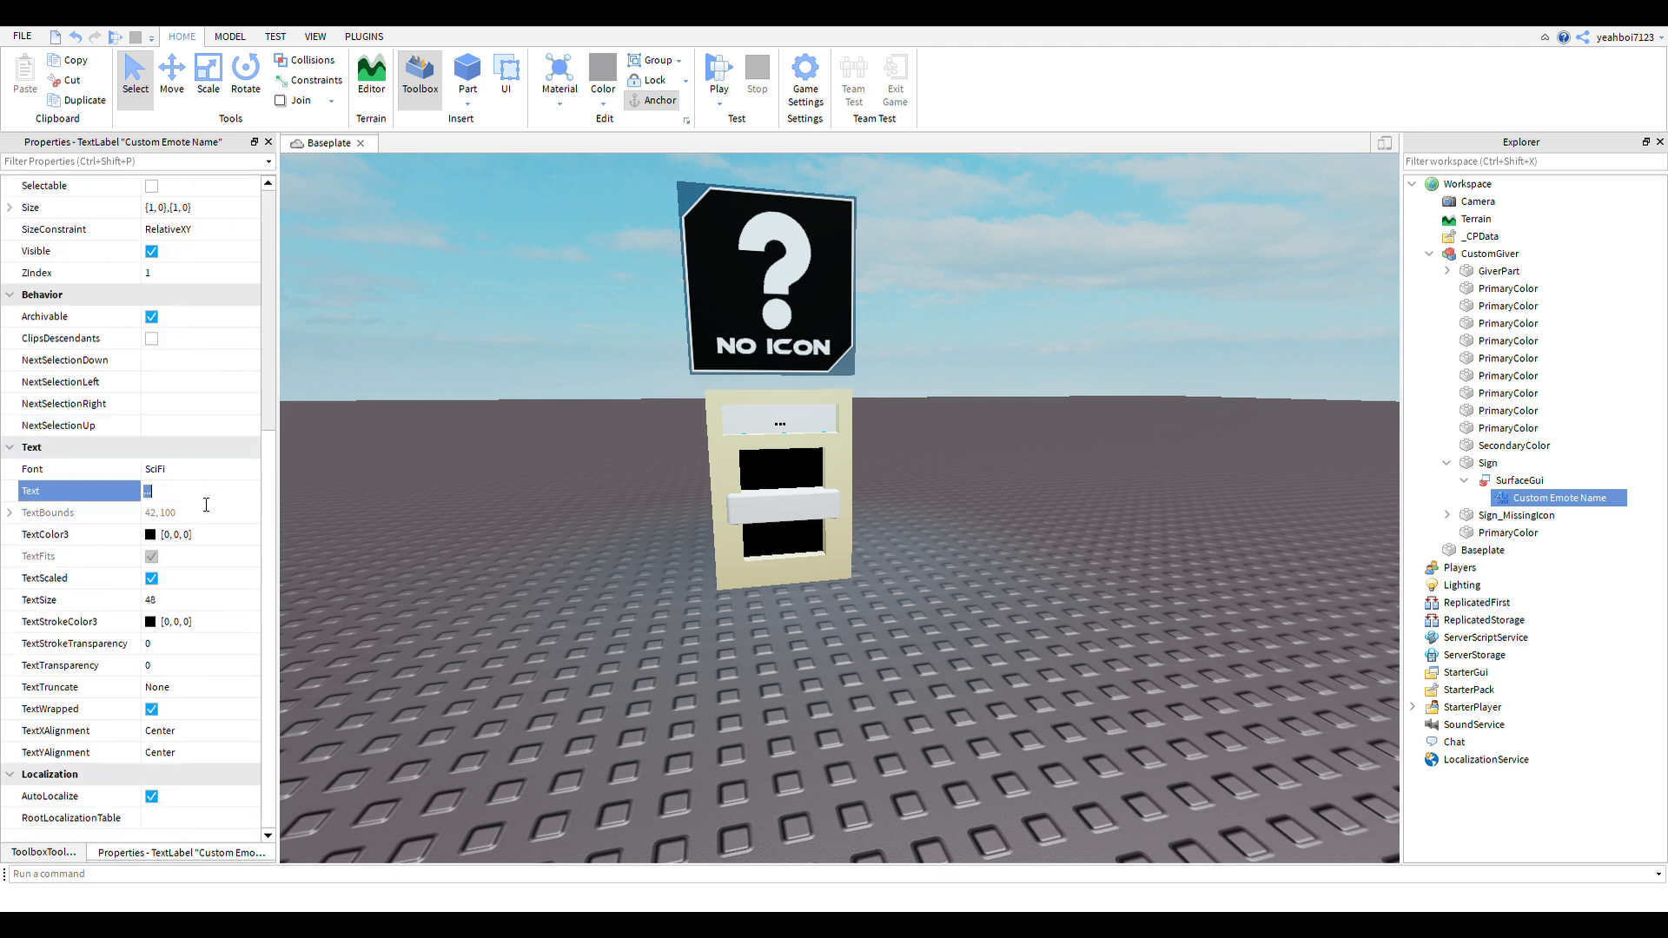
pyautogui.write('SuPE')
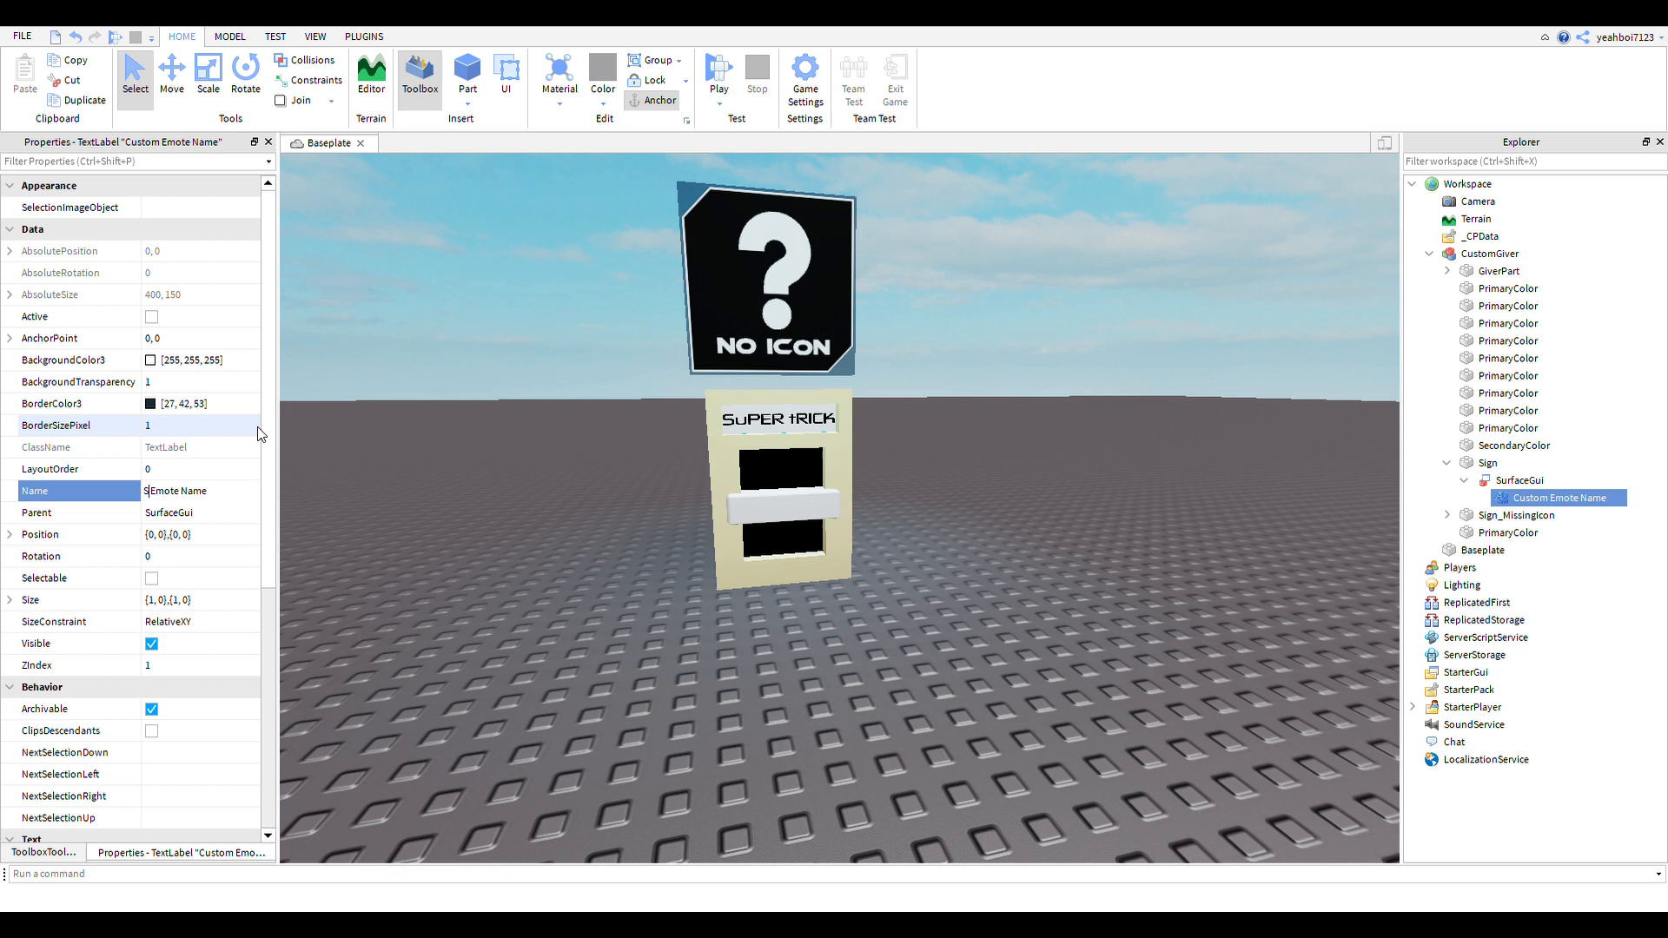
pyautogui.write('uPER')
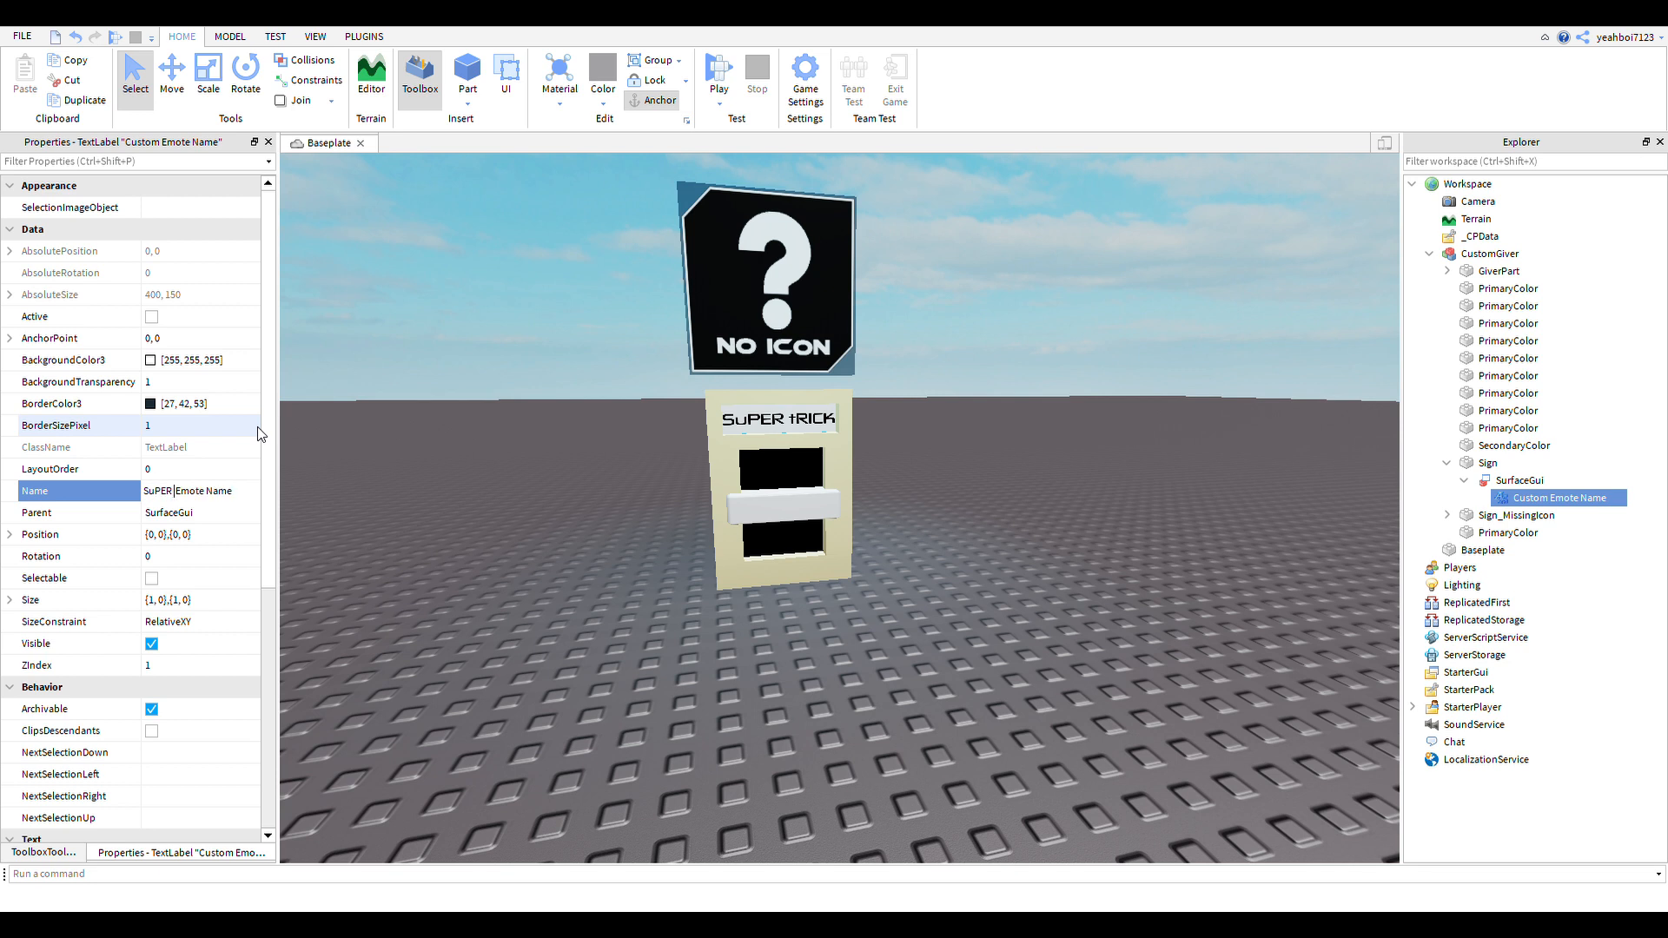
pyautogui.write('tRICK')
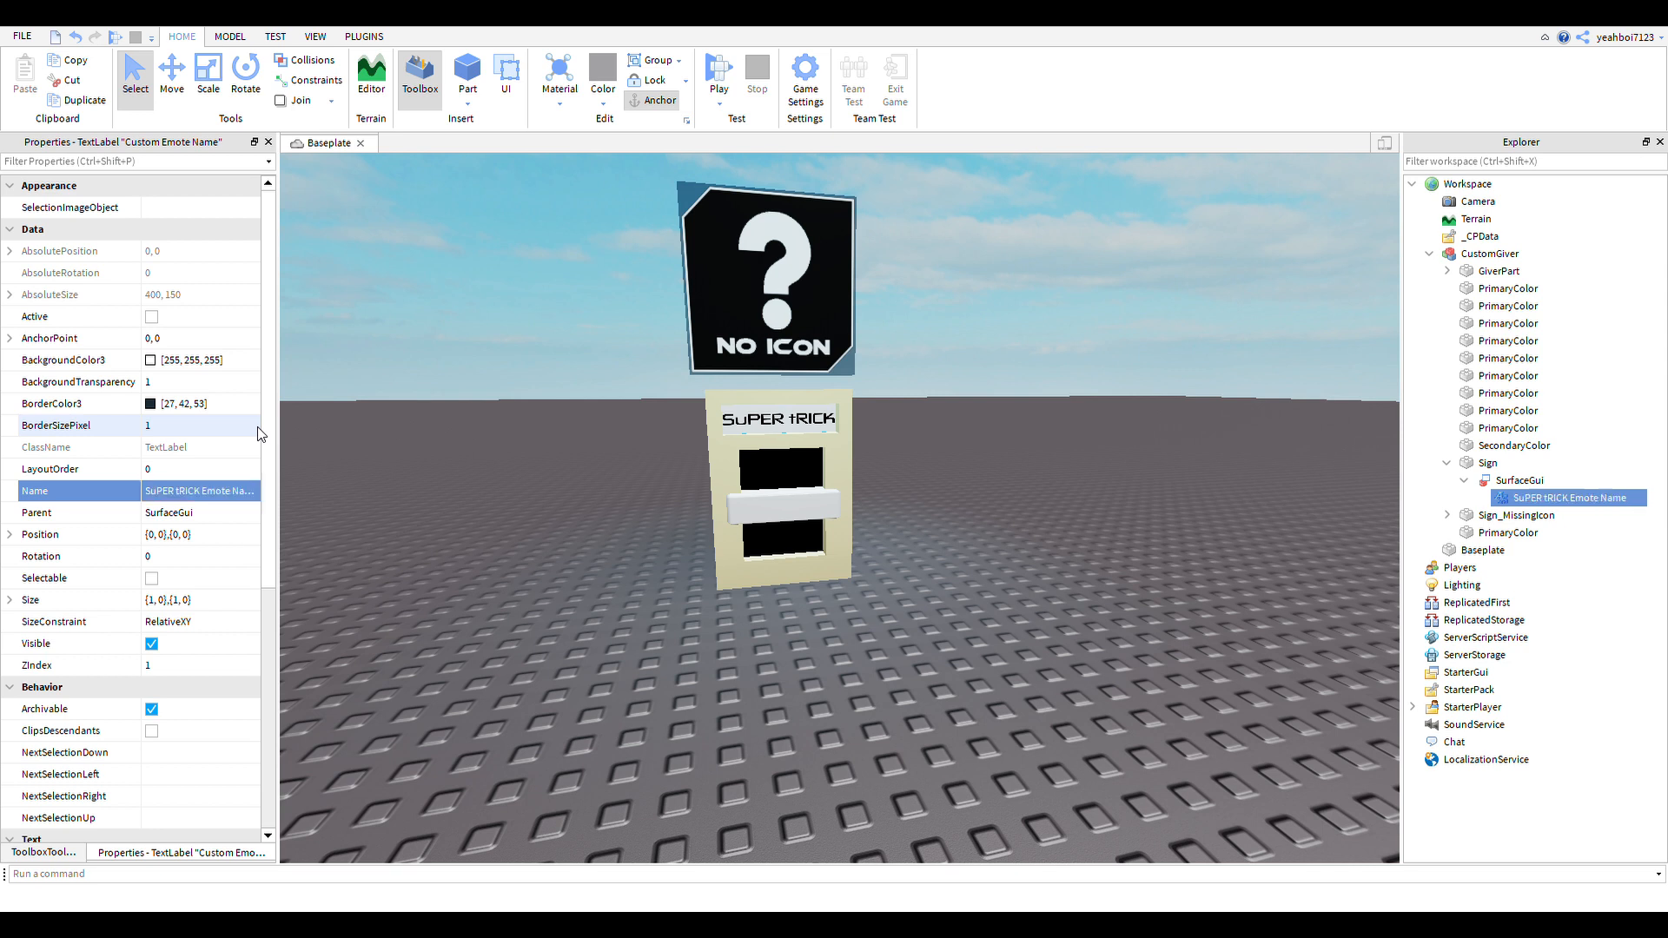
pyautogui.click(1514, 480)
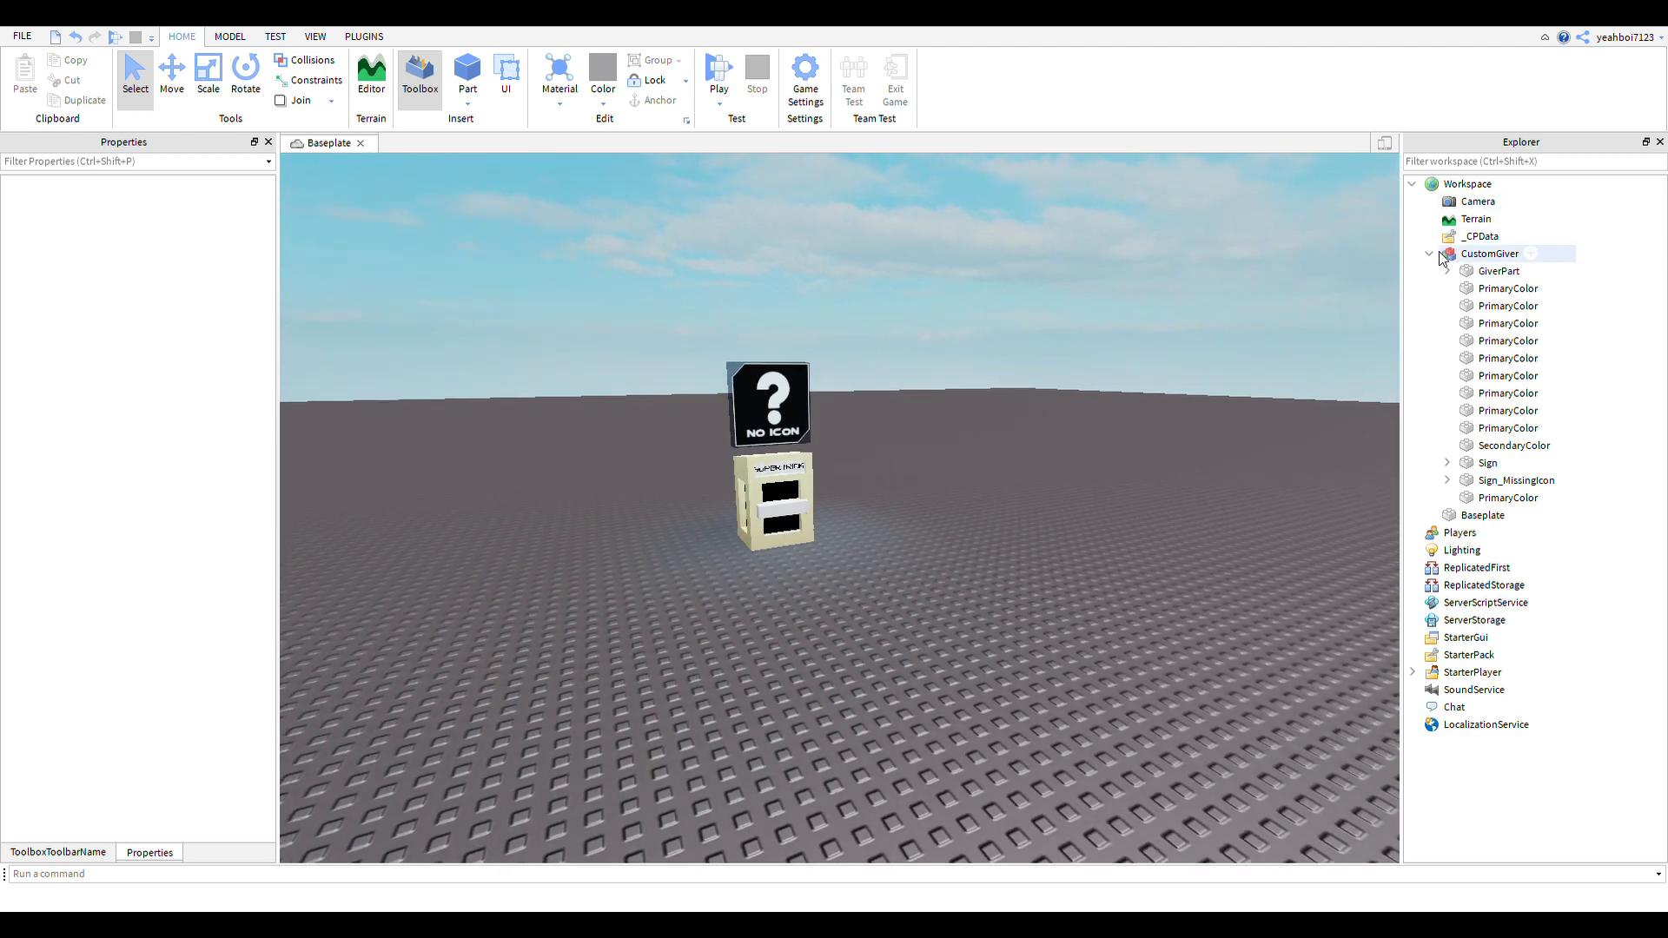
# Step: Set the CustomGiver model's Name property to TrickSuperGiver
pyautogui.click(1434, 253)
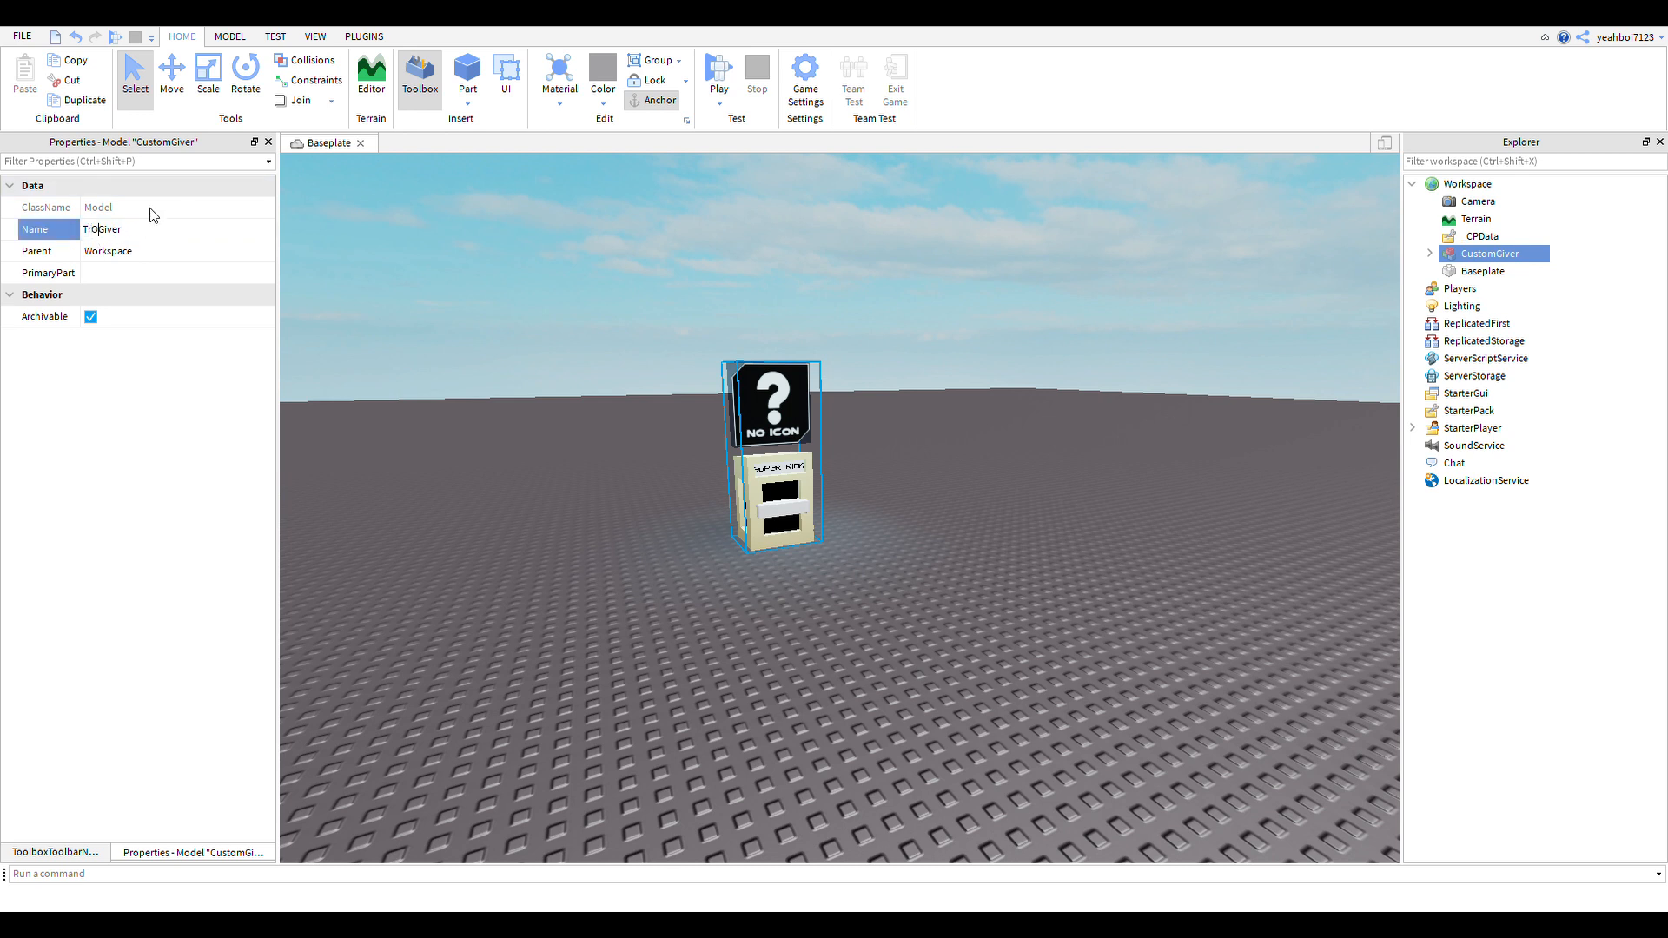
pyautogui.write('TrickSuperGiver')
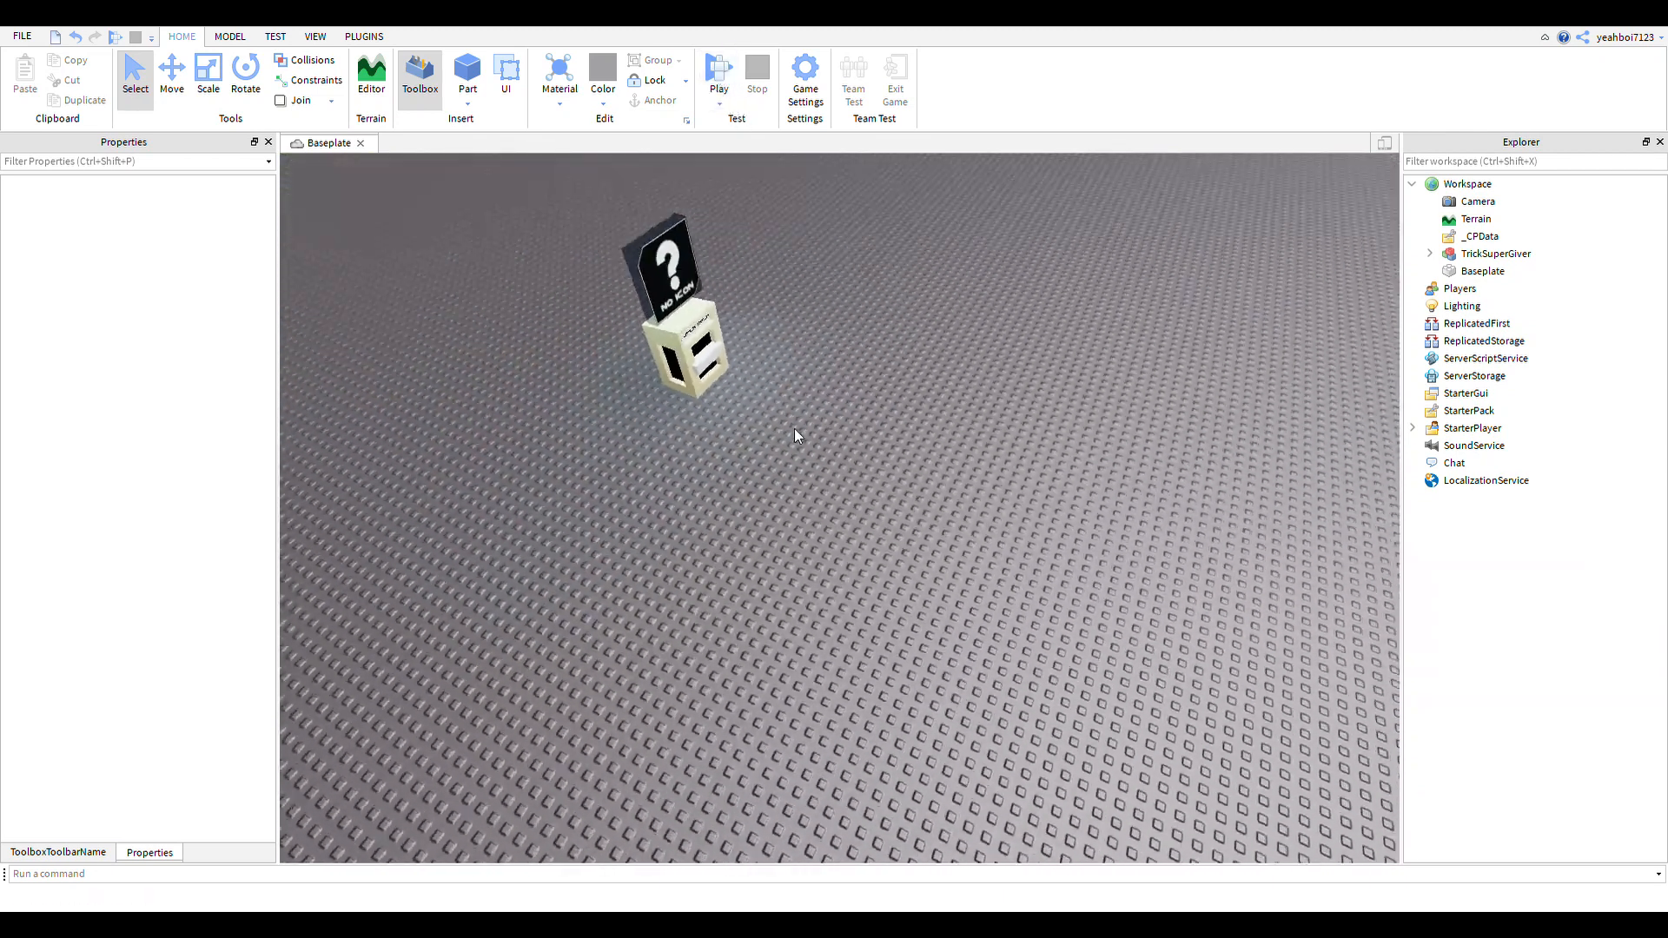
pyautogui.click(1496, 254)
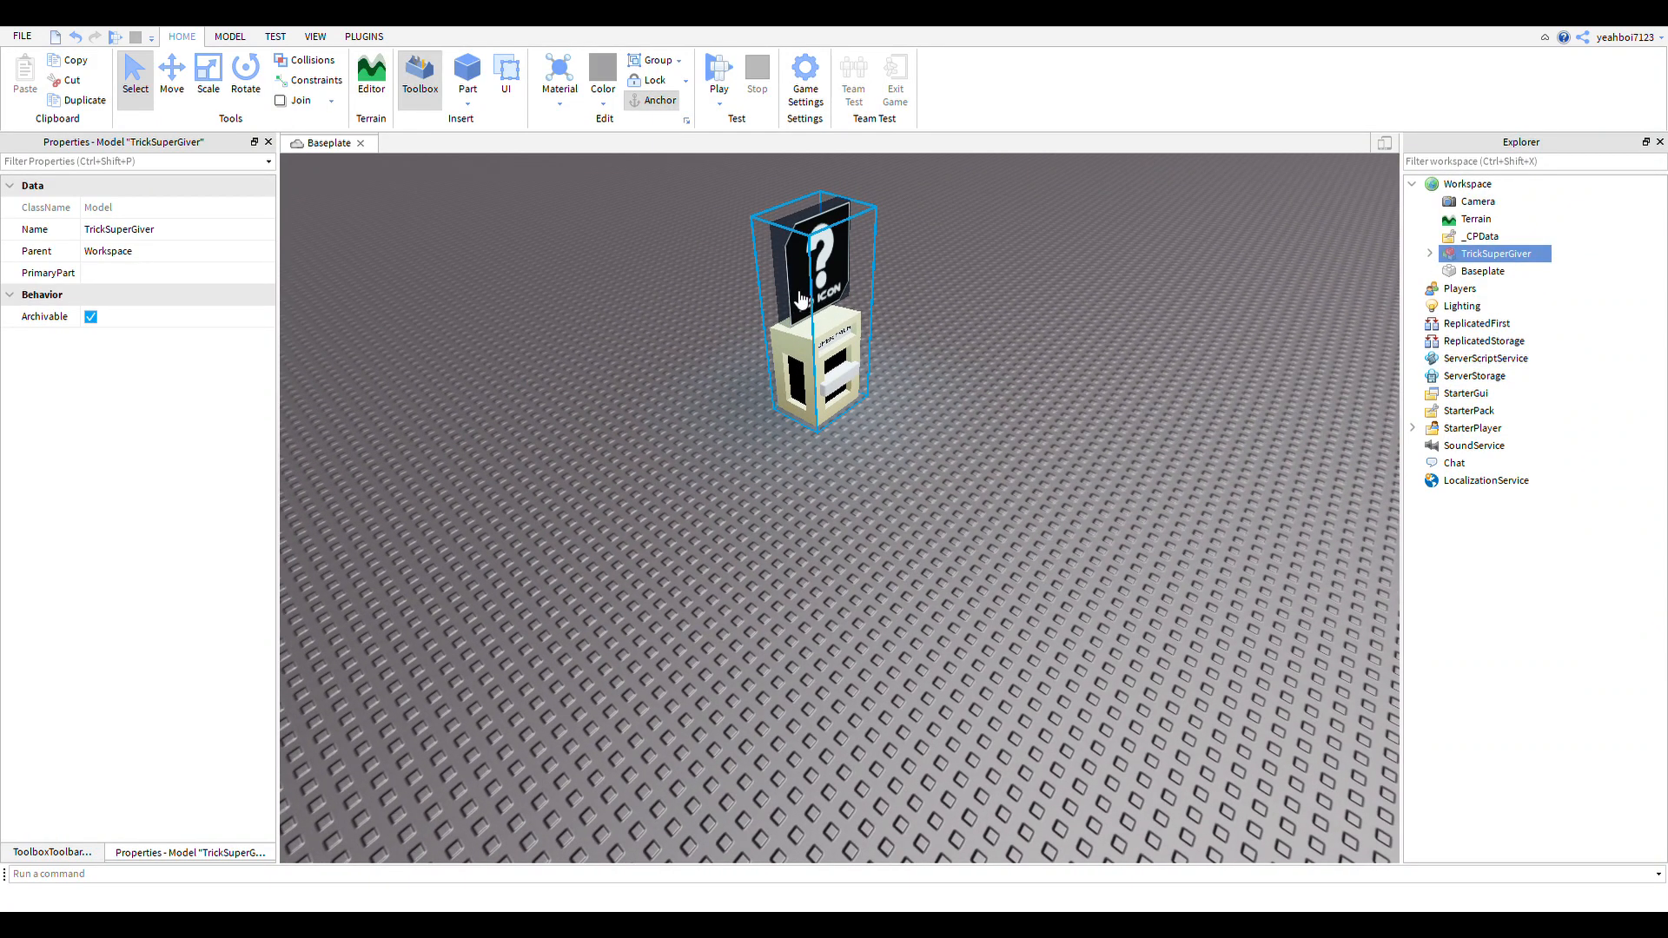
pyautogui.moveTo(854, 313)
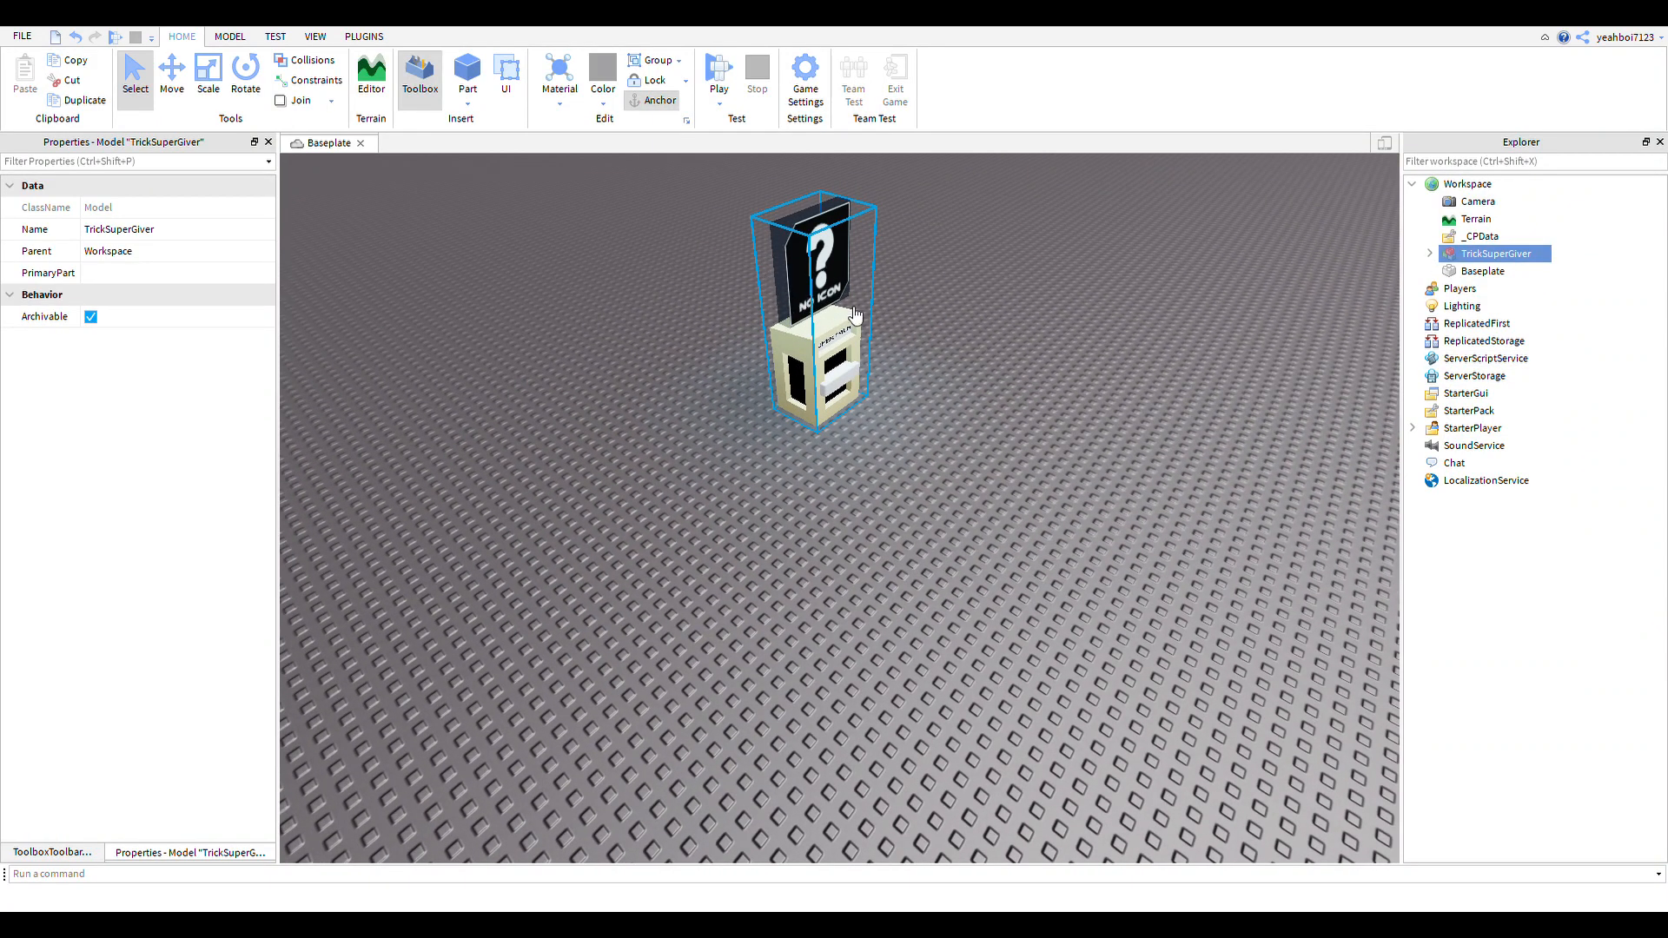
pyautogui.moveTo(1126, 379)
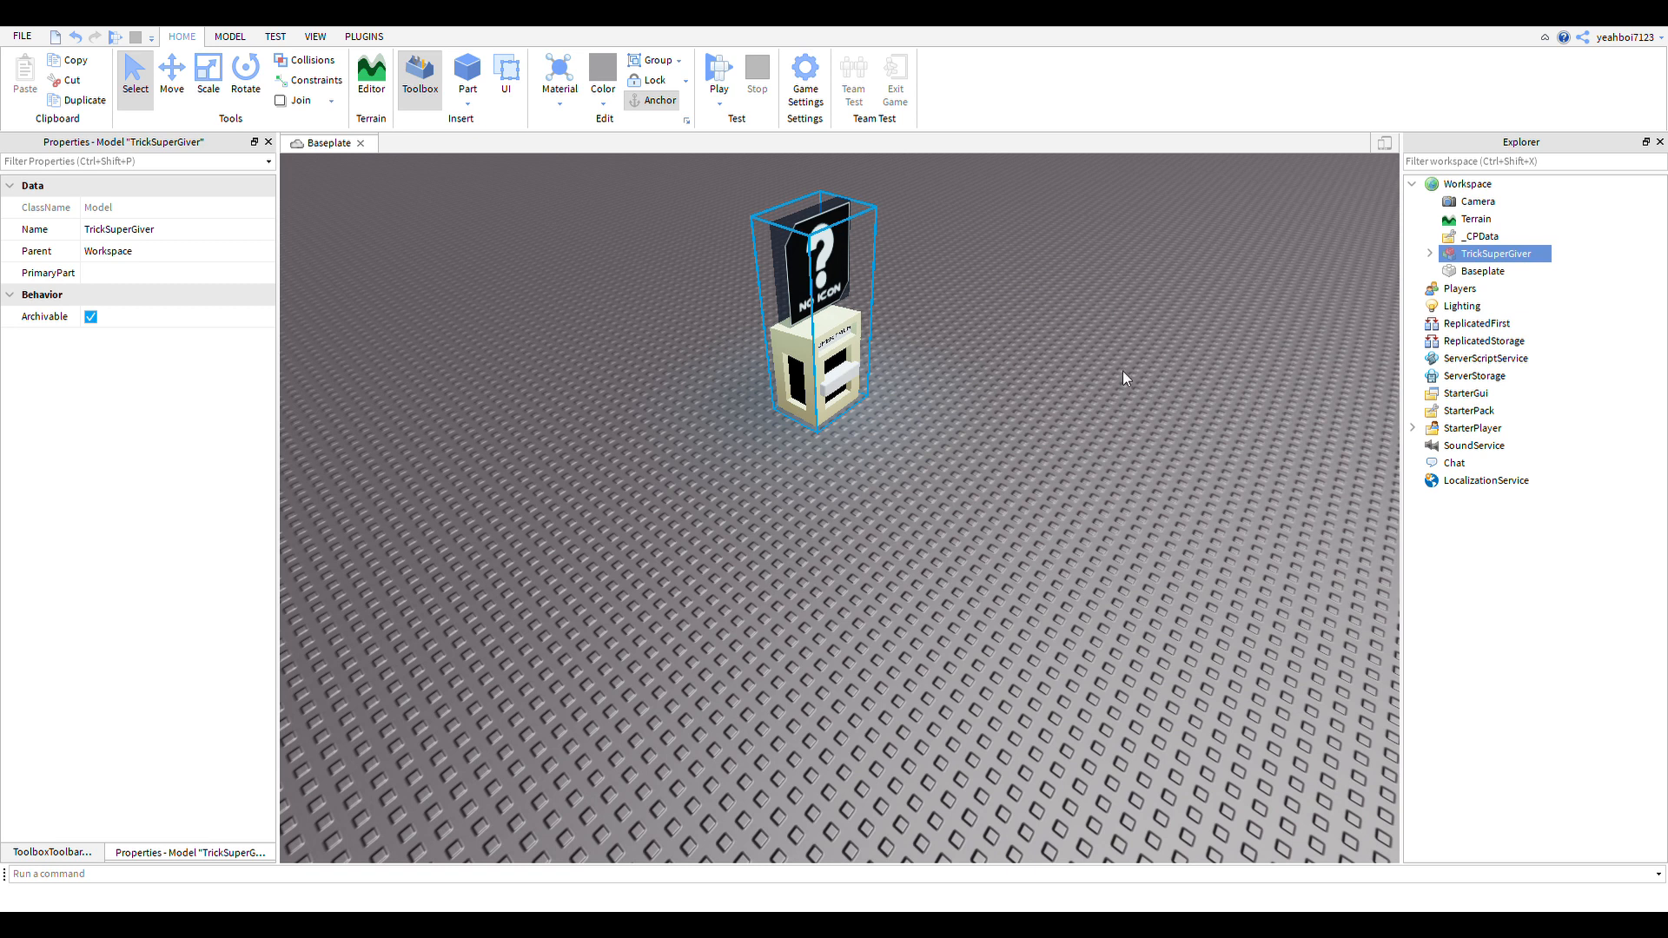
pyautogui.moveTo(1263, 556)
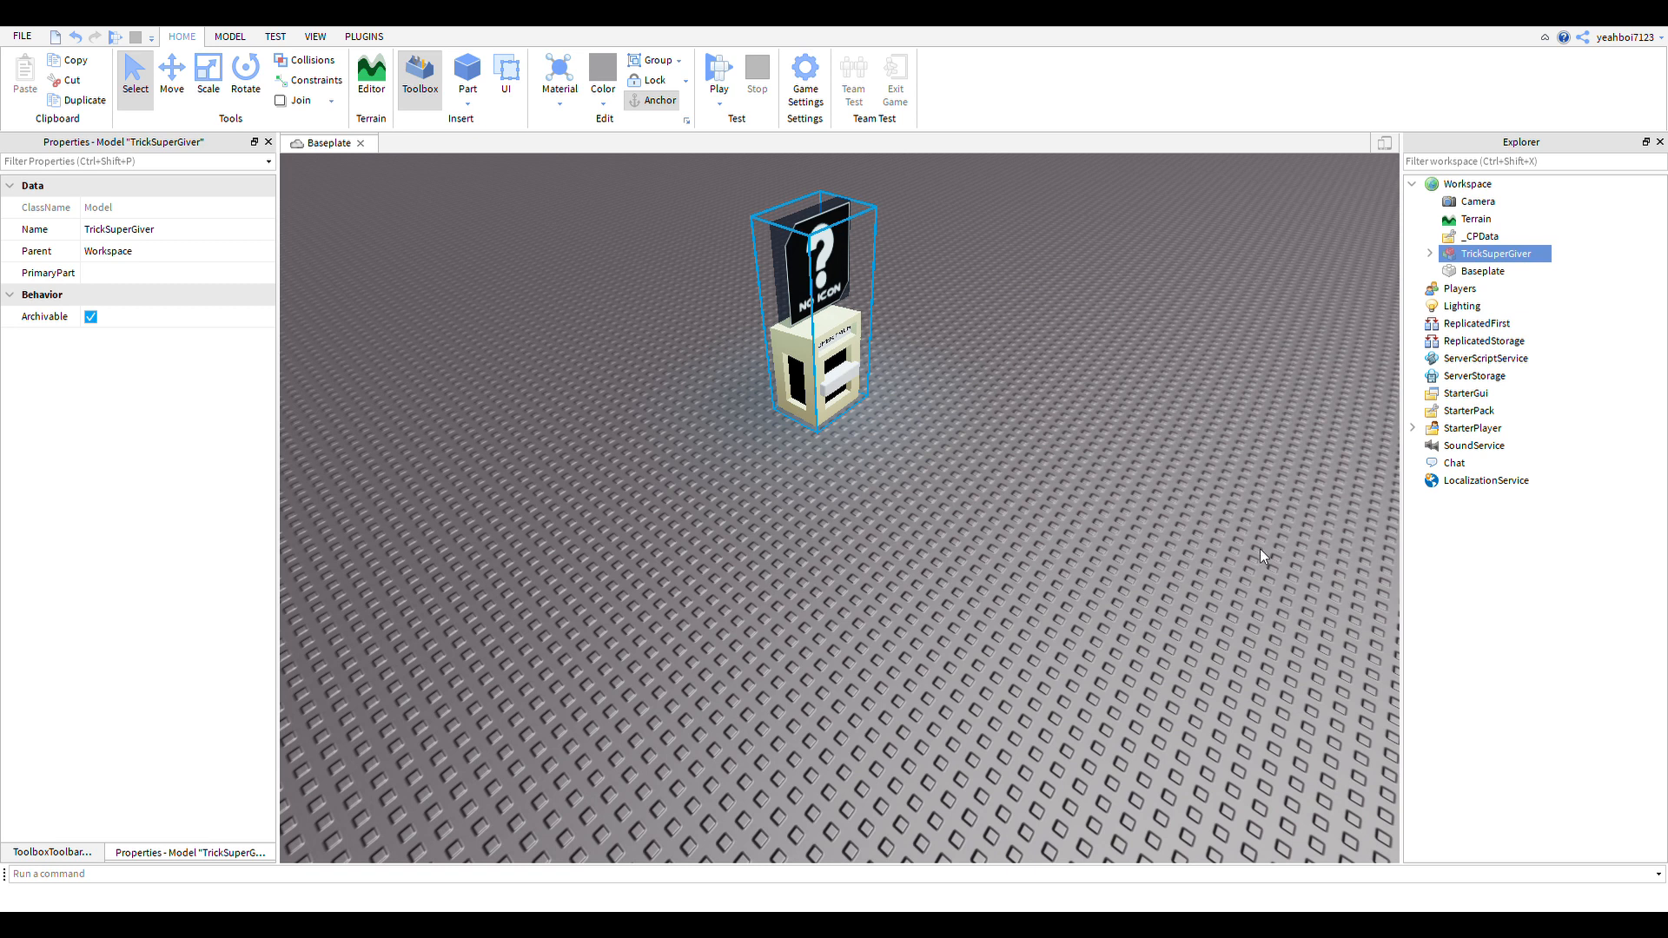
pyautogui.click(1430, 254)
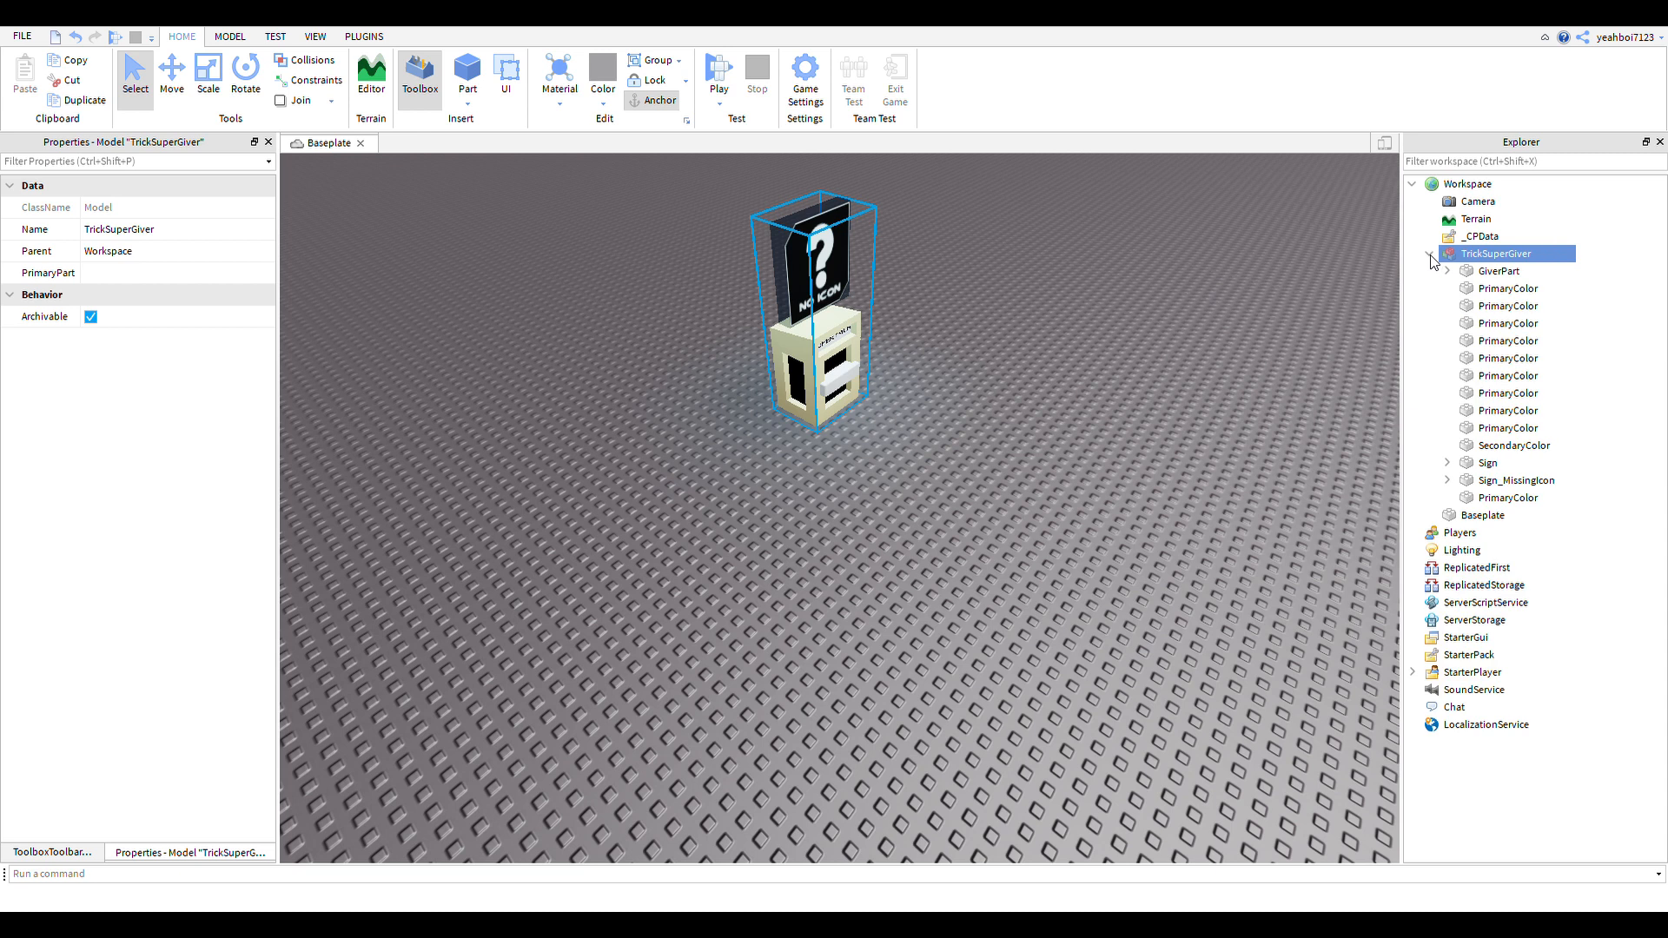
pyautogui.click(1447, 462)
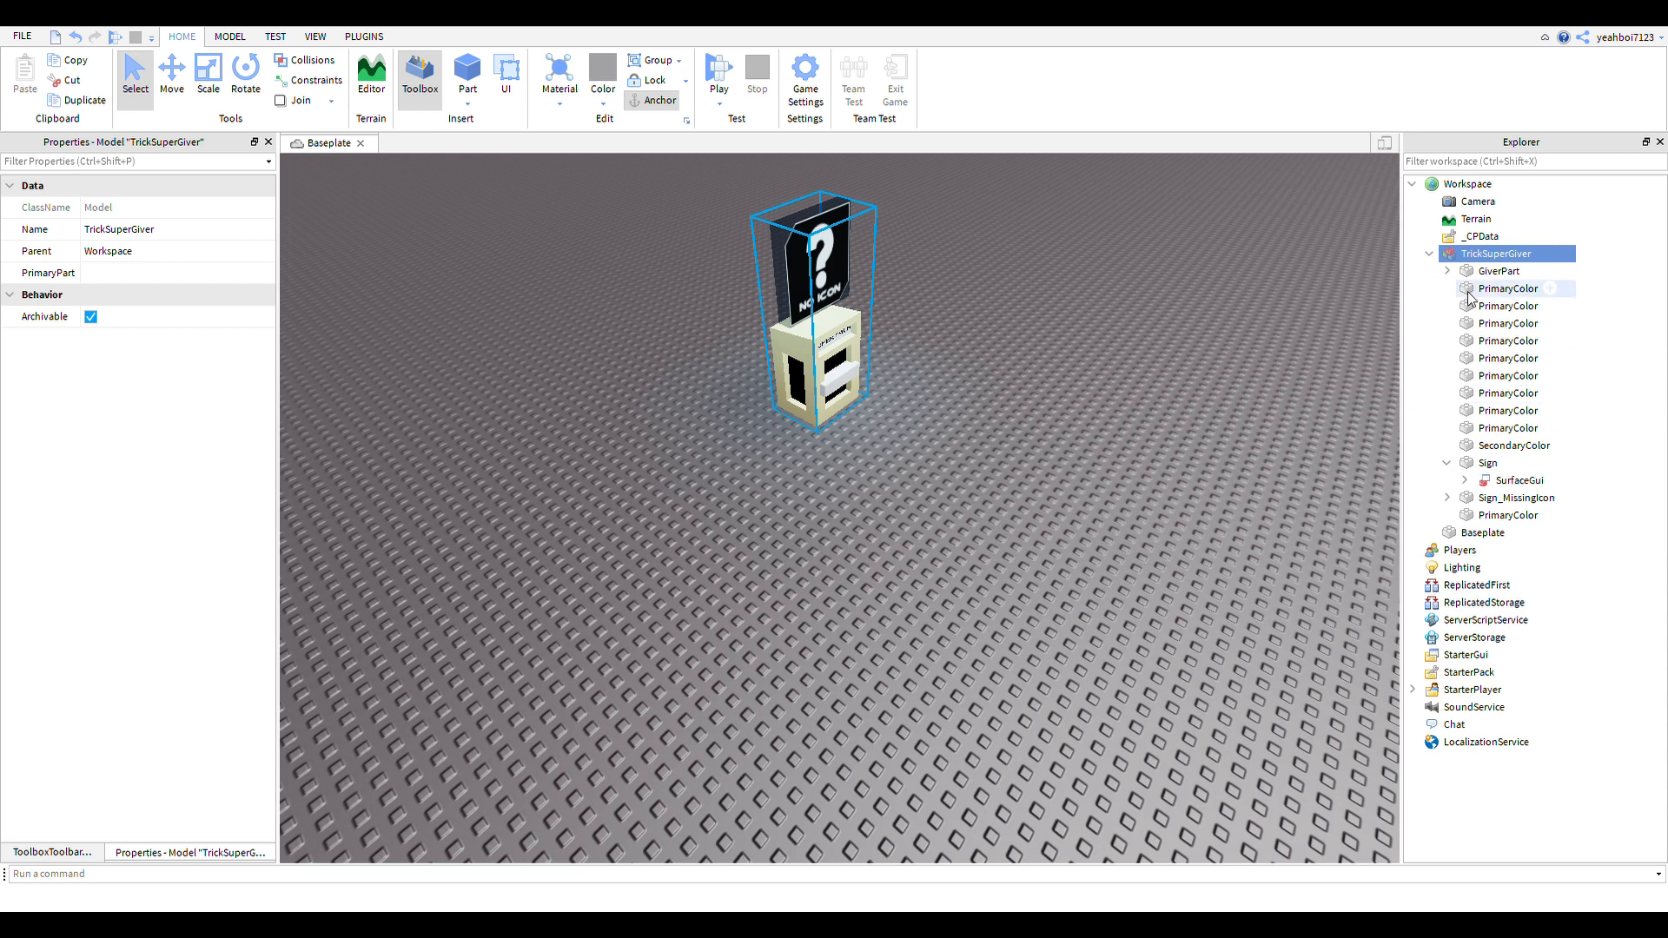
pyautogui.click(1447, 270)
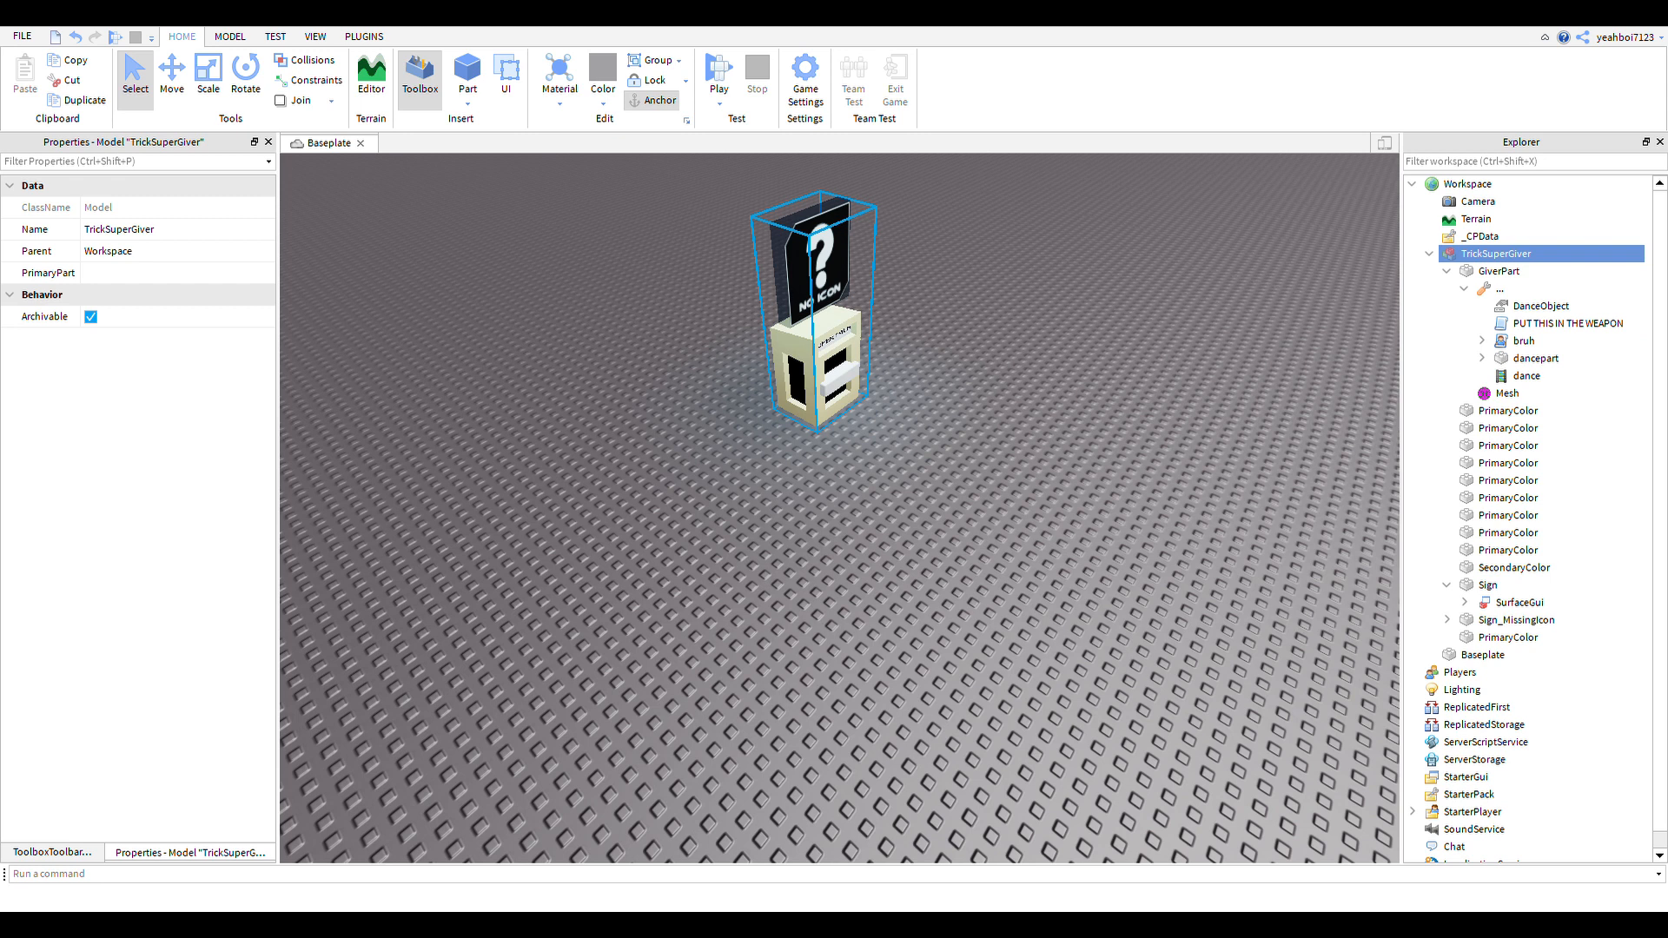
pyautogui.moveTo(795, 501)
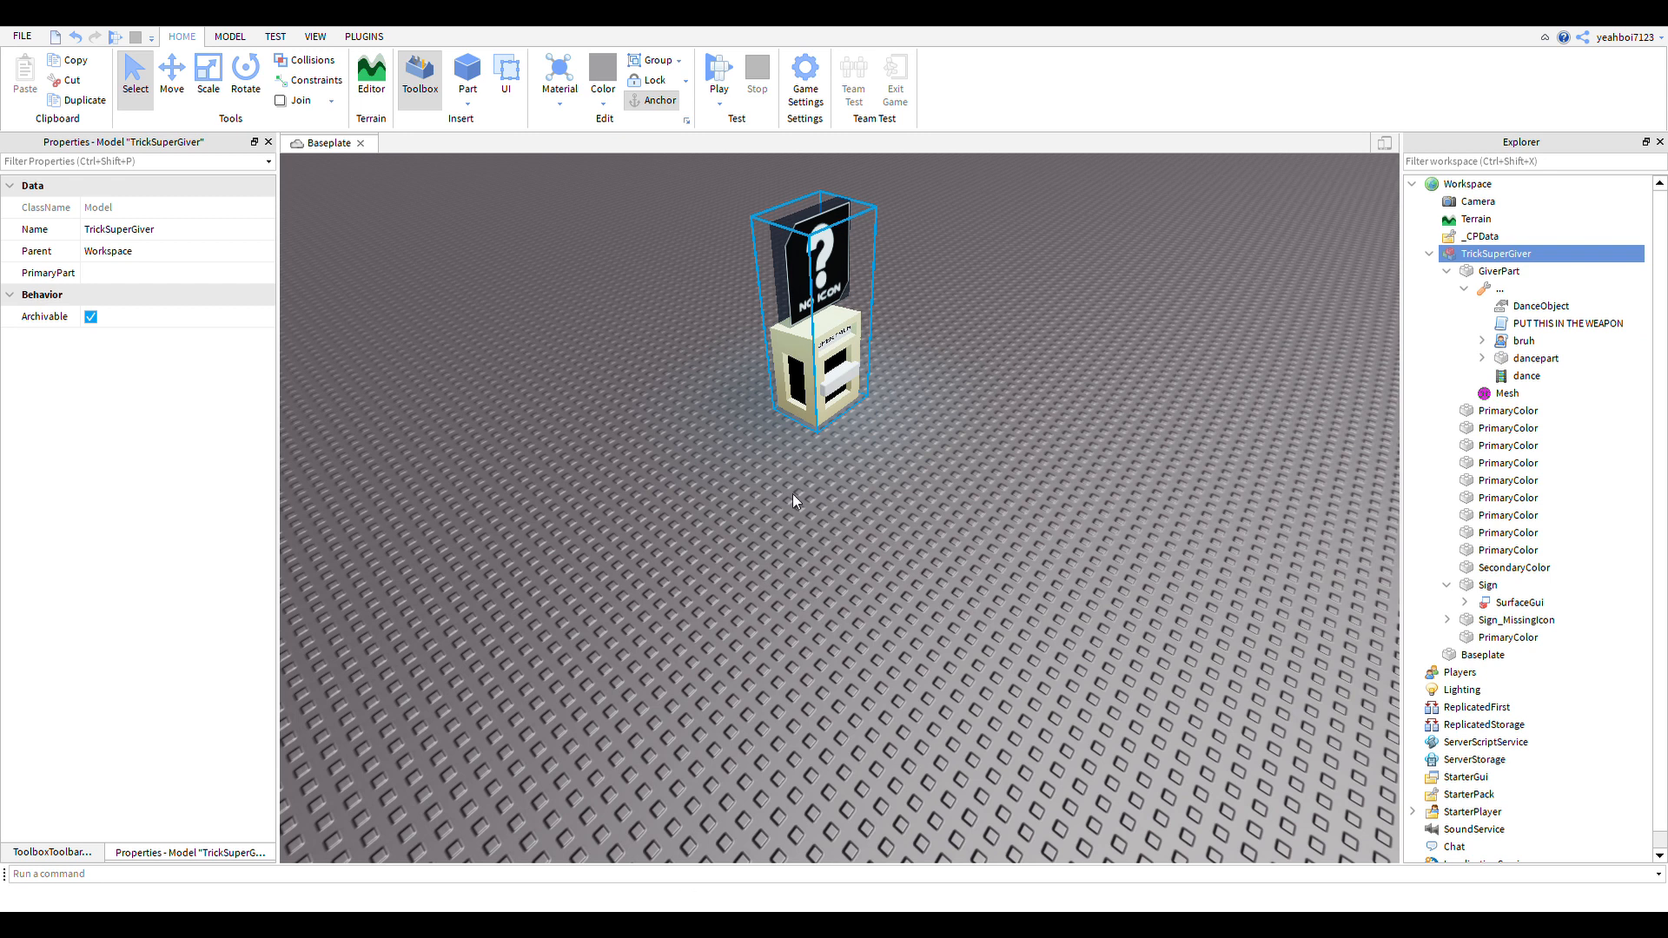
pyautogui.moveTo(1198, 492)
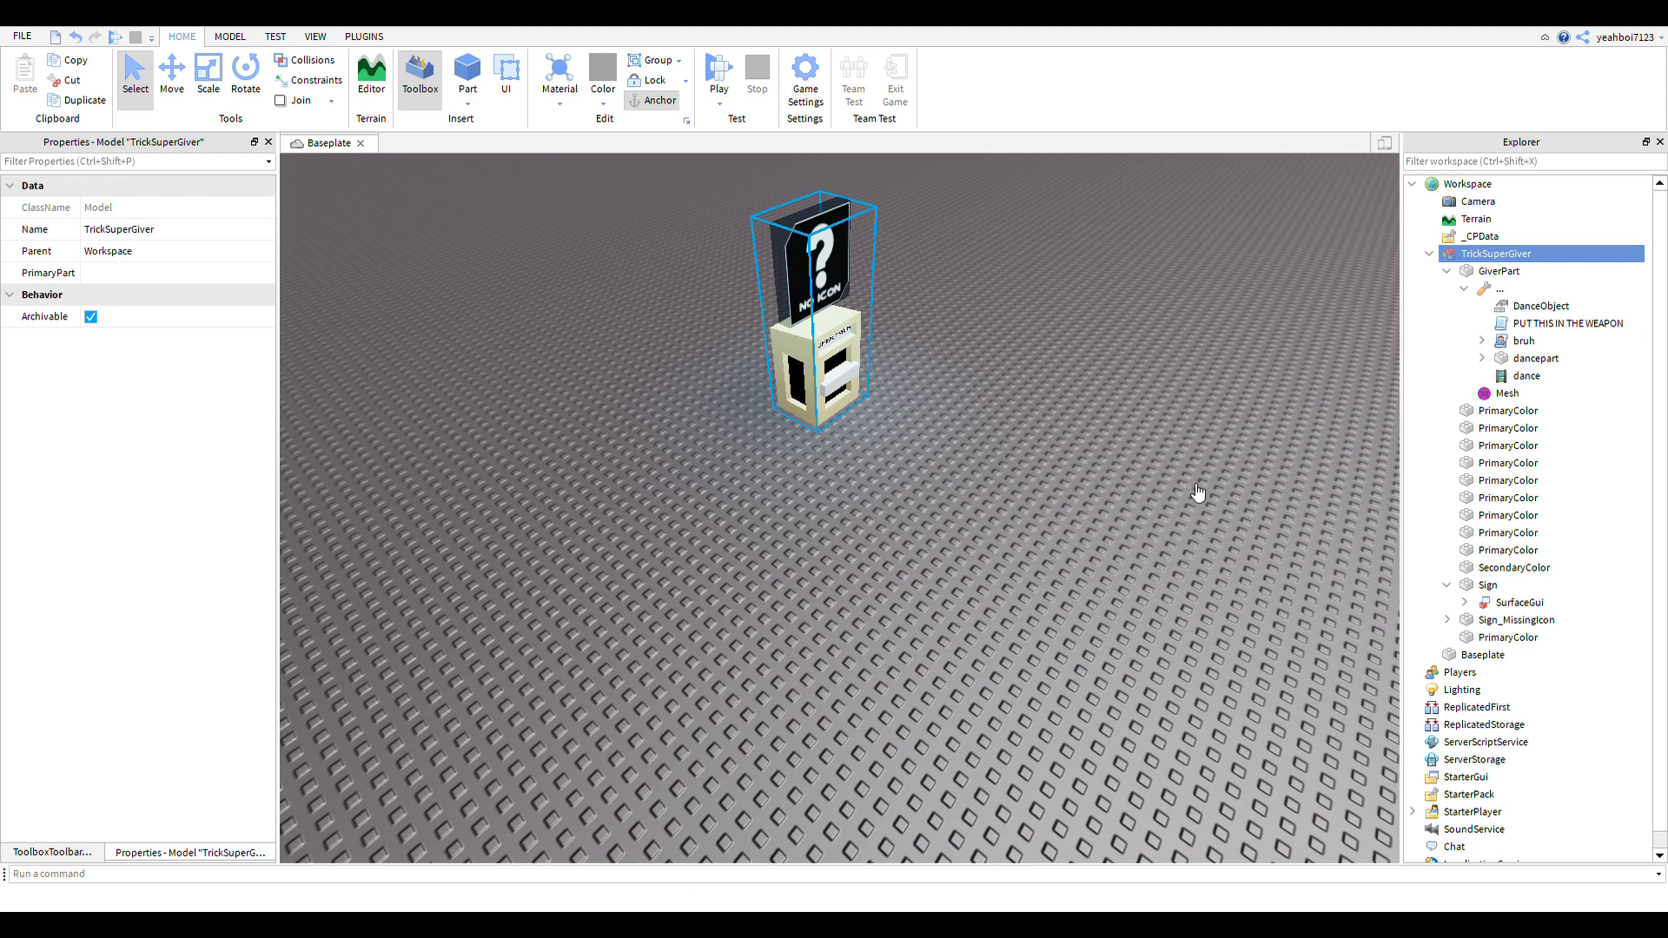
pyautogui.moveTo(1120, 461)
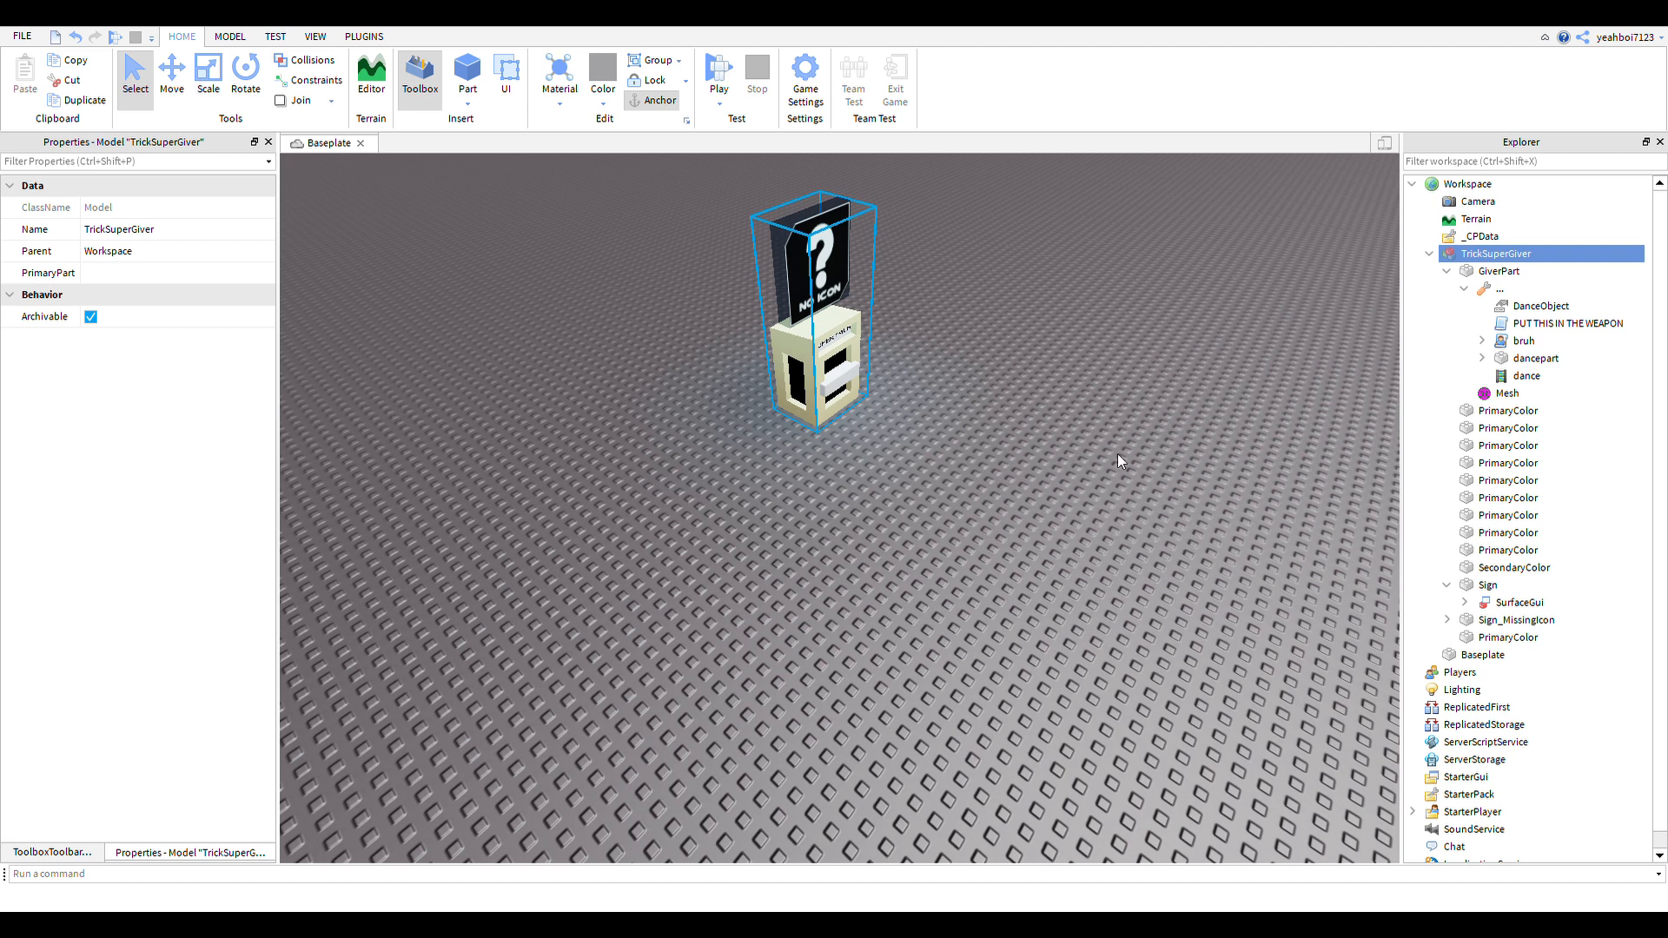
pyautogui.moveTo(1170, 667)
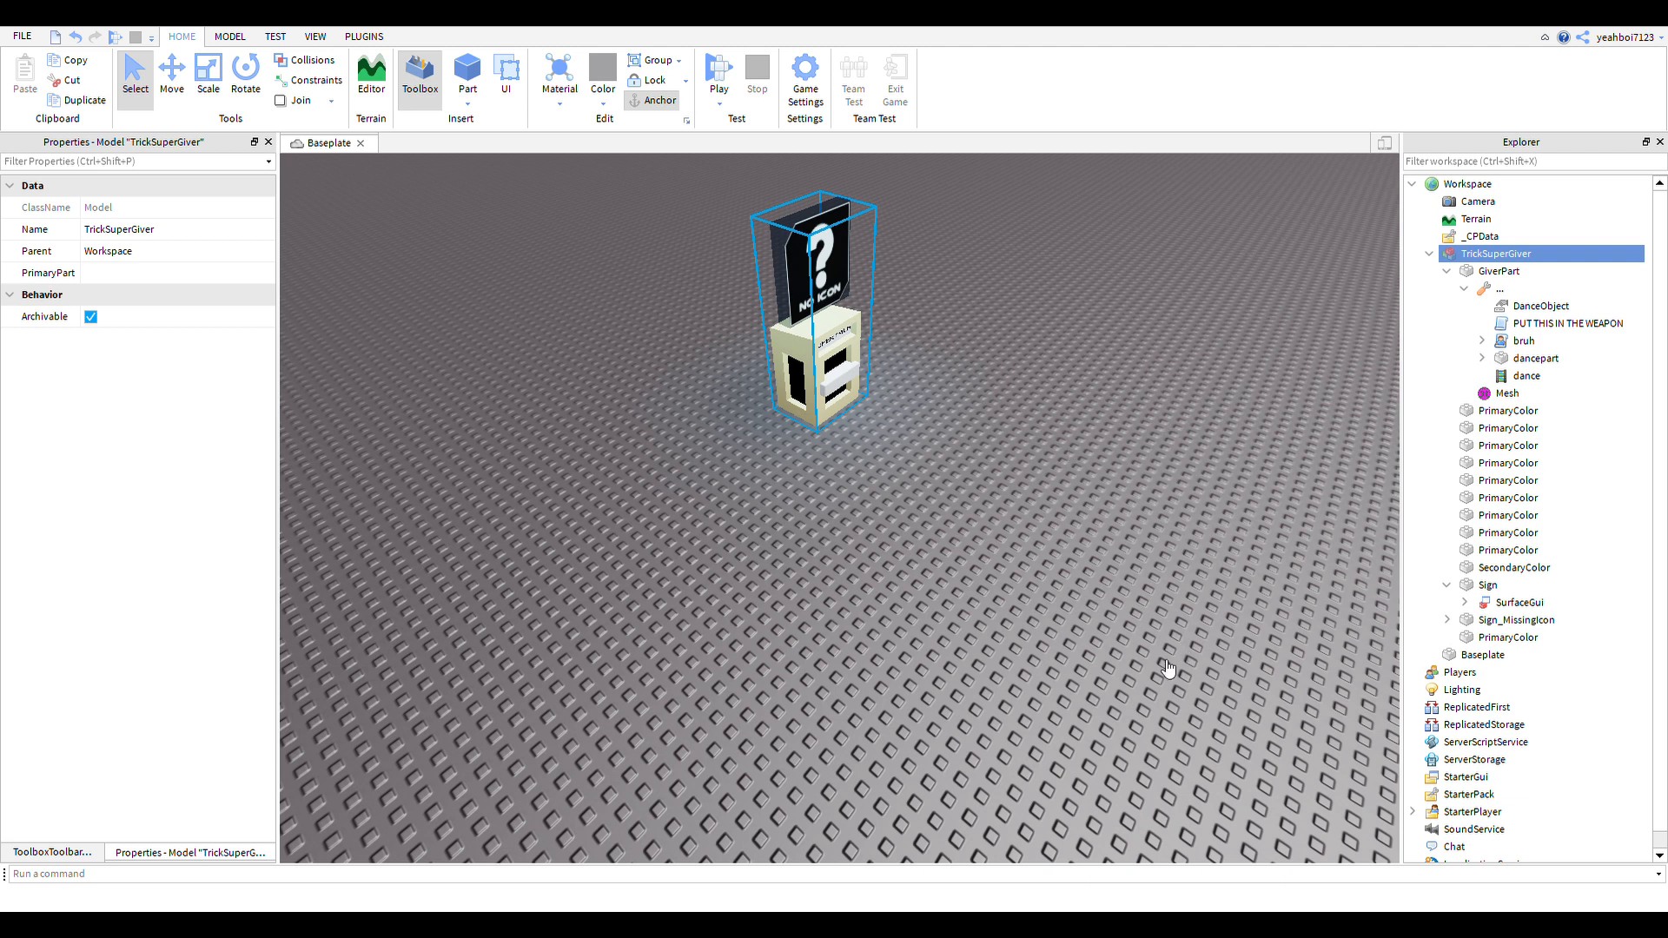
pyautogui.click(1482, 358)
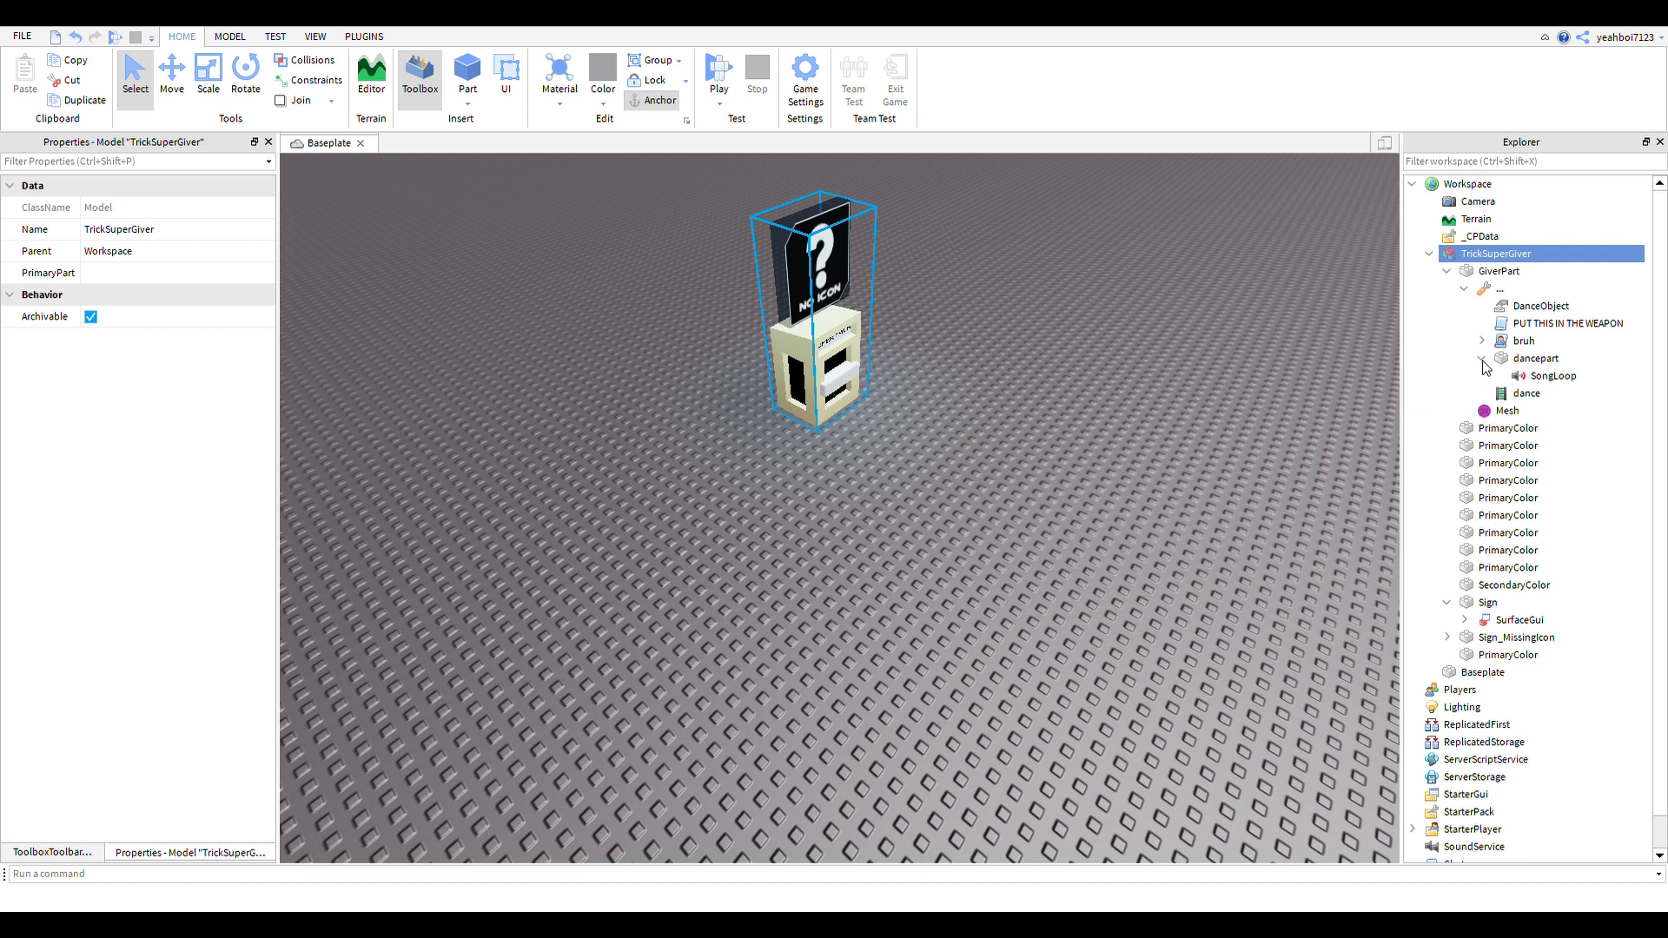
pyautogui.click(1553, 376)
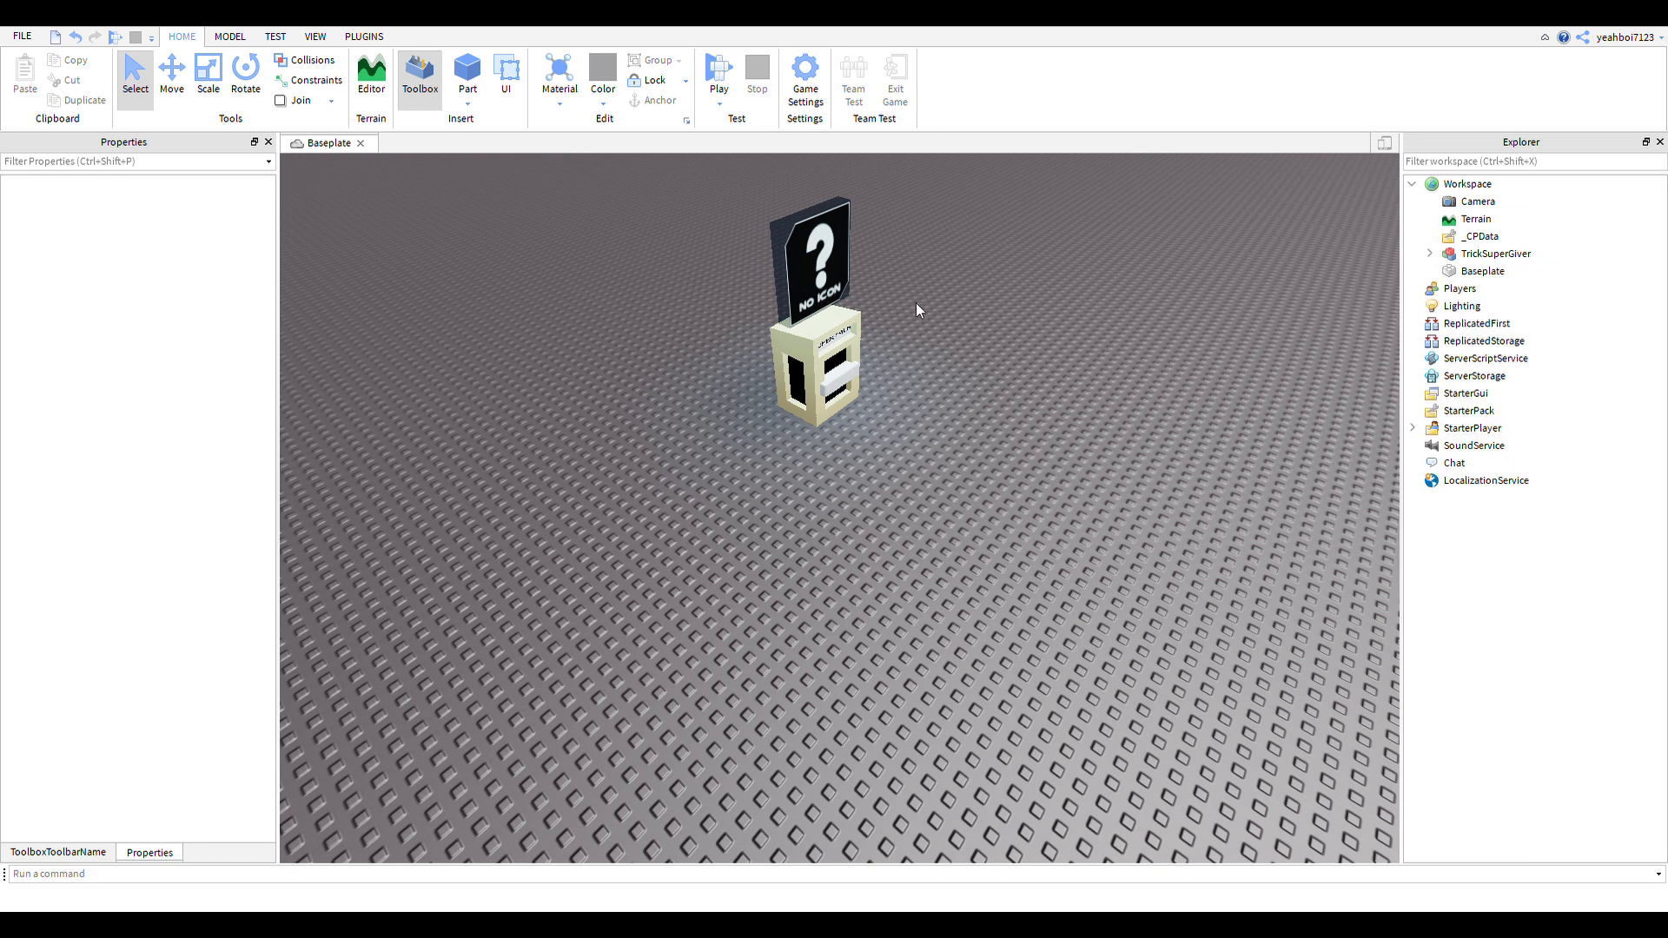
# Step: Add a SpawnLocation beside TrickSuperGiver, then run a play test and stop it
pyautogui.click(230, 36)
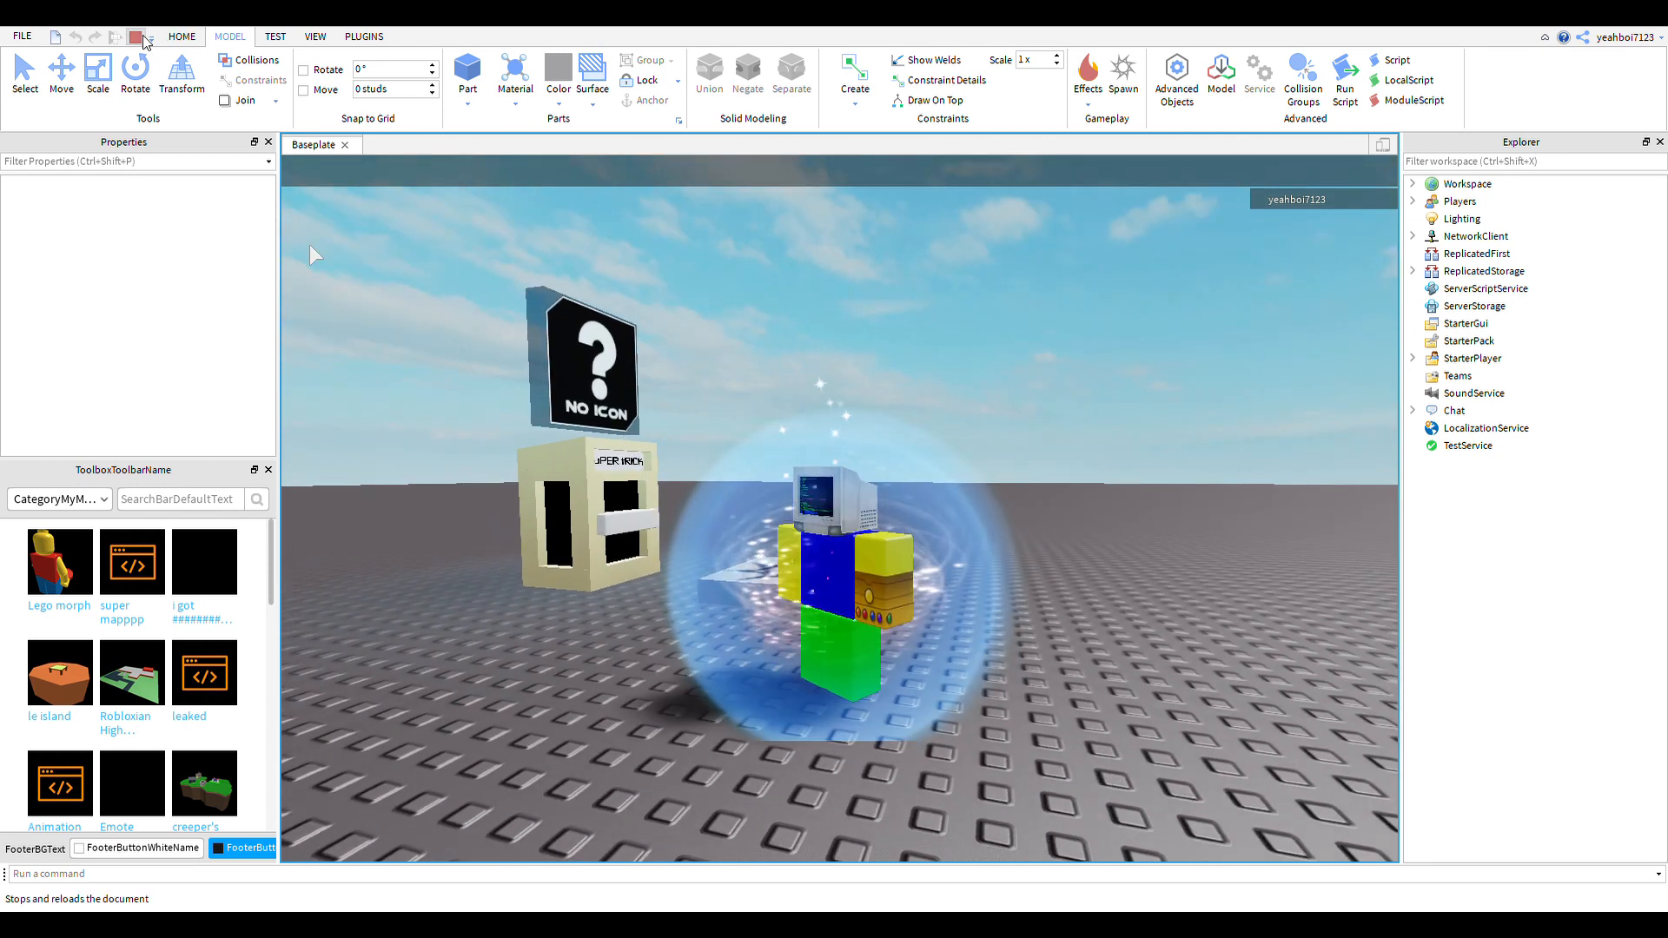
pyautogui.click(135, 35)
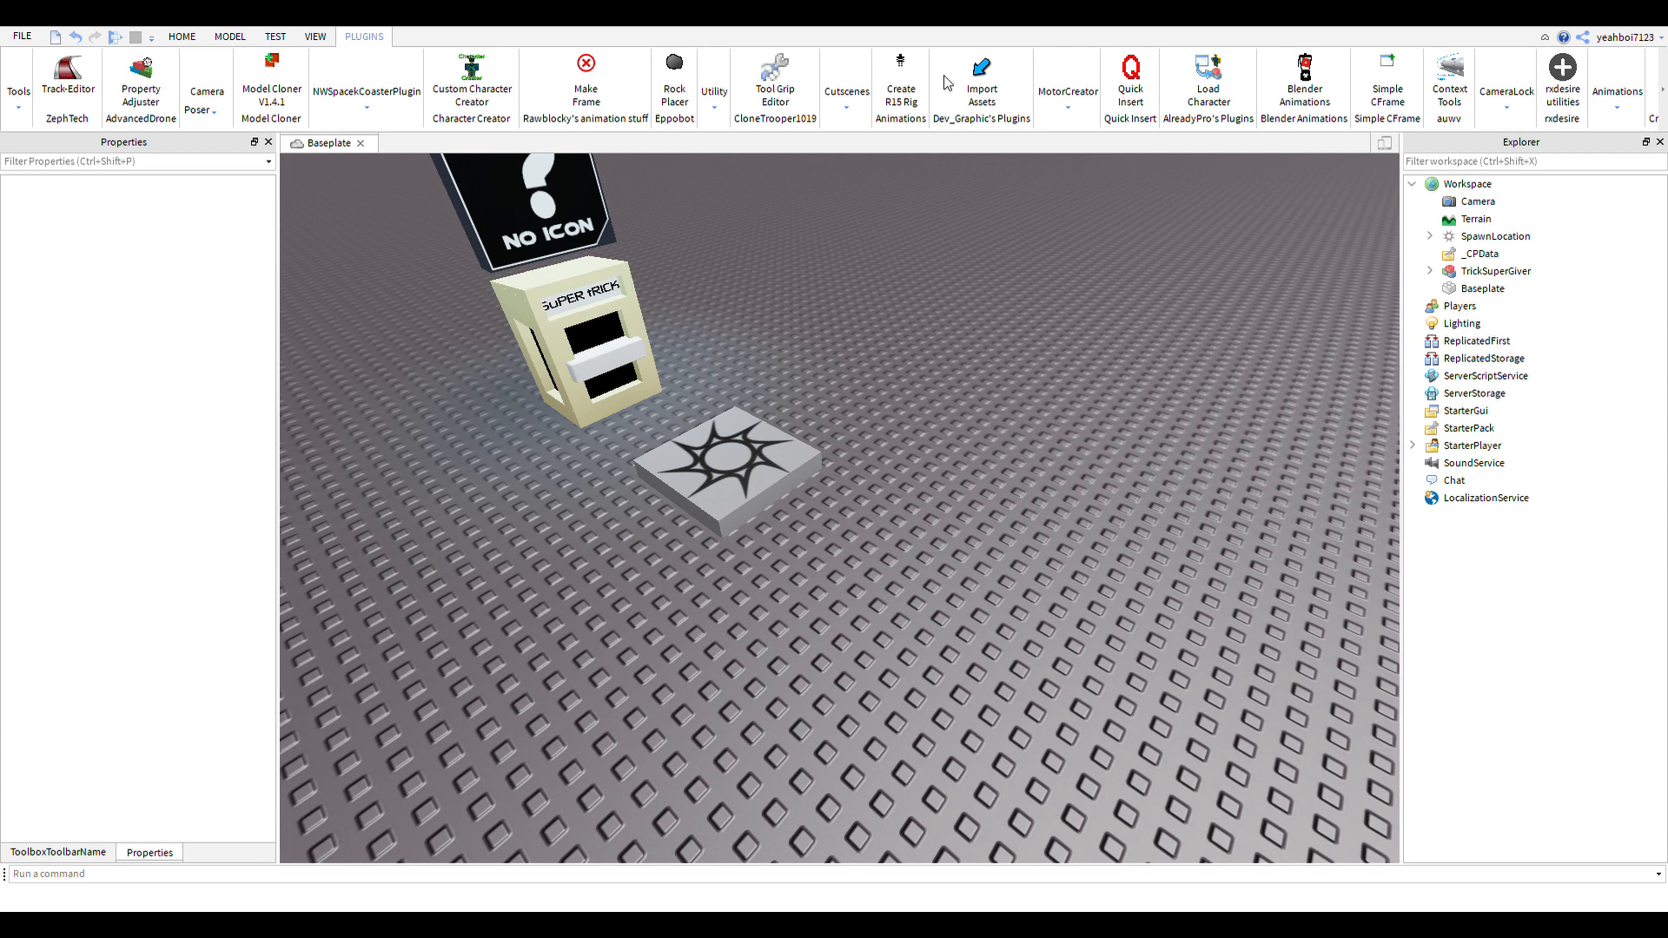
# Step: Load user 'yeahboi' as an R15 avatar and rename the model StarterCharacter
pyautogui.click(1206, 74)
pyautogui.write('Al')
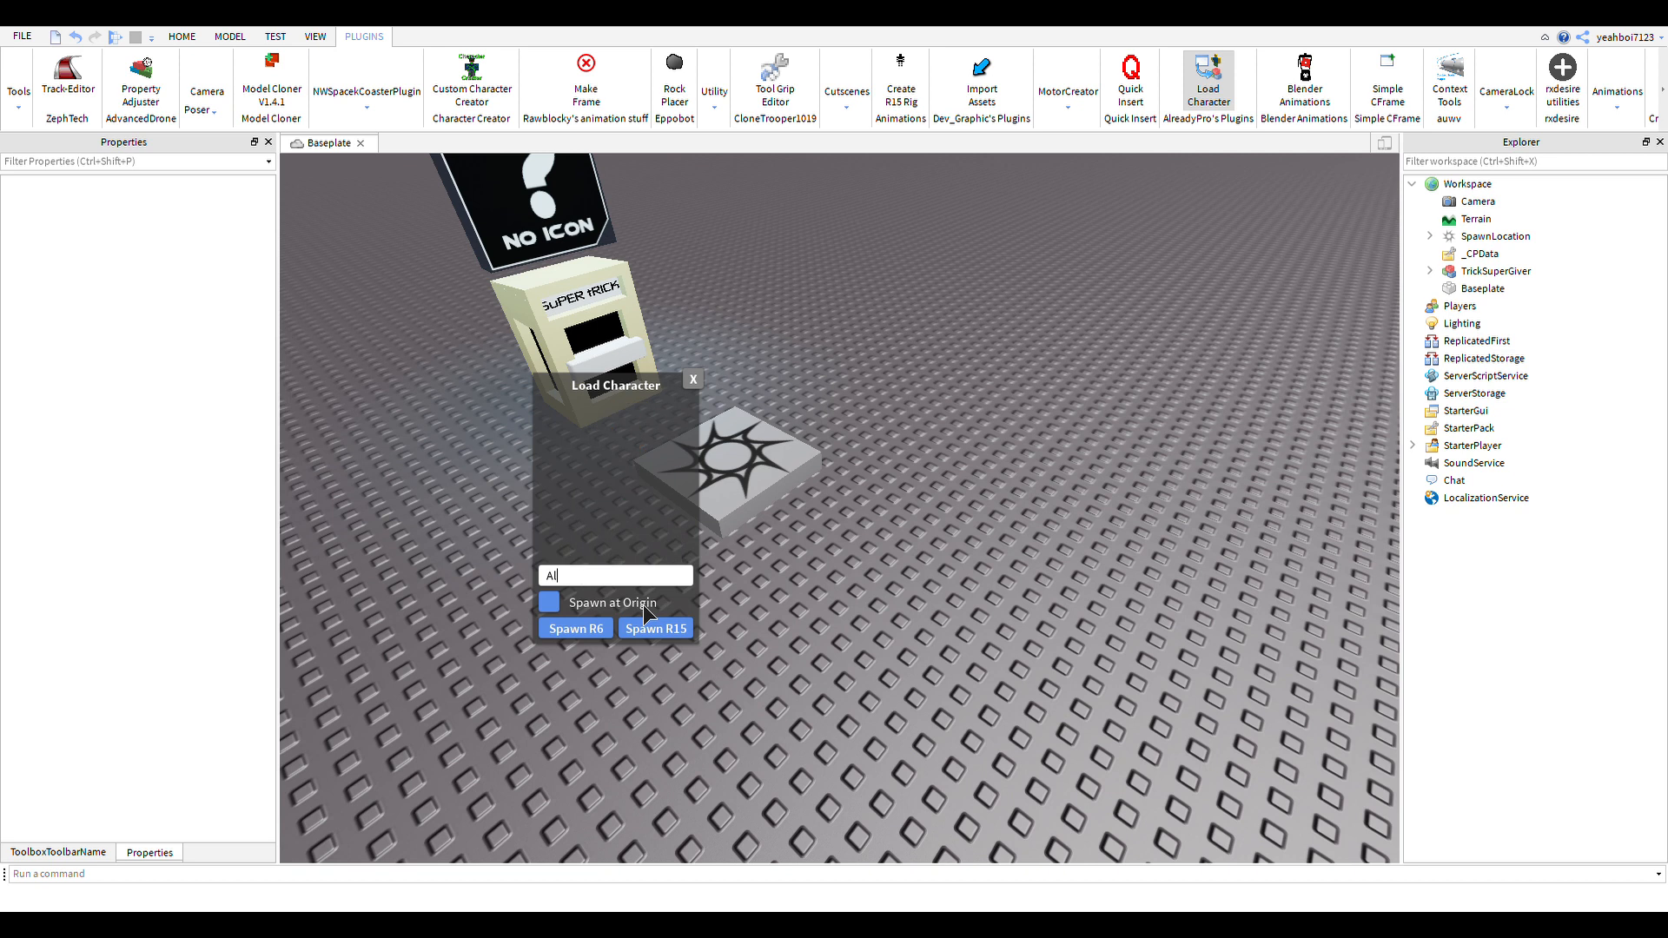
pyautogui.write('yeahboi')
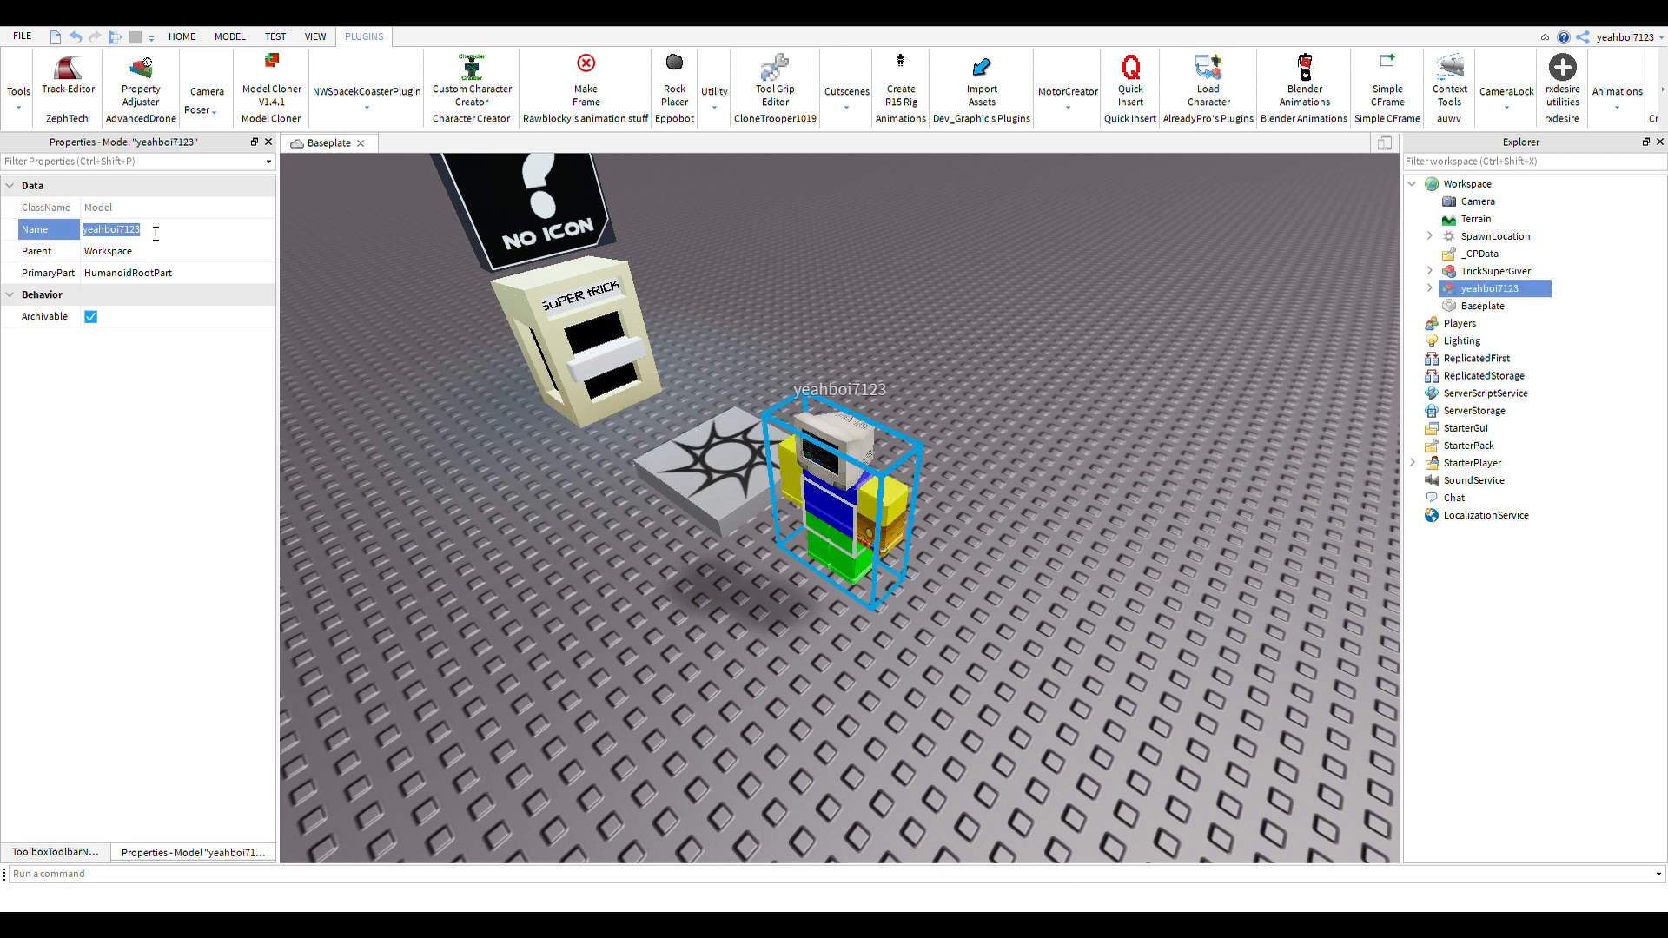
pyautogui.write('StarterCharacter')
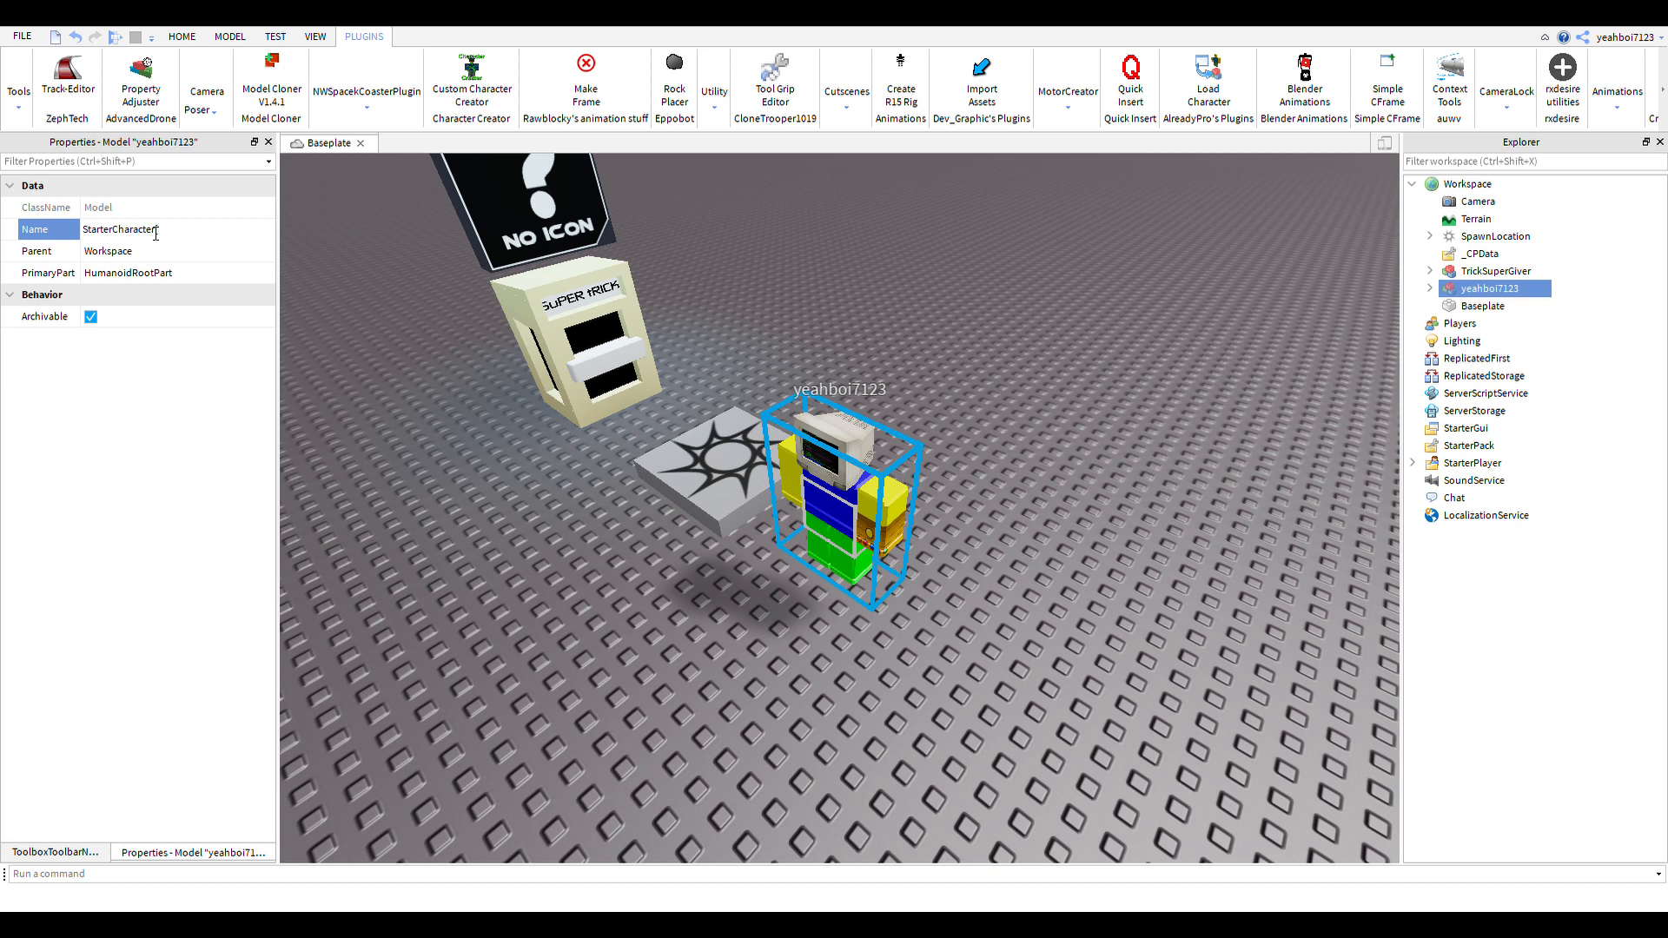
pyautogui.write('StarterCharacter')
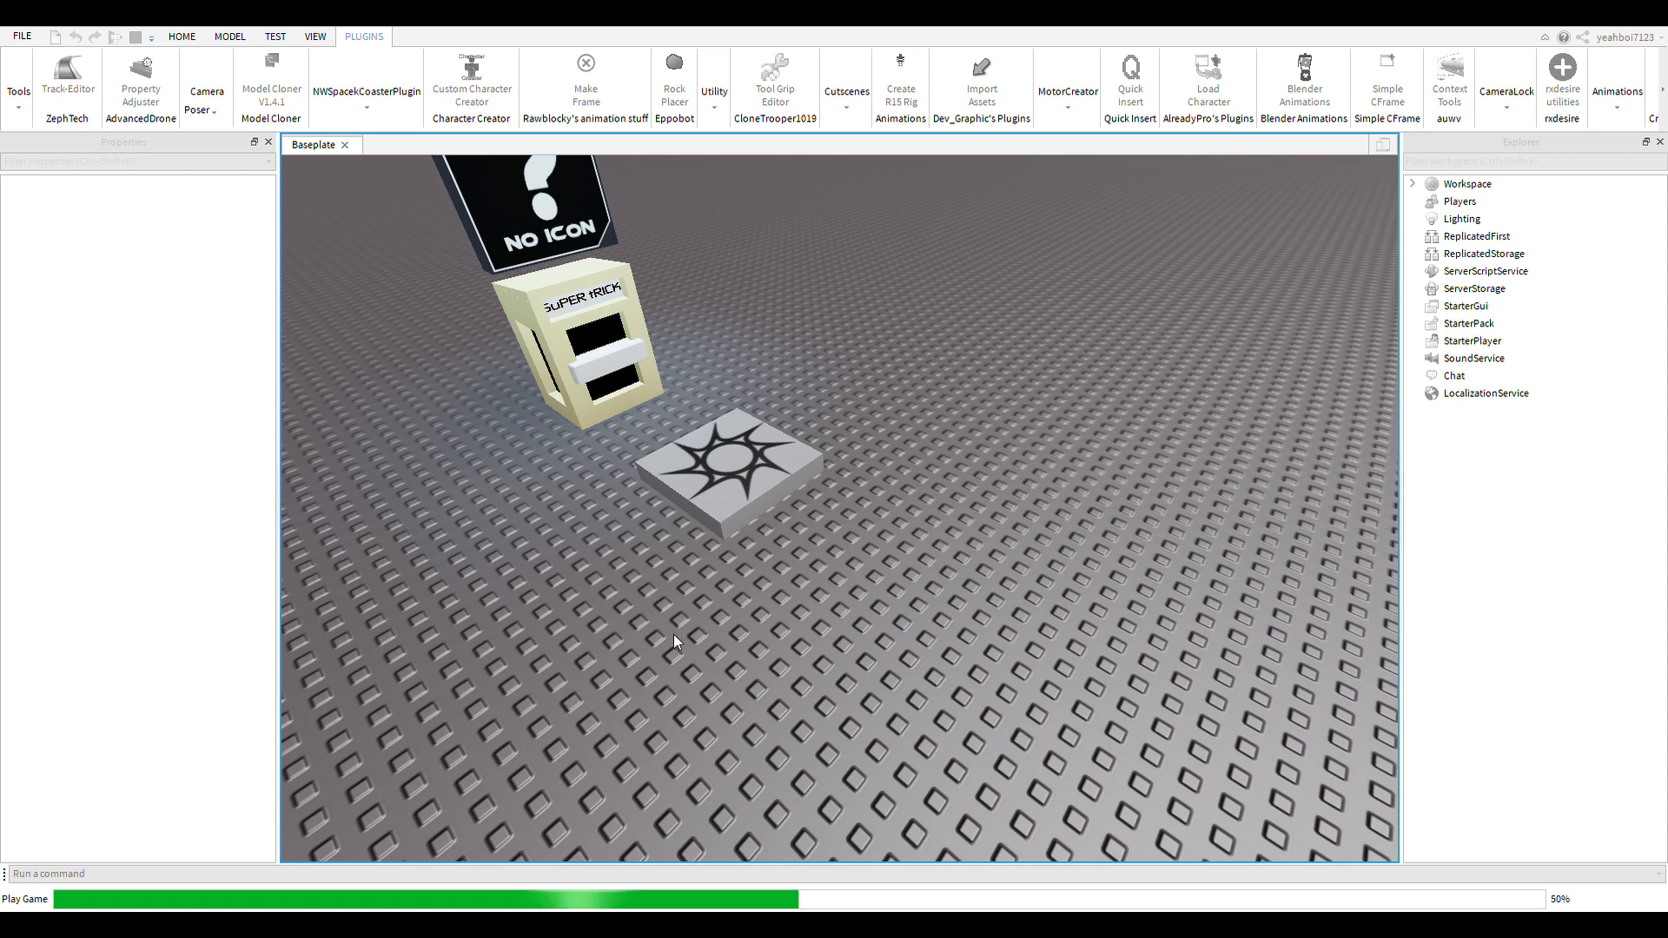
# Step: Confirm StarterCharacter sits inside StarterPlayer, collapse the tree, and start a play test
pyautogui.click(20, 898)
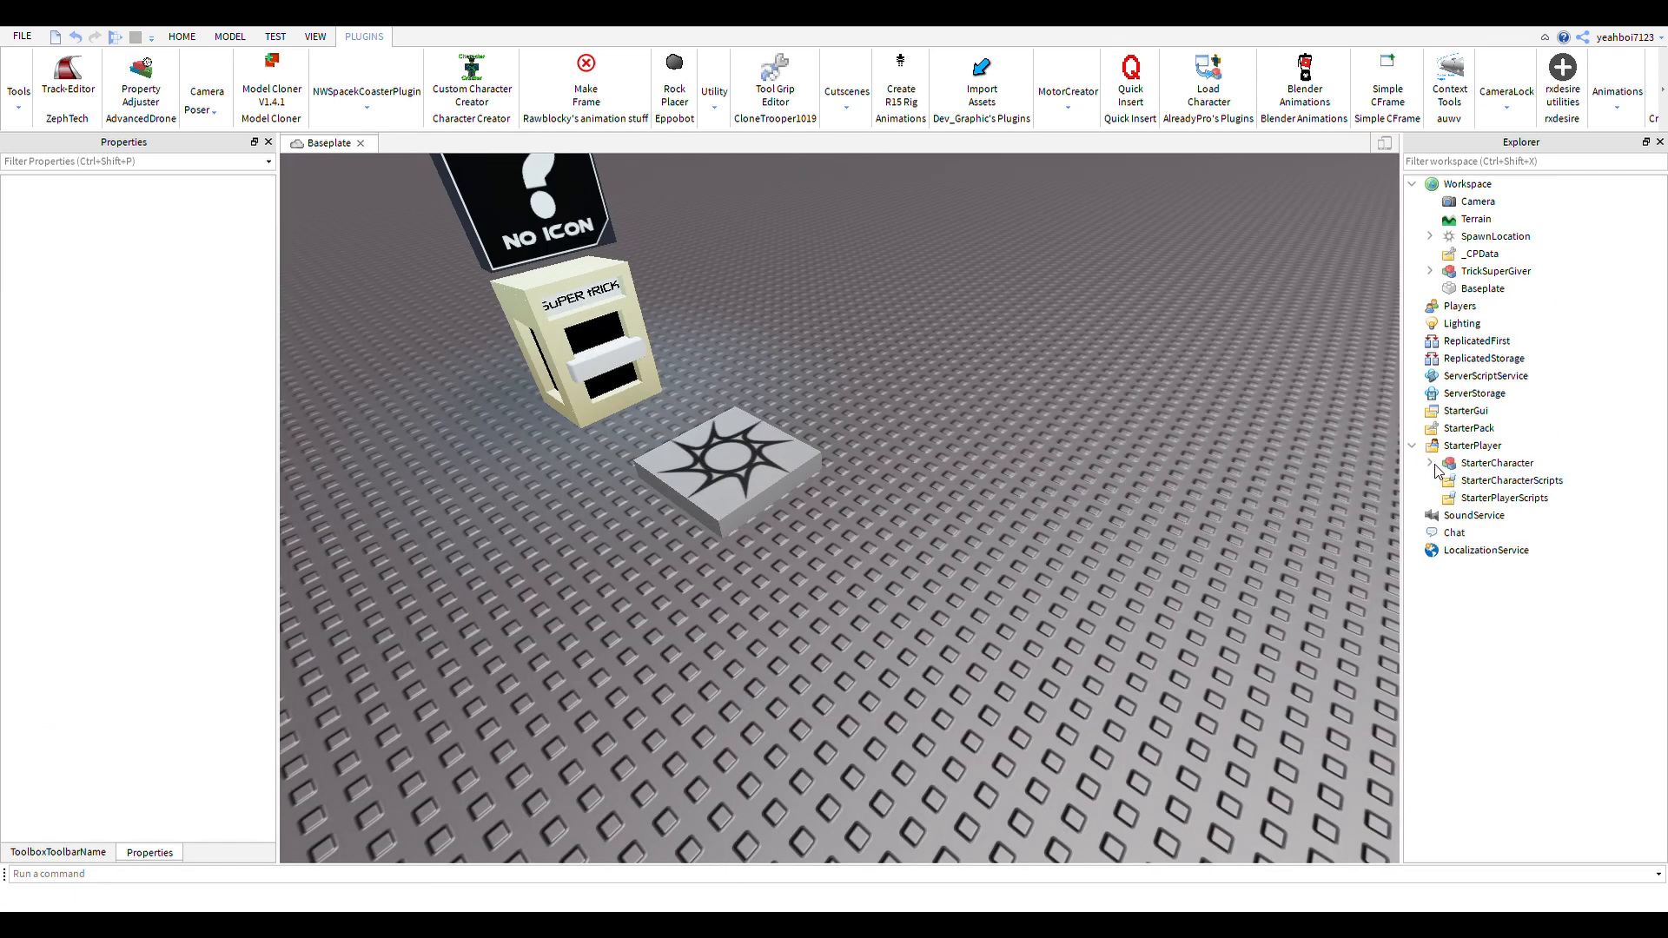
pyautogui.click(1430, 463)
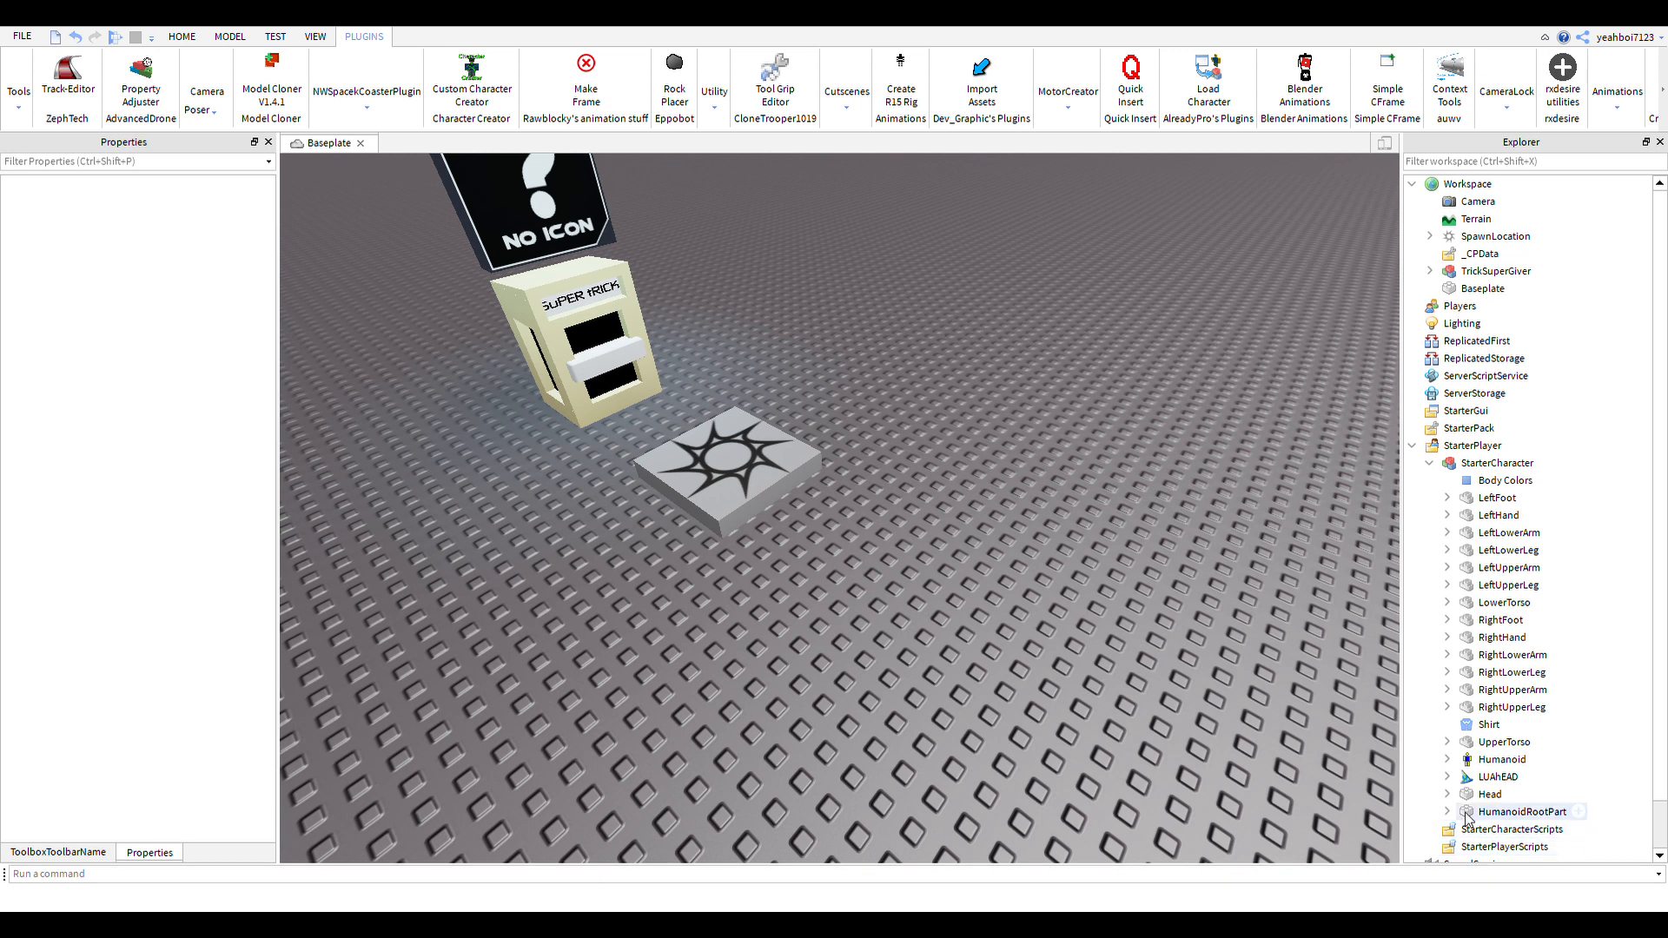
pyautogui.click(1522, 811)
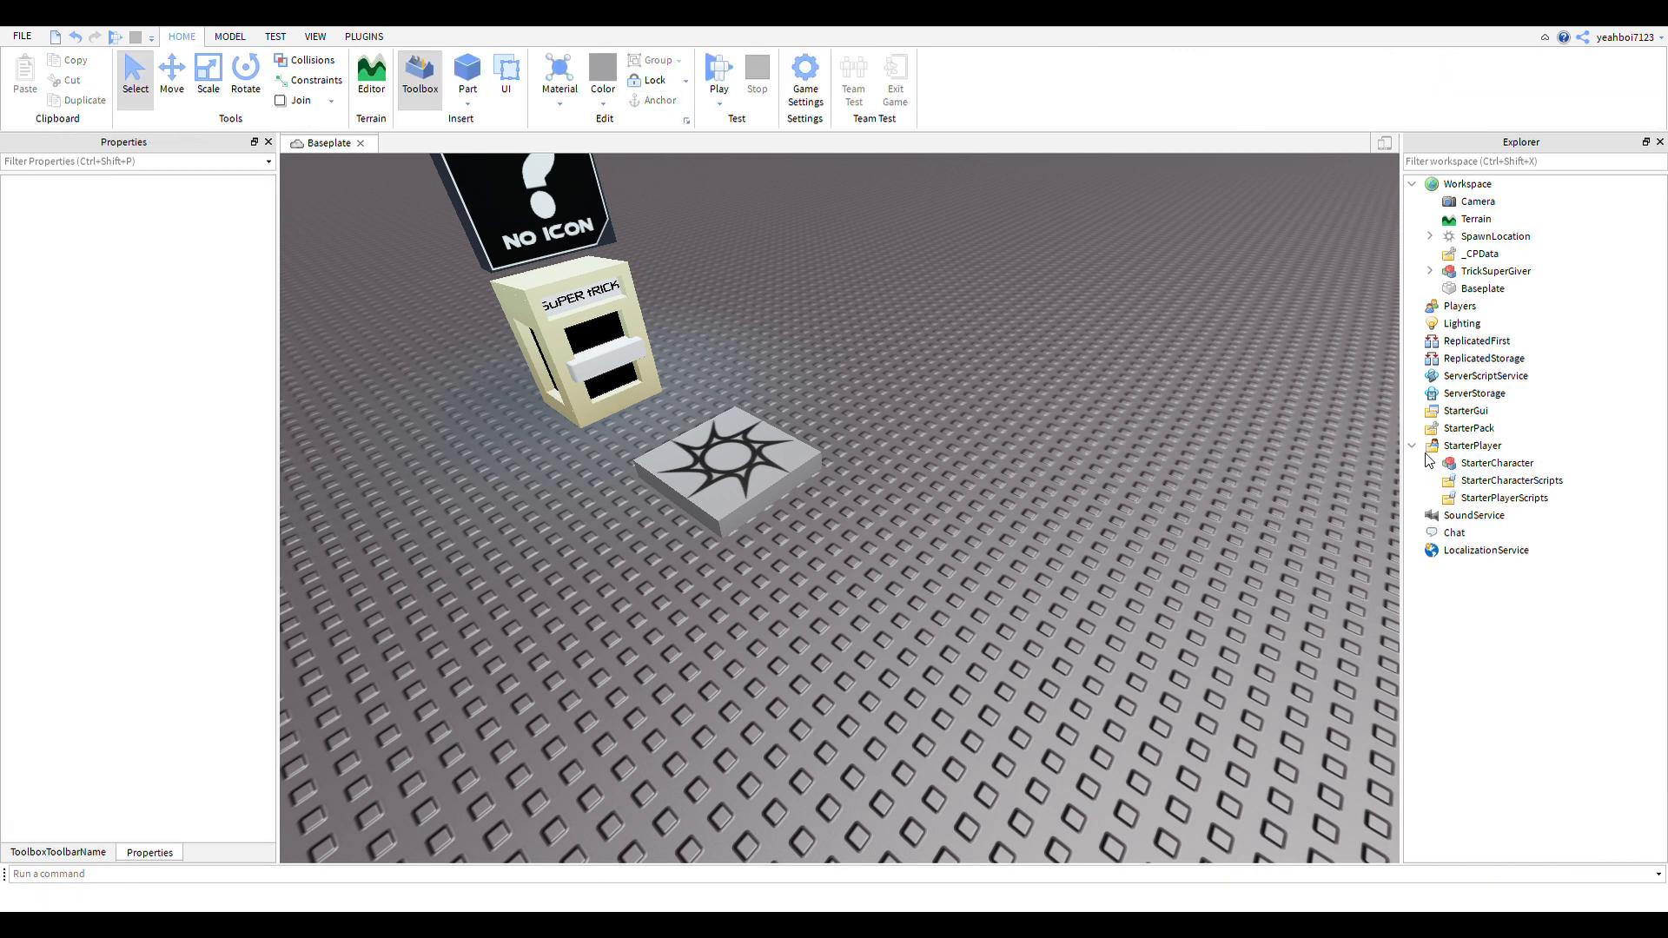
pyautogui.click(1413, 446)
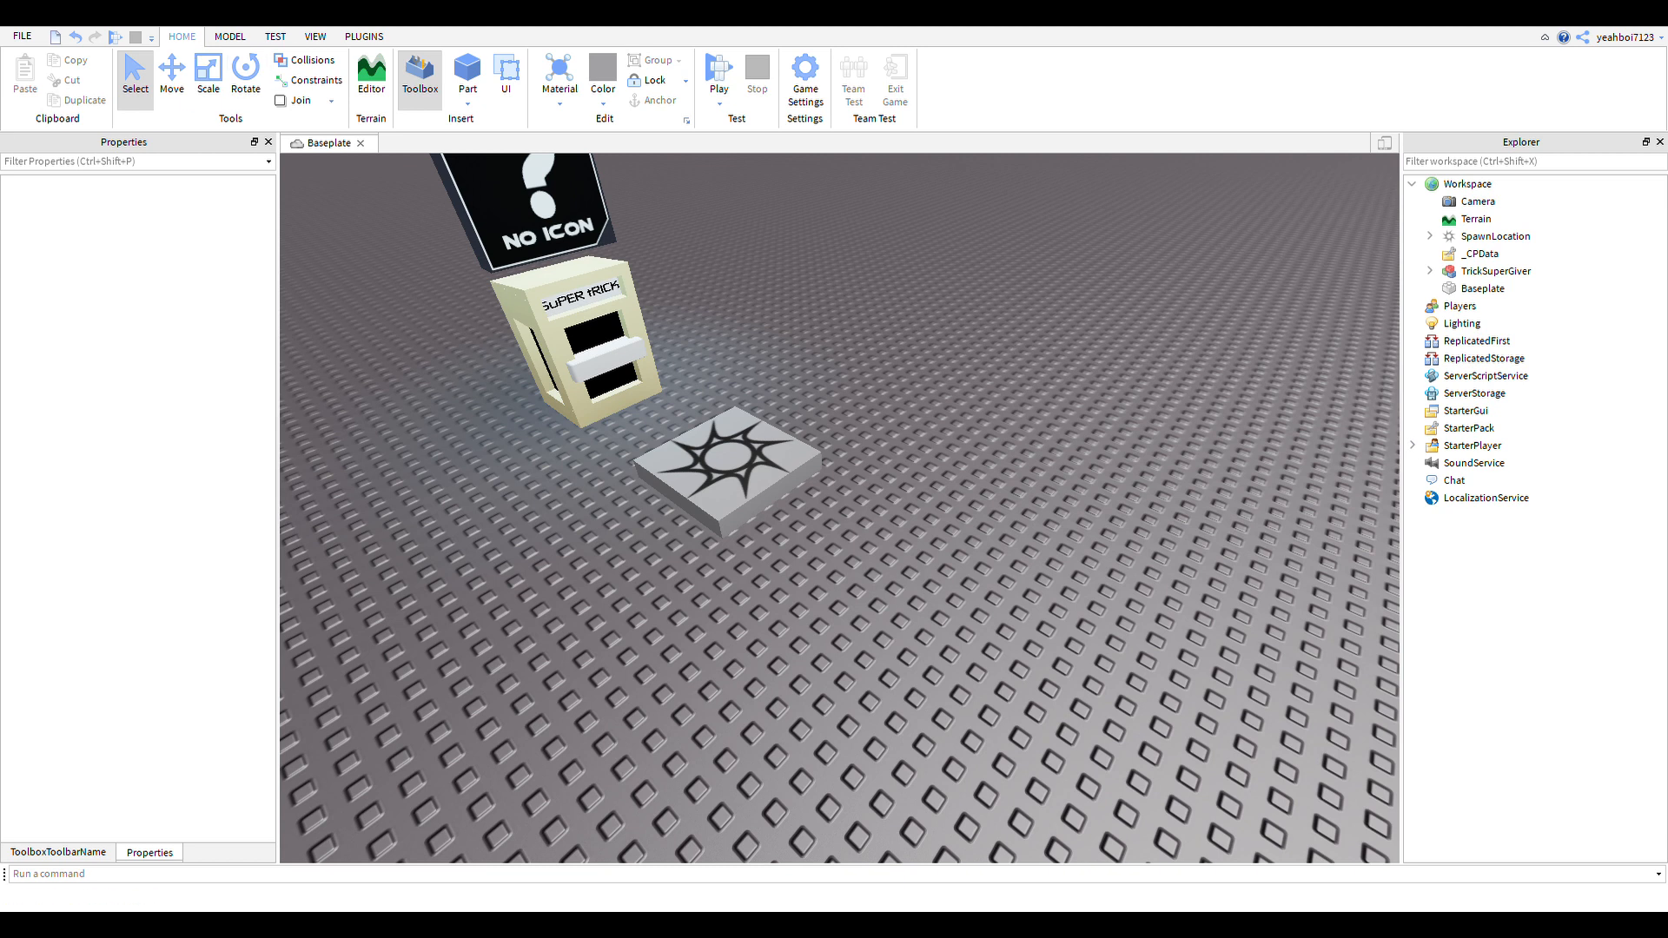
pyautogui.click(717, 68)
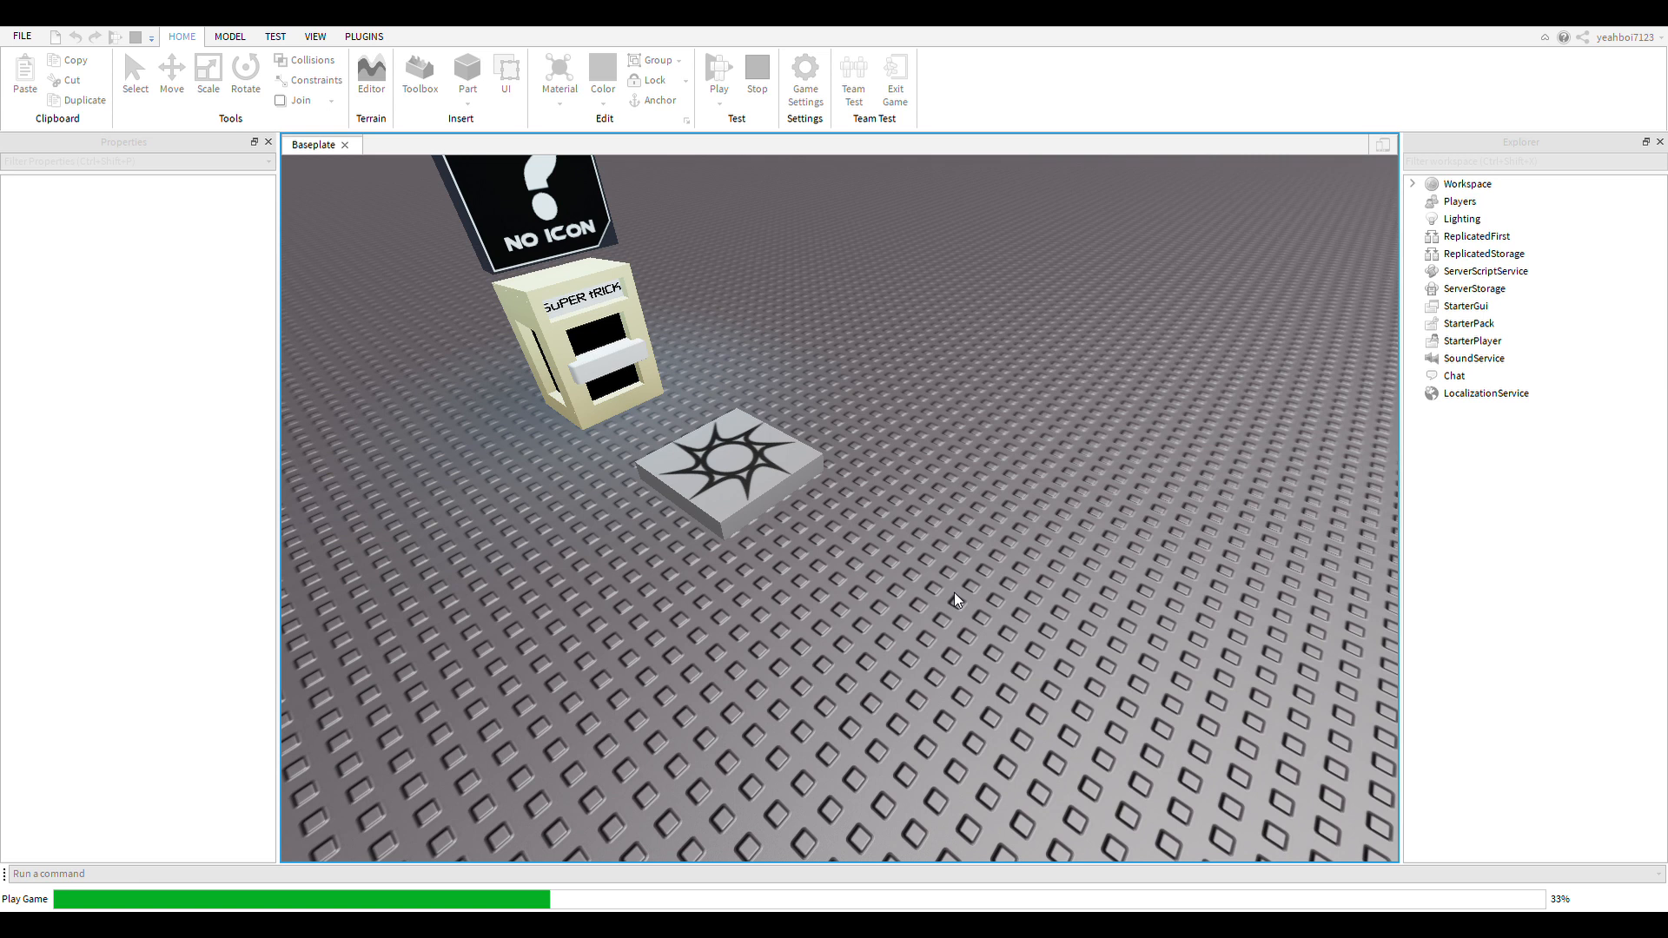
pyautogui.click(719, 73)
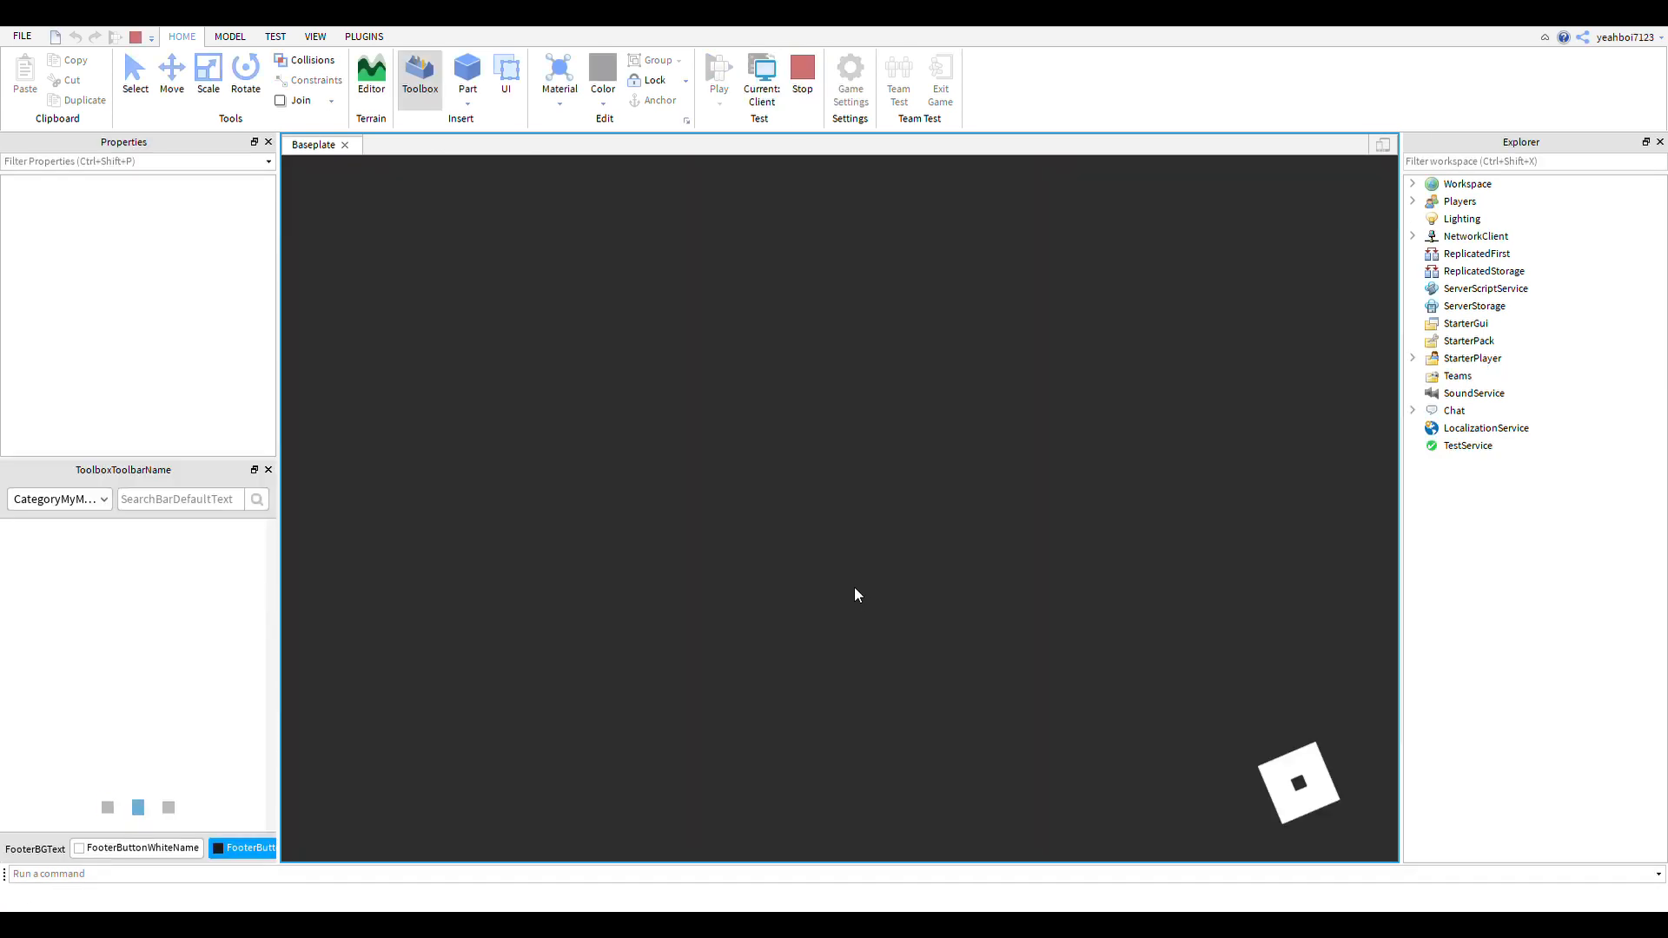